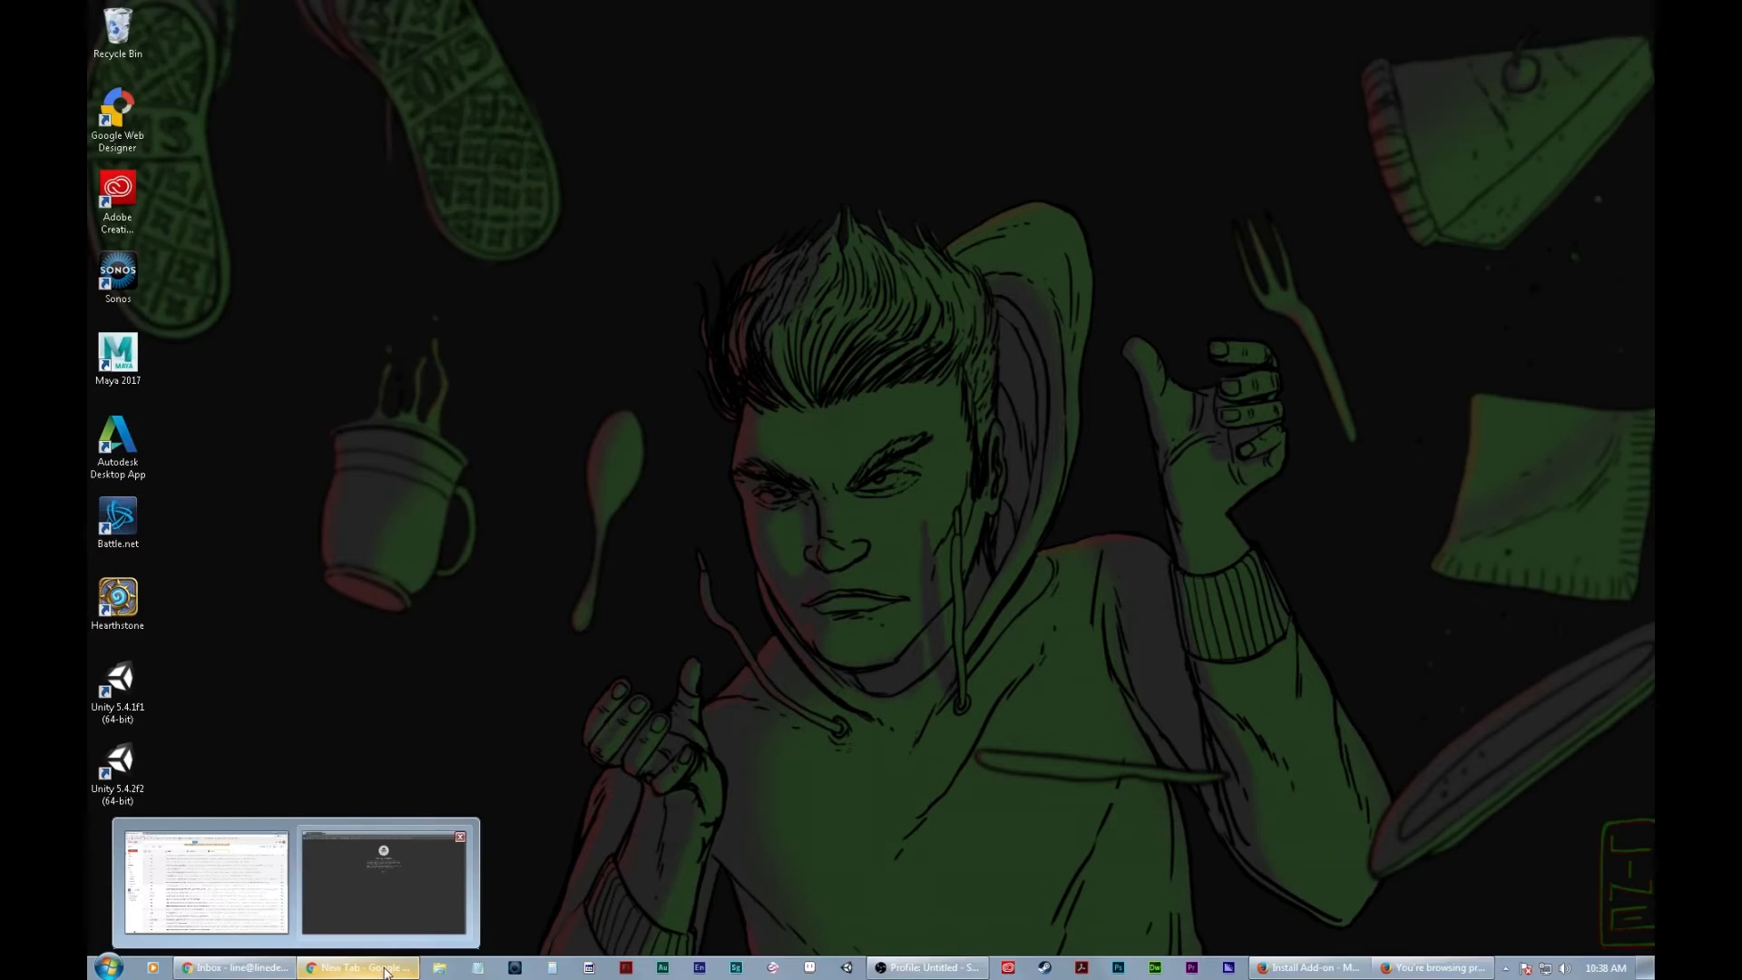
Step: Bring the Chrome incognito window with its blank new tab to the front
left_click(1434, 968)
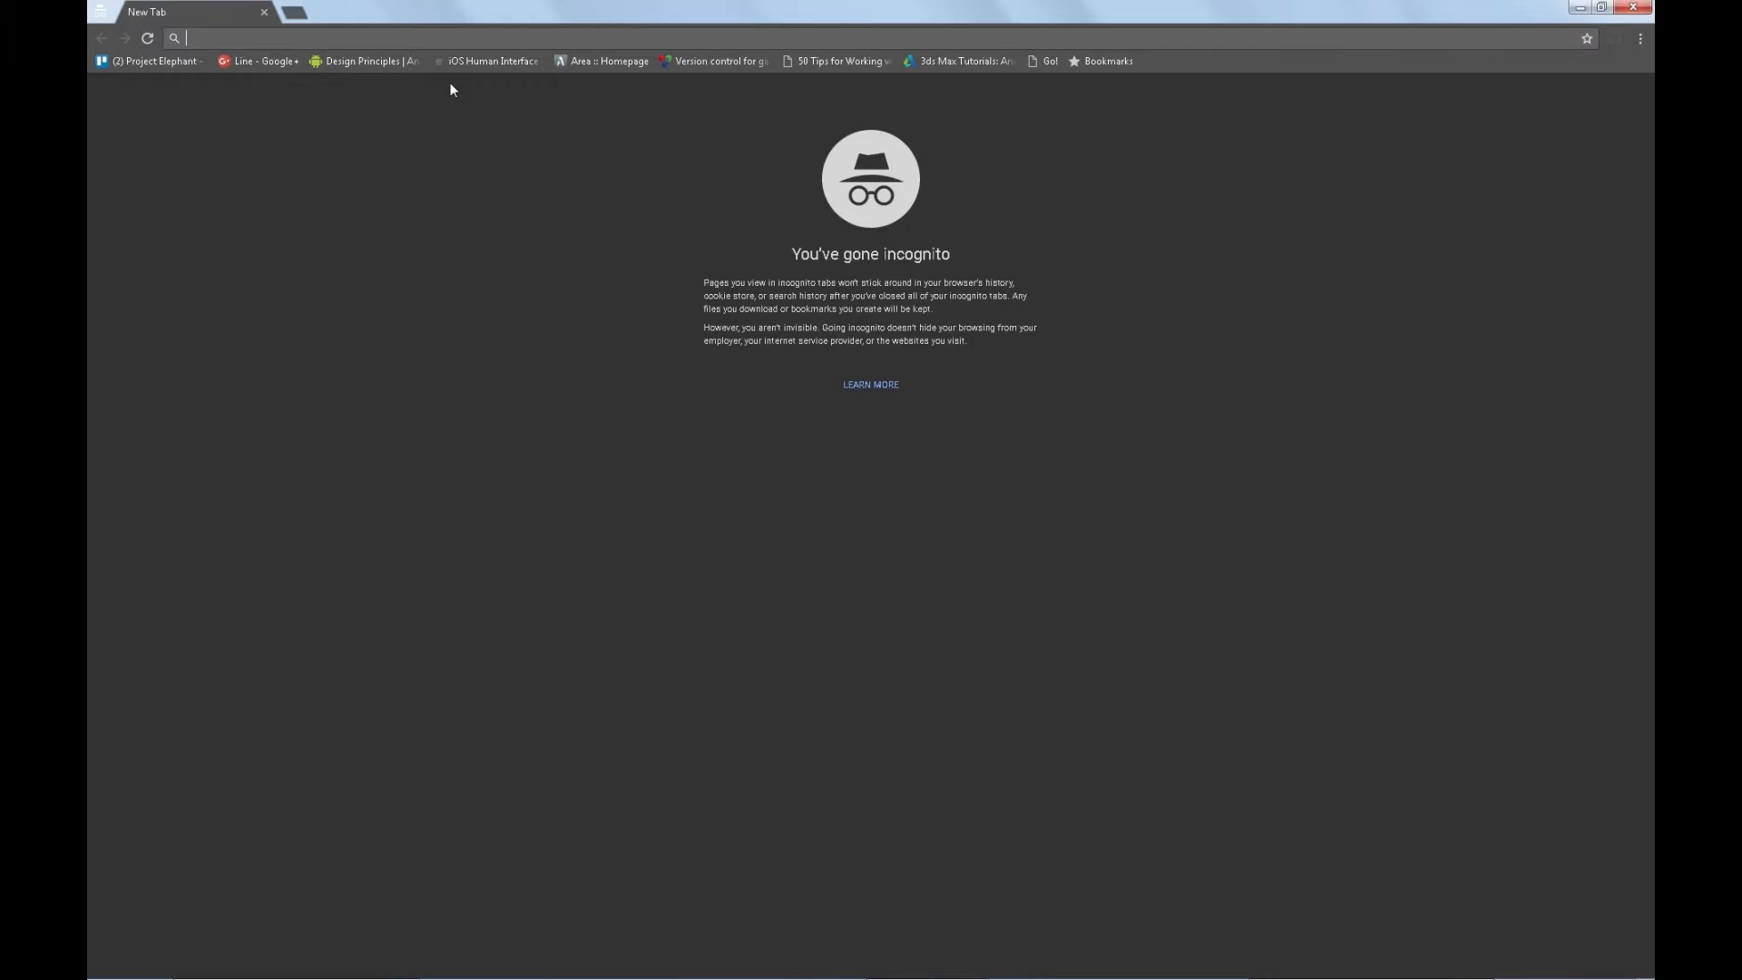
mouse_move(454, 259)
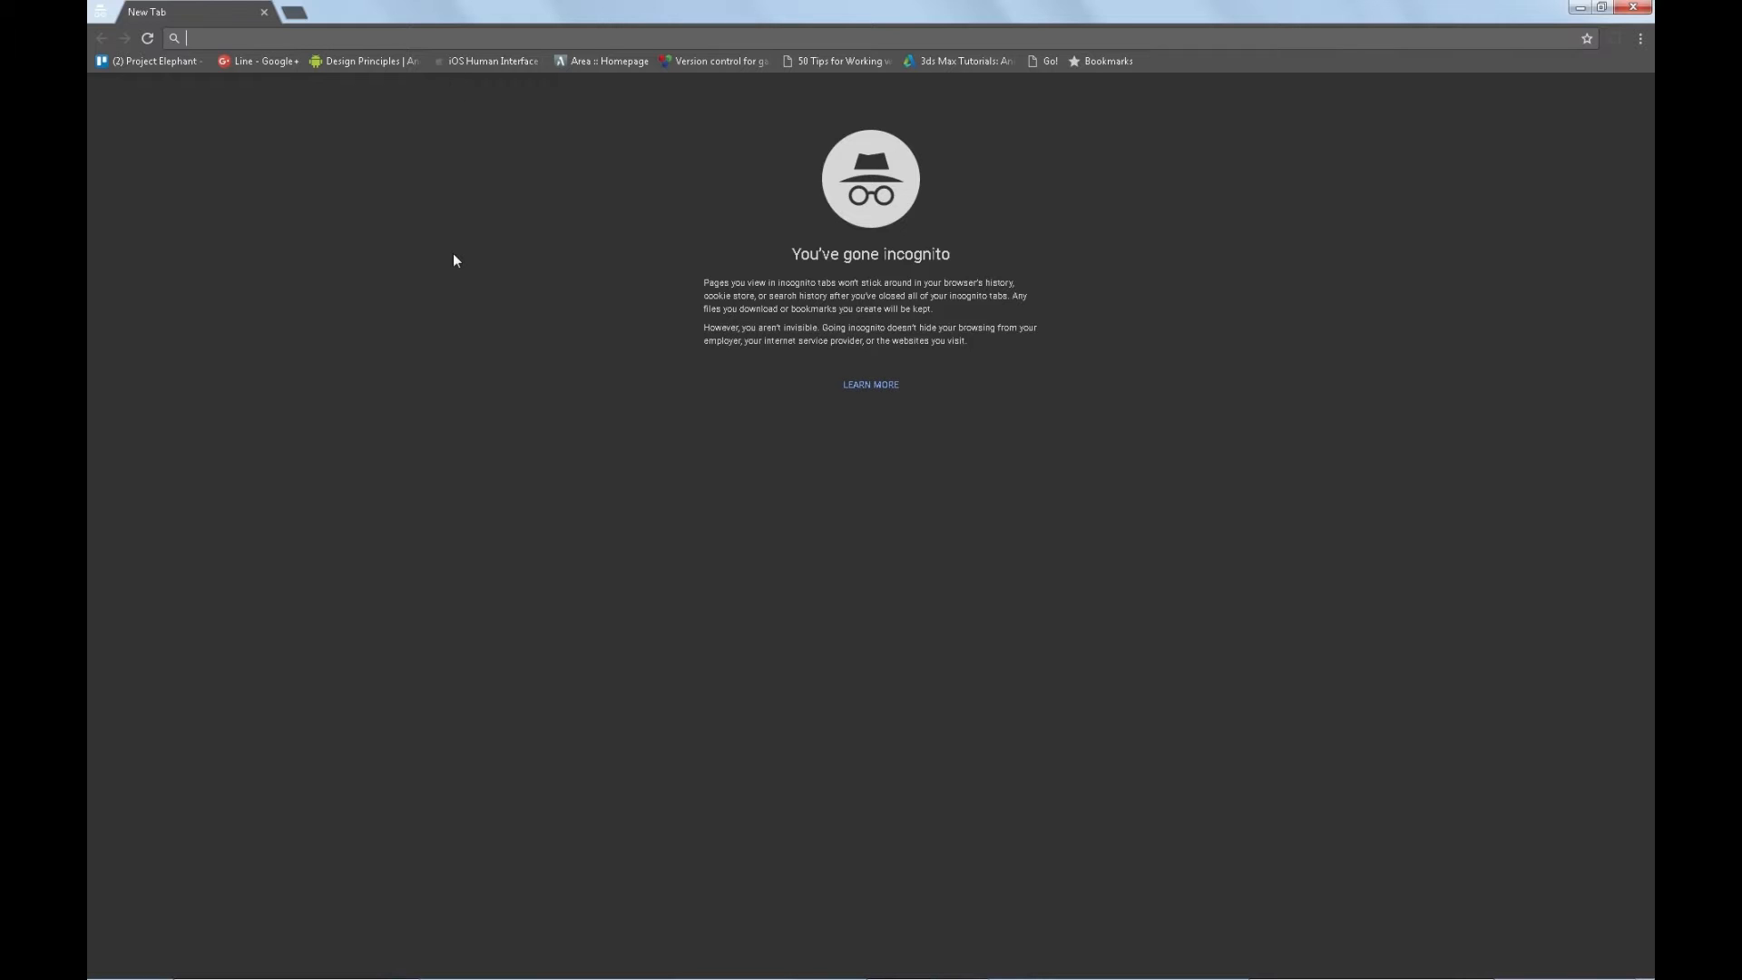
mouse_move(655, 296)
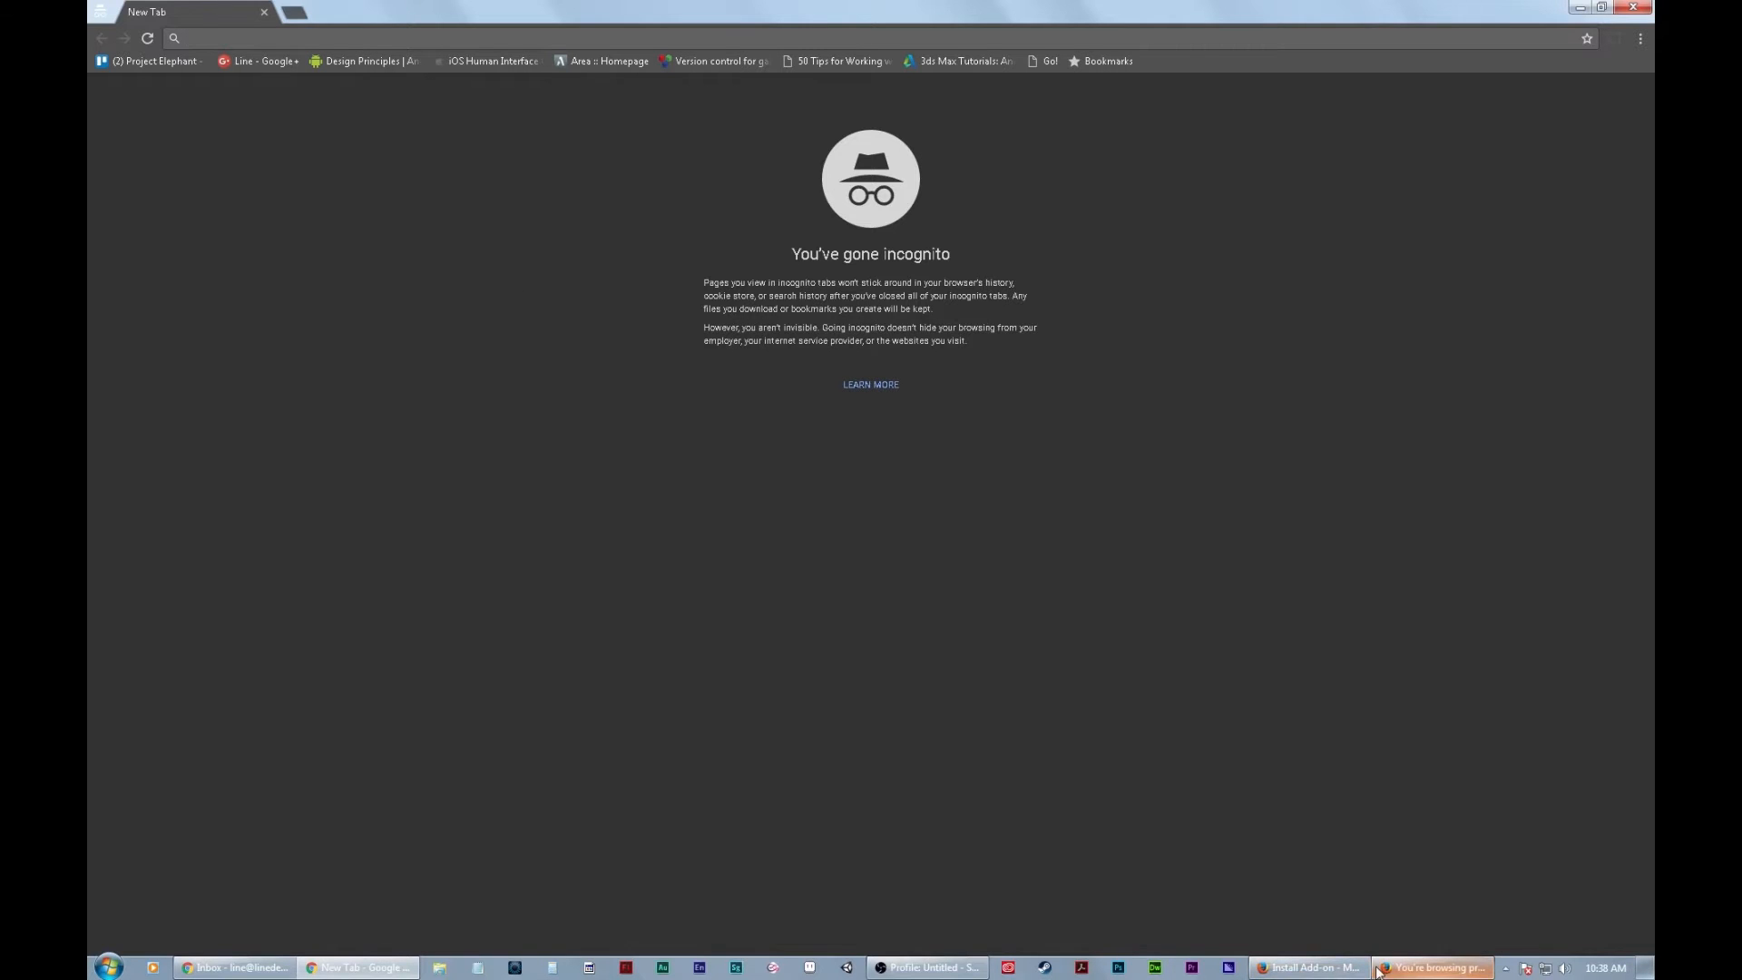
Step: Bring the Firefox private window forward and toggle its options menu open and shut twice
left_click(1433, 968)
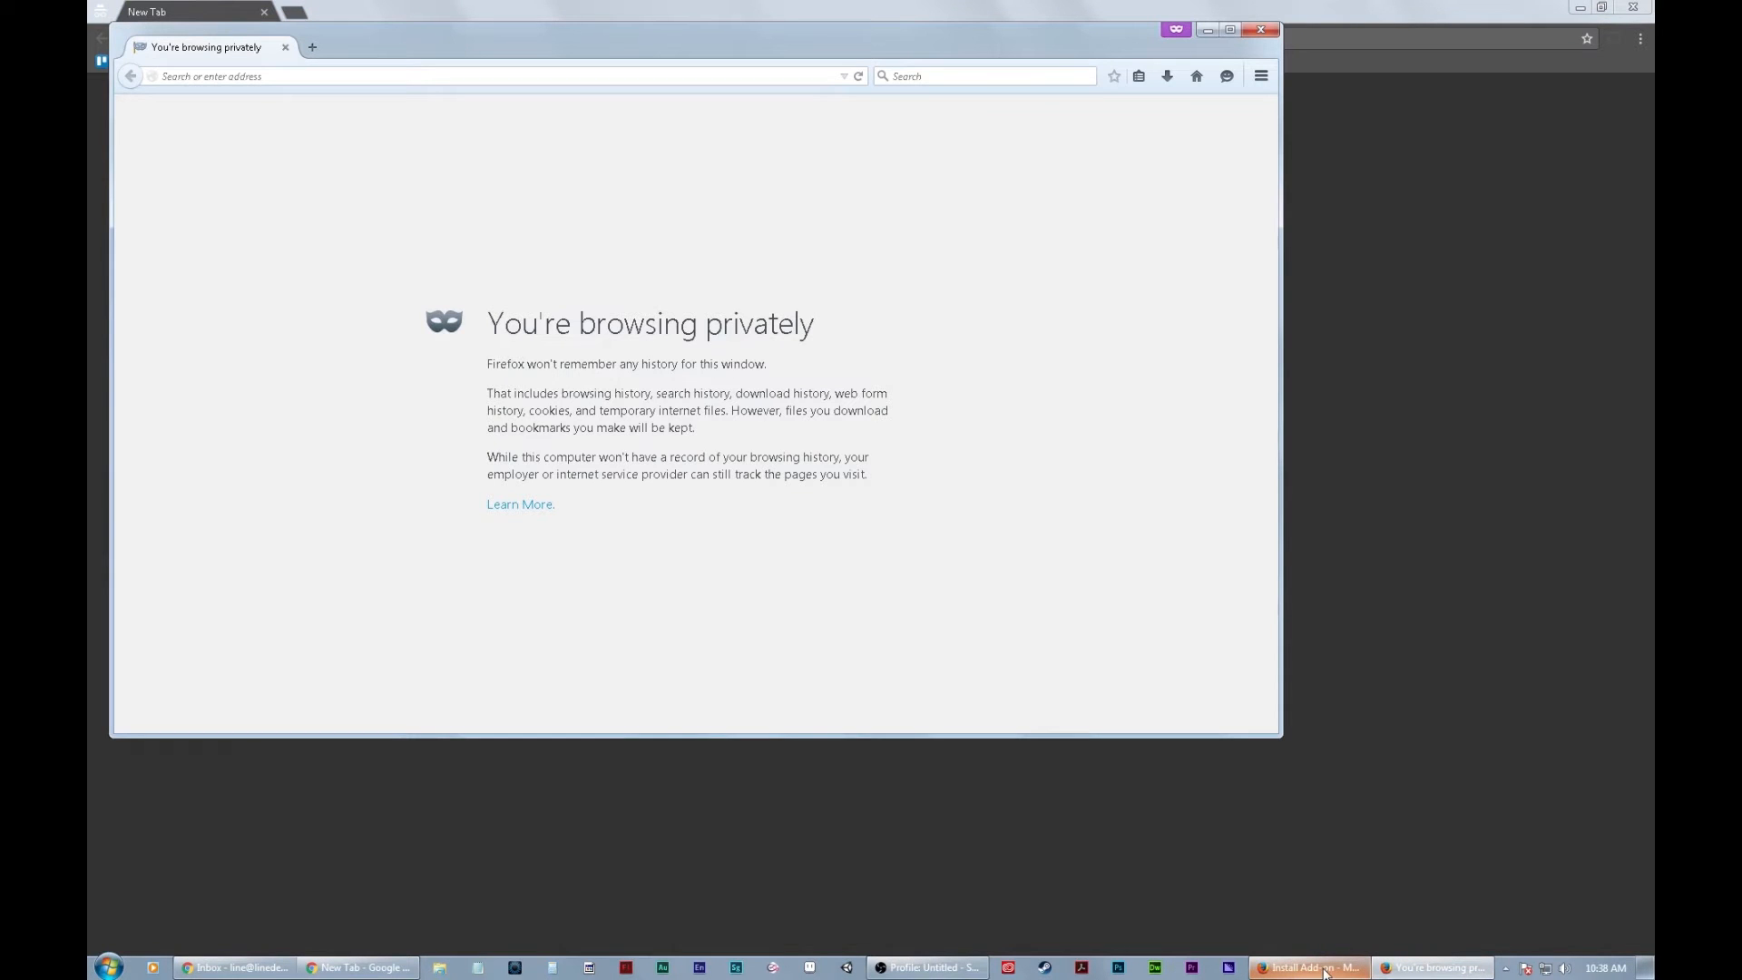
left_click(1259, 76)
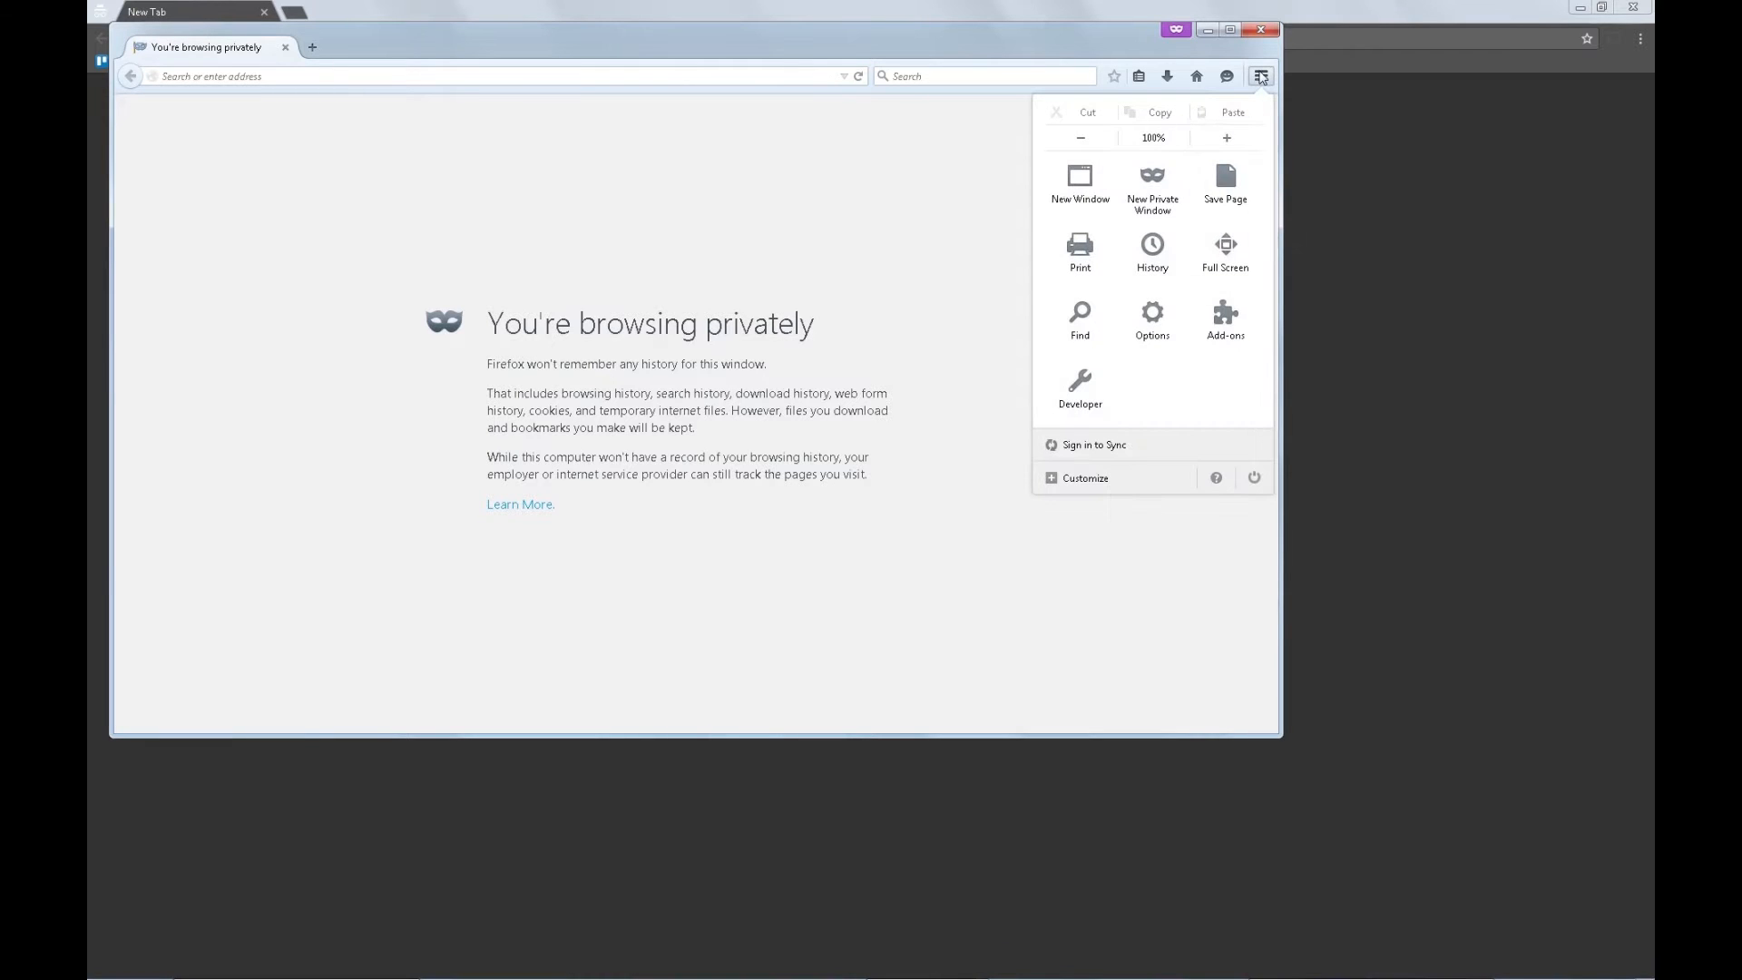
left_click(1259, 76)
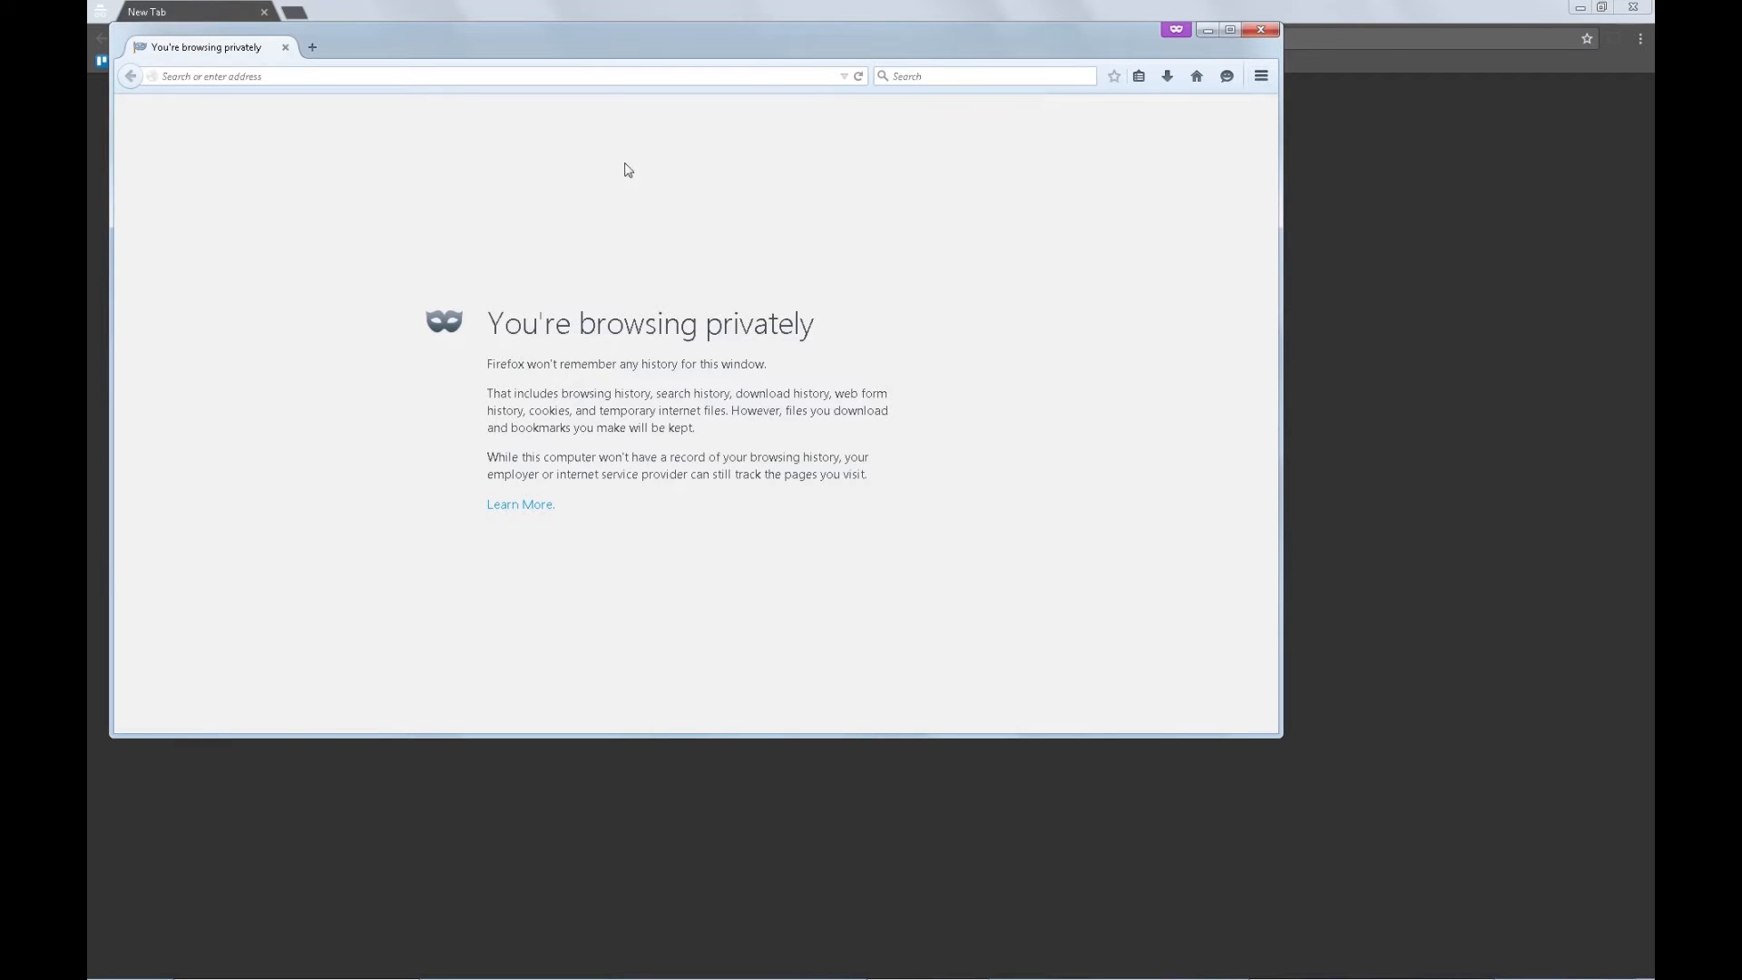
mouse_move(479, 403)
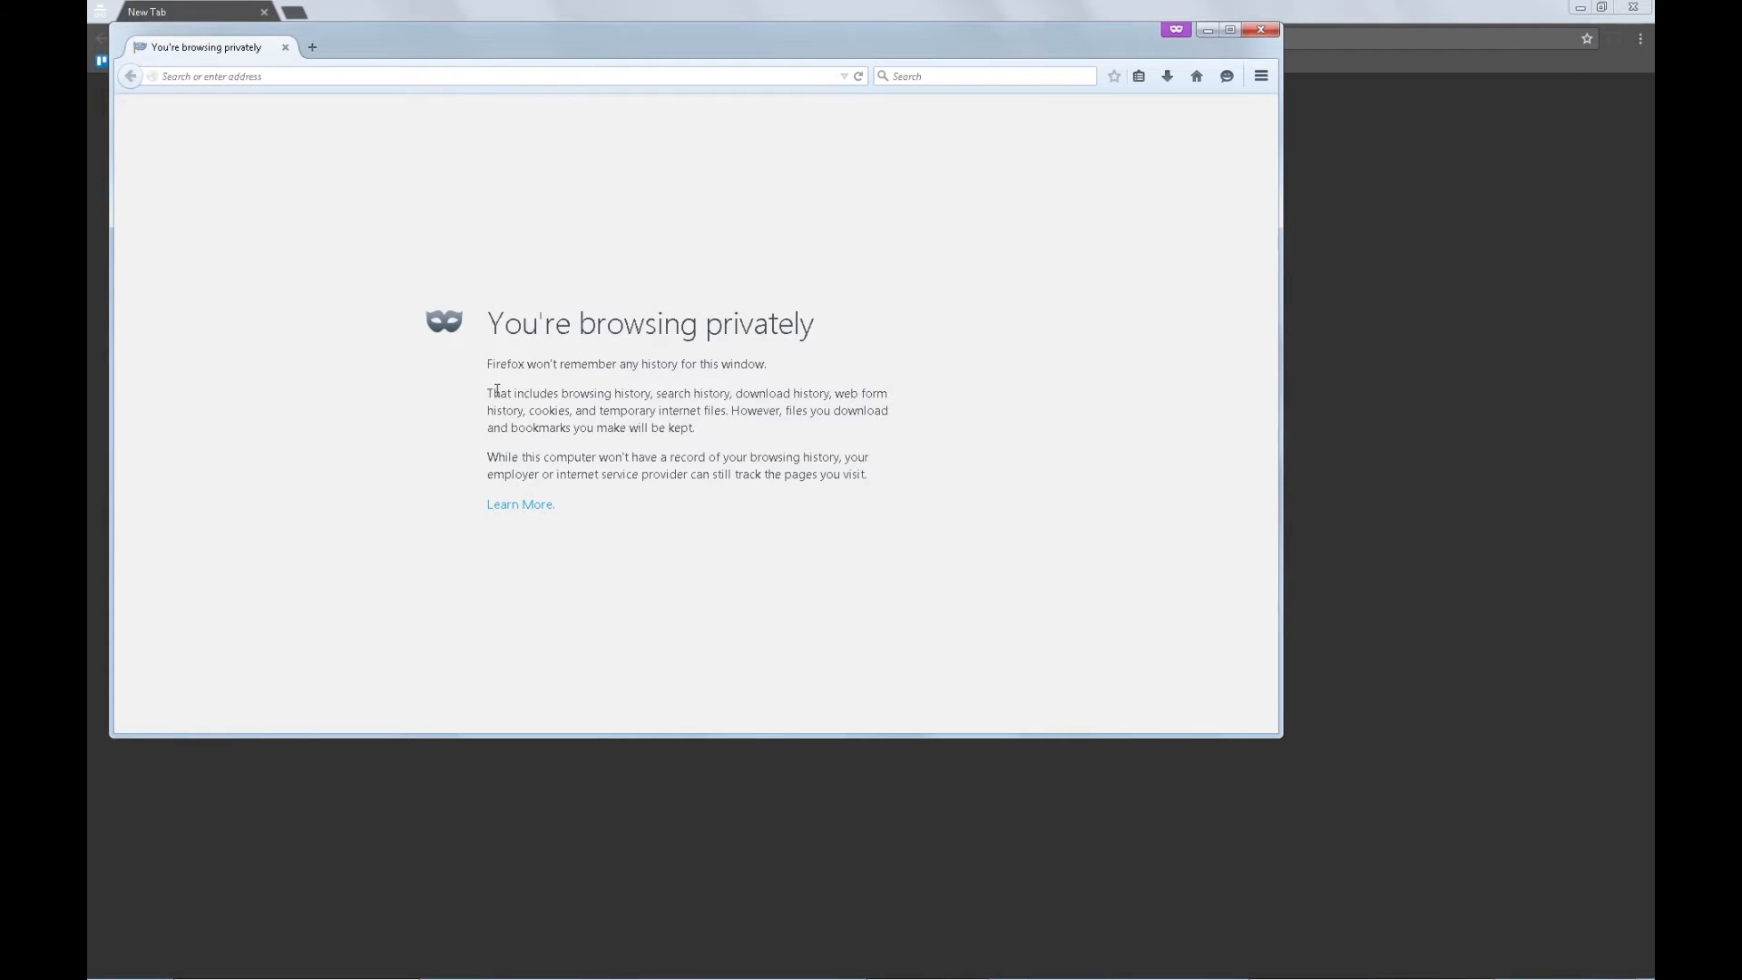
mouse_move(486, 396)
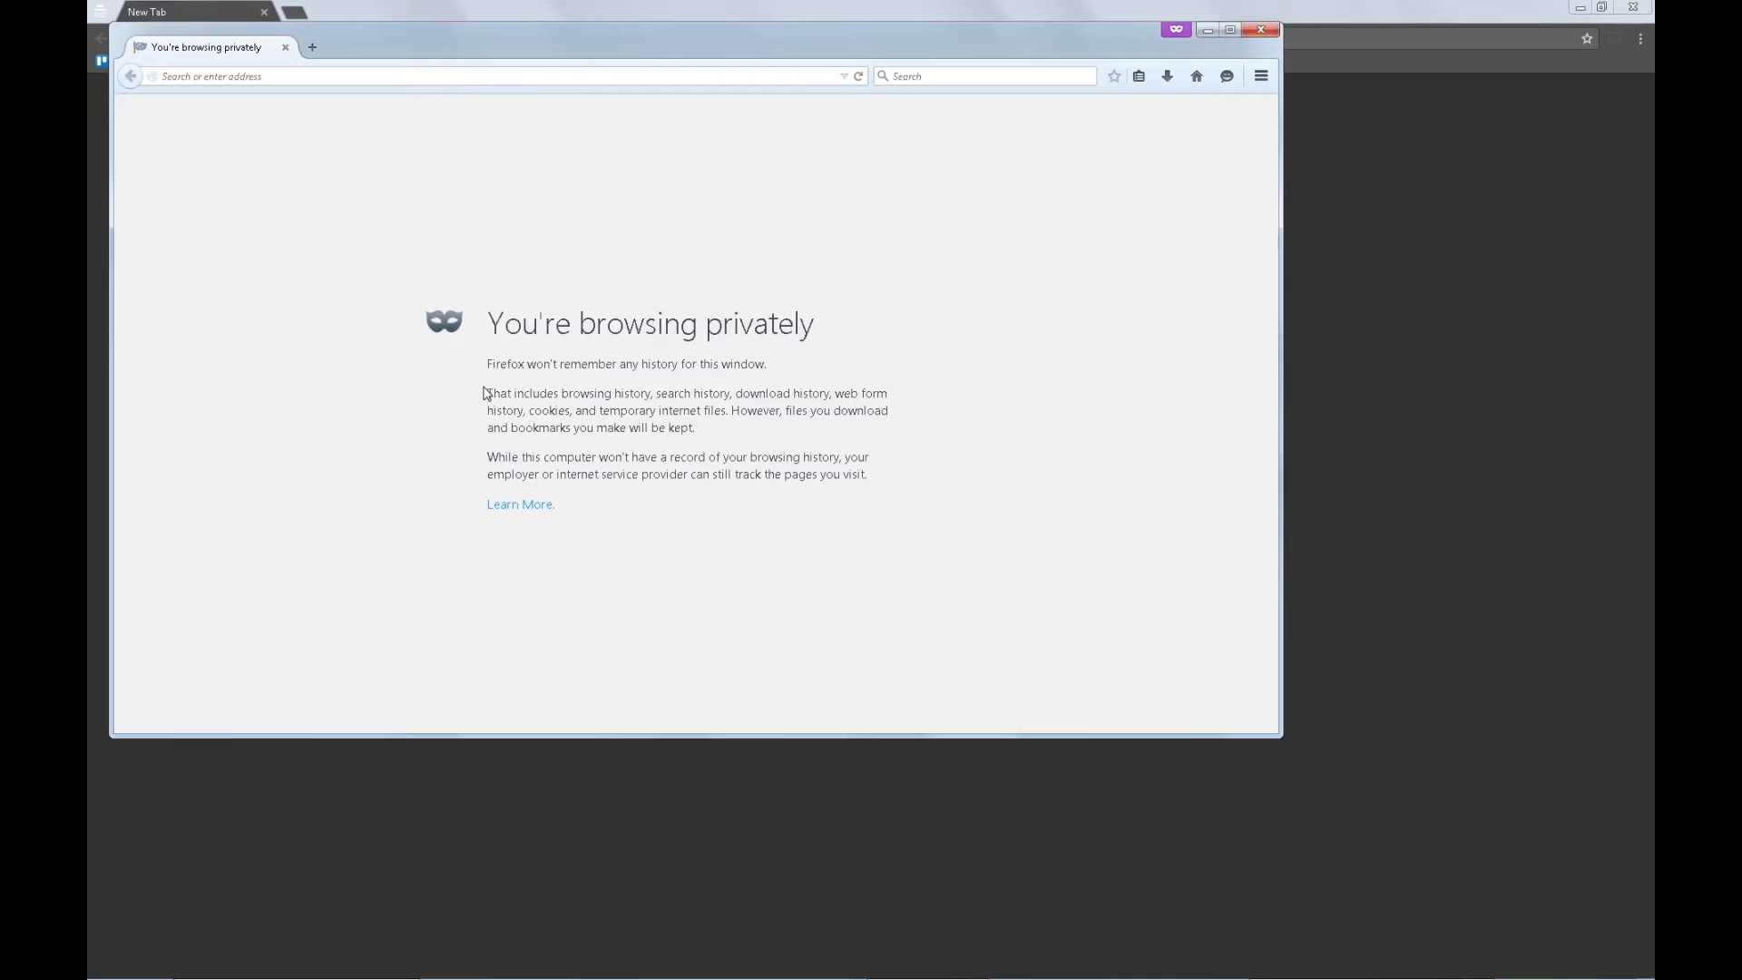
mouse_move(877, 710)
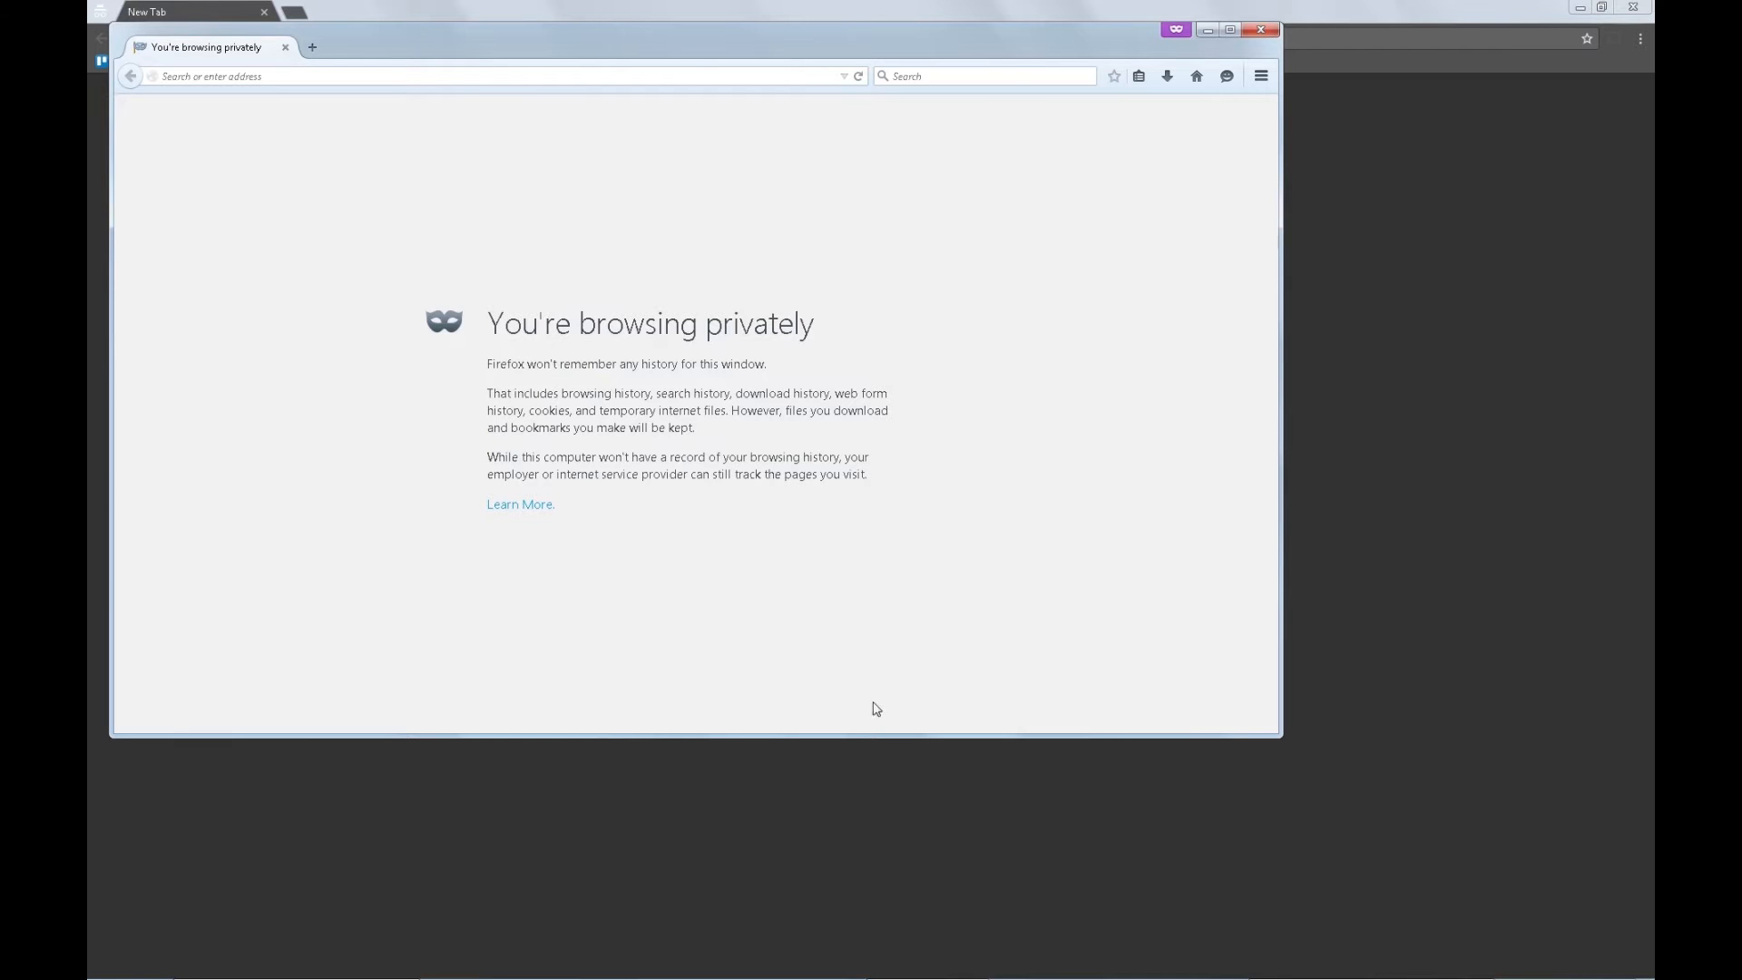
mouse_move(374, 953)
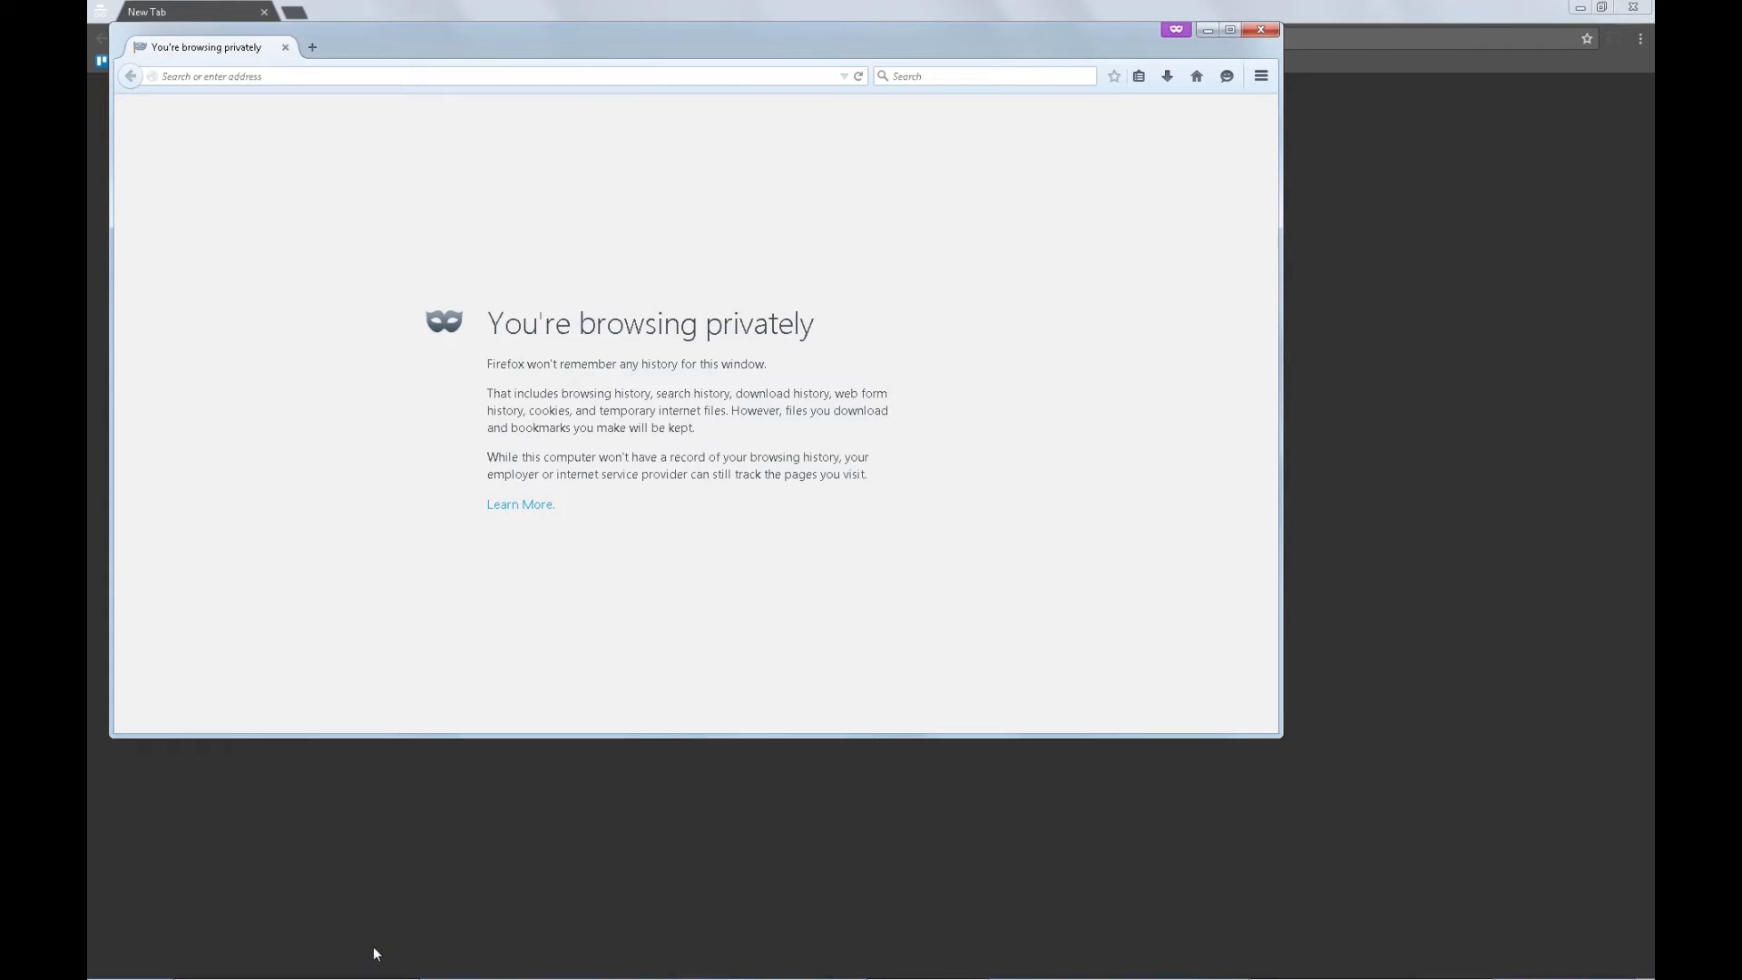
mouse_move(720, 517)
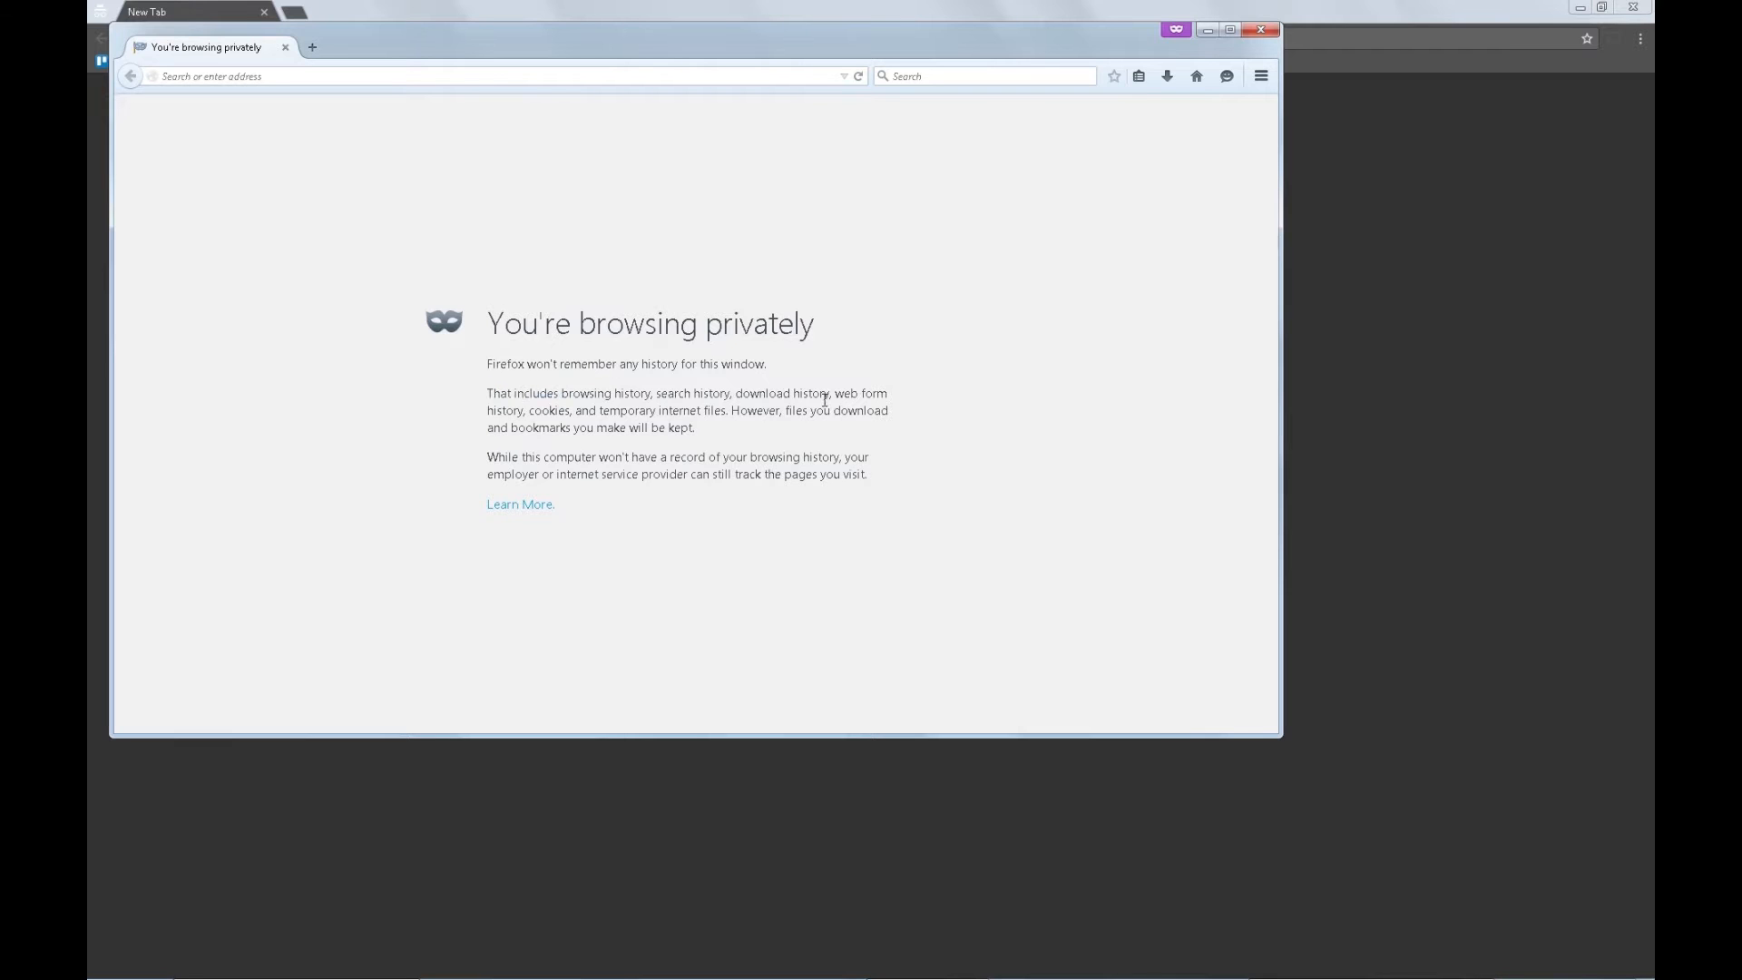
left_click(1259, 76)
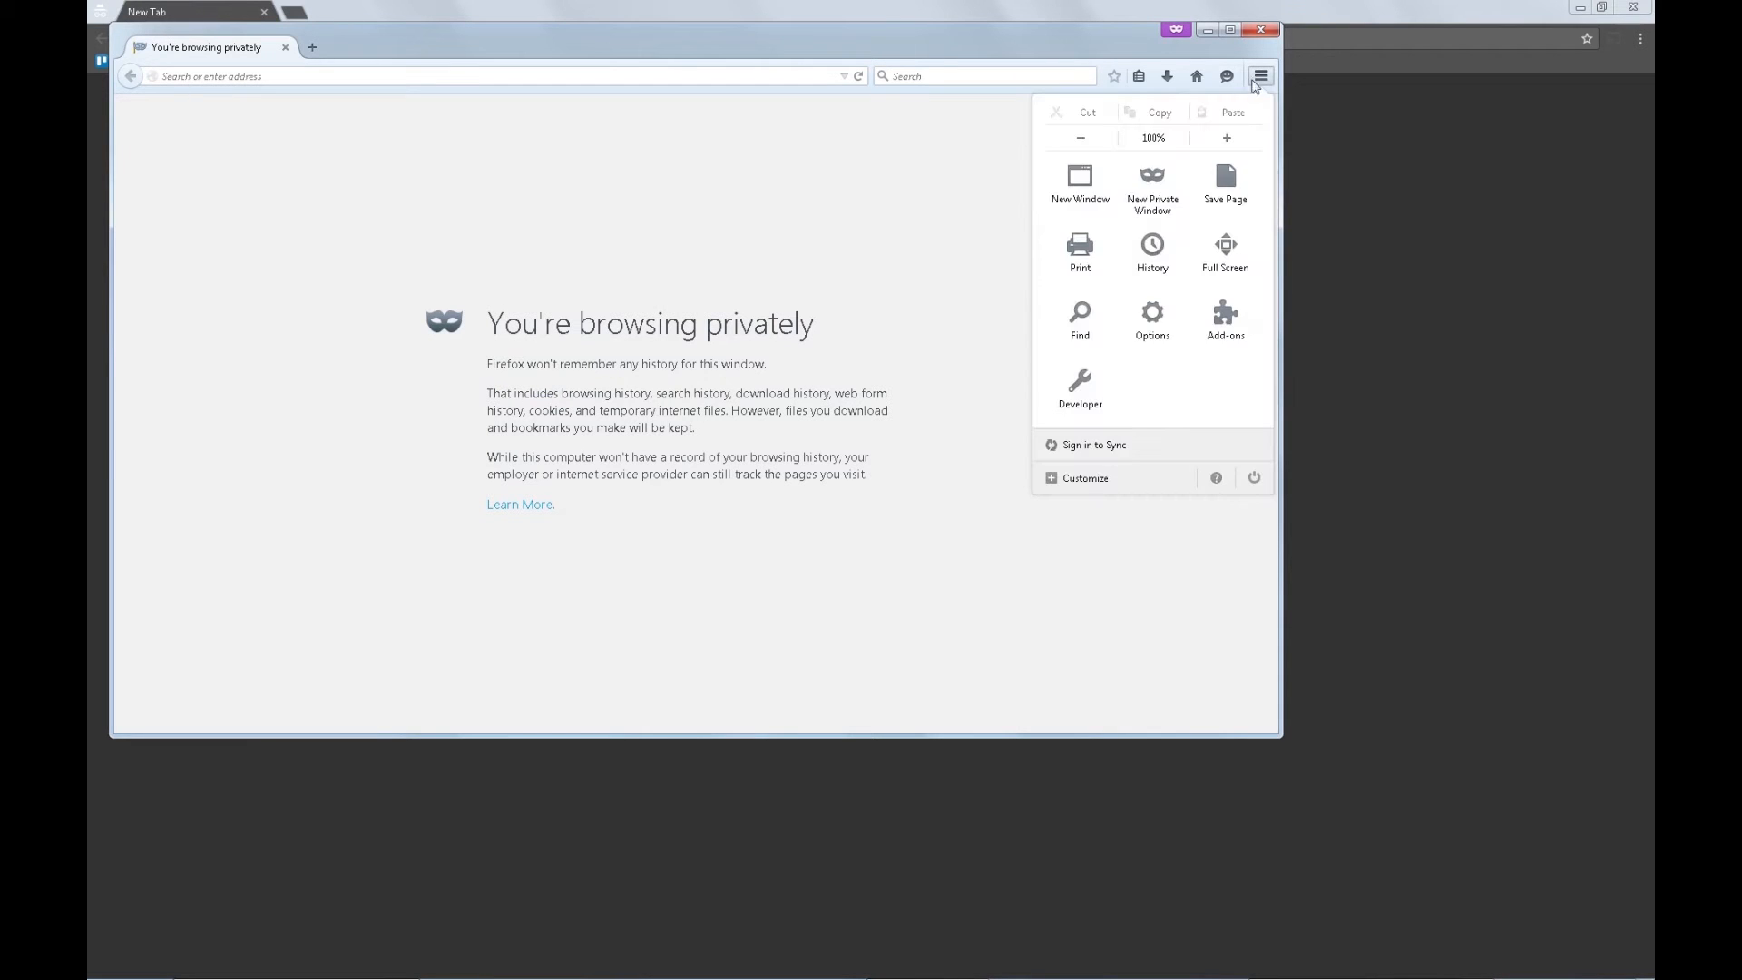
left_click(1259, 76)
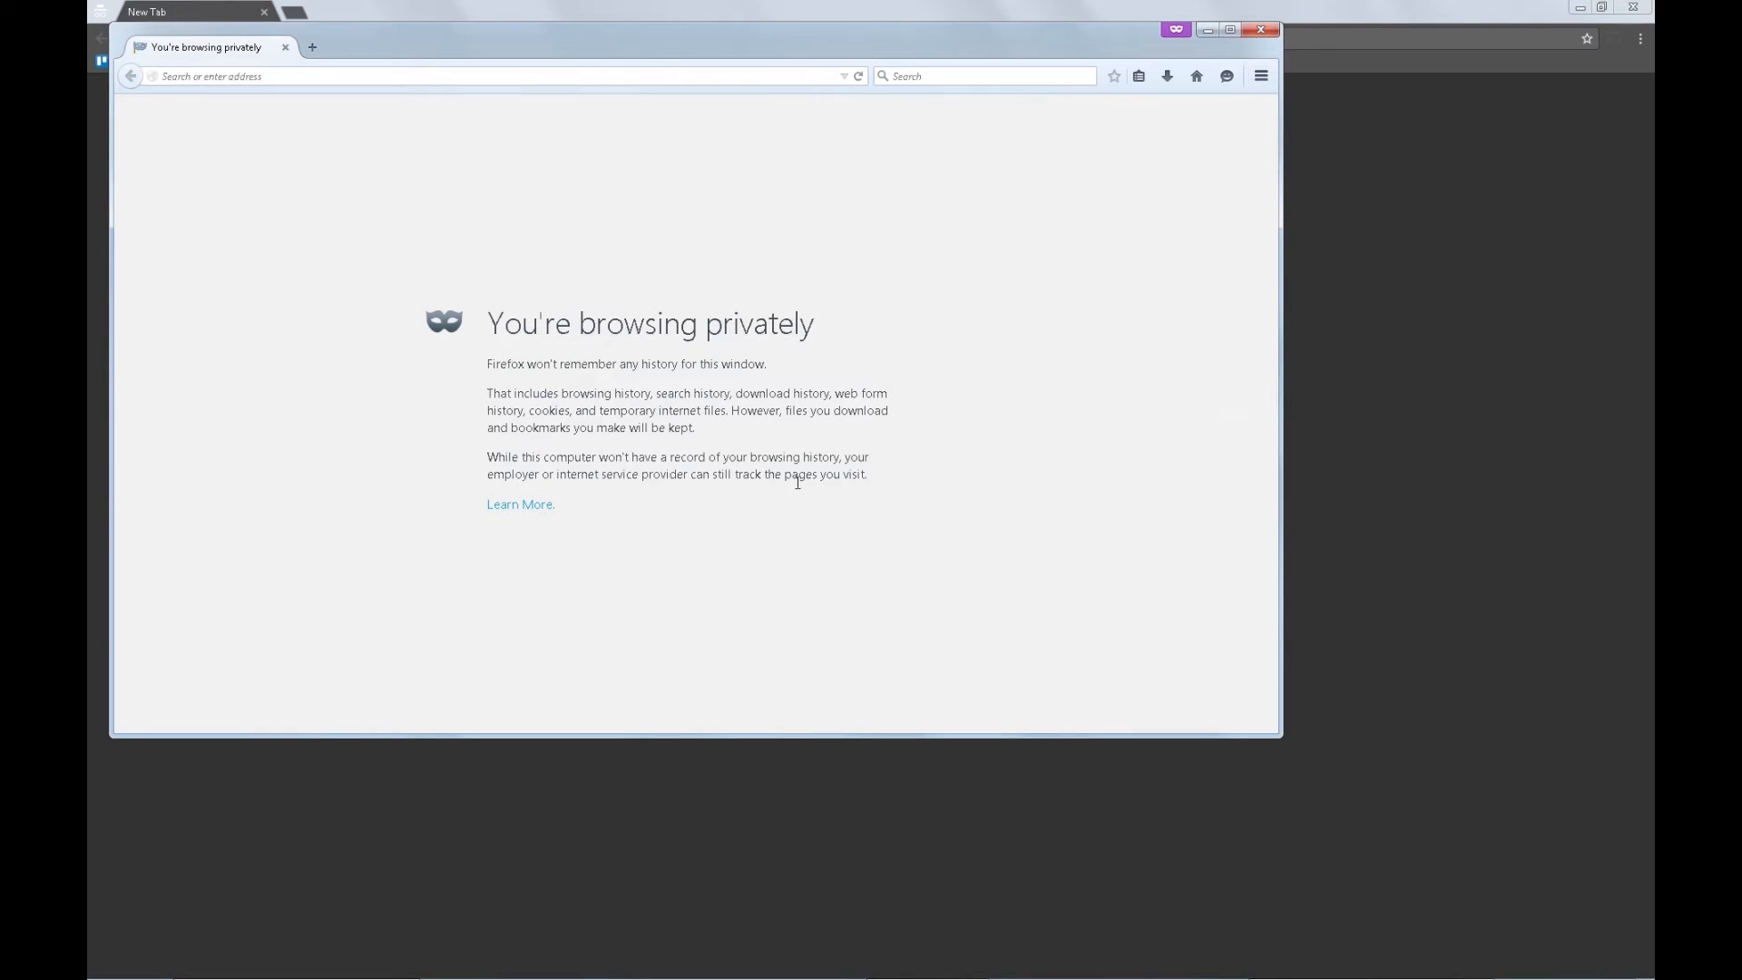
mouse_move(510, 358)
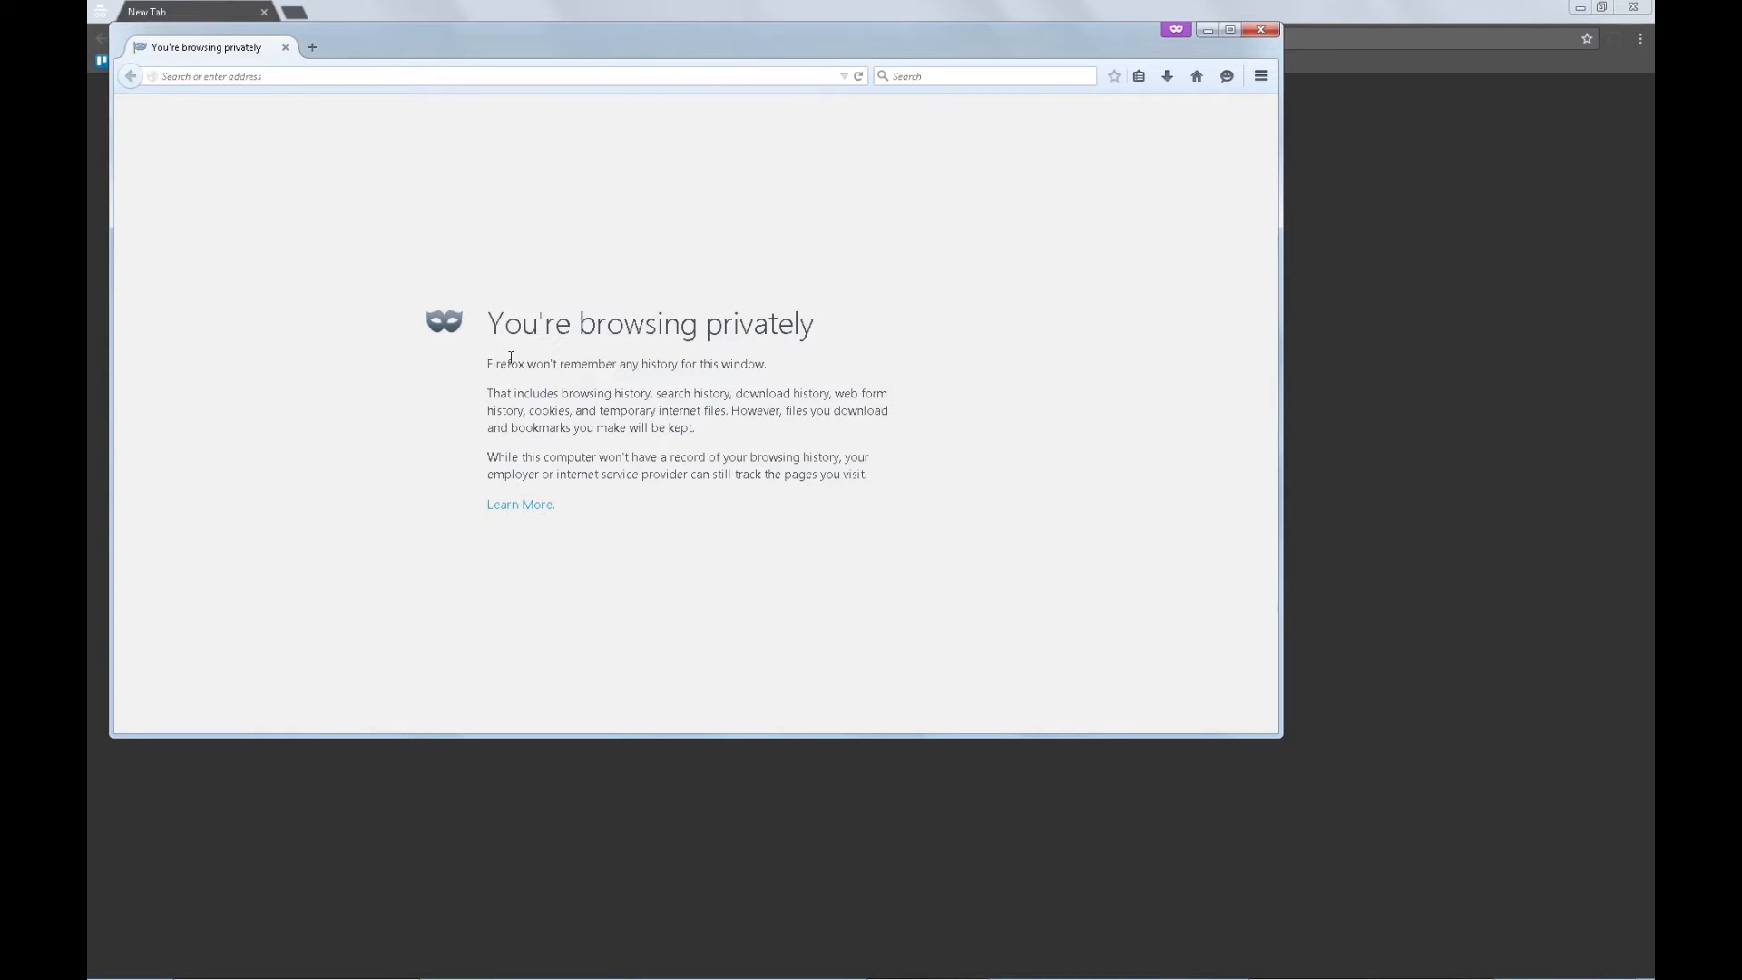
Step: Select portions of the private browsing explanation text, then clear the selection
left_click_drag(488, 392, 613, 410)
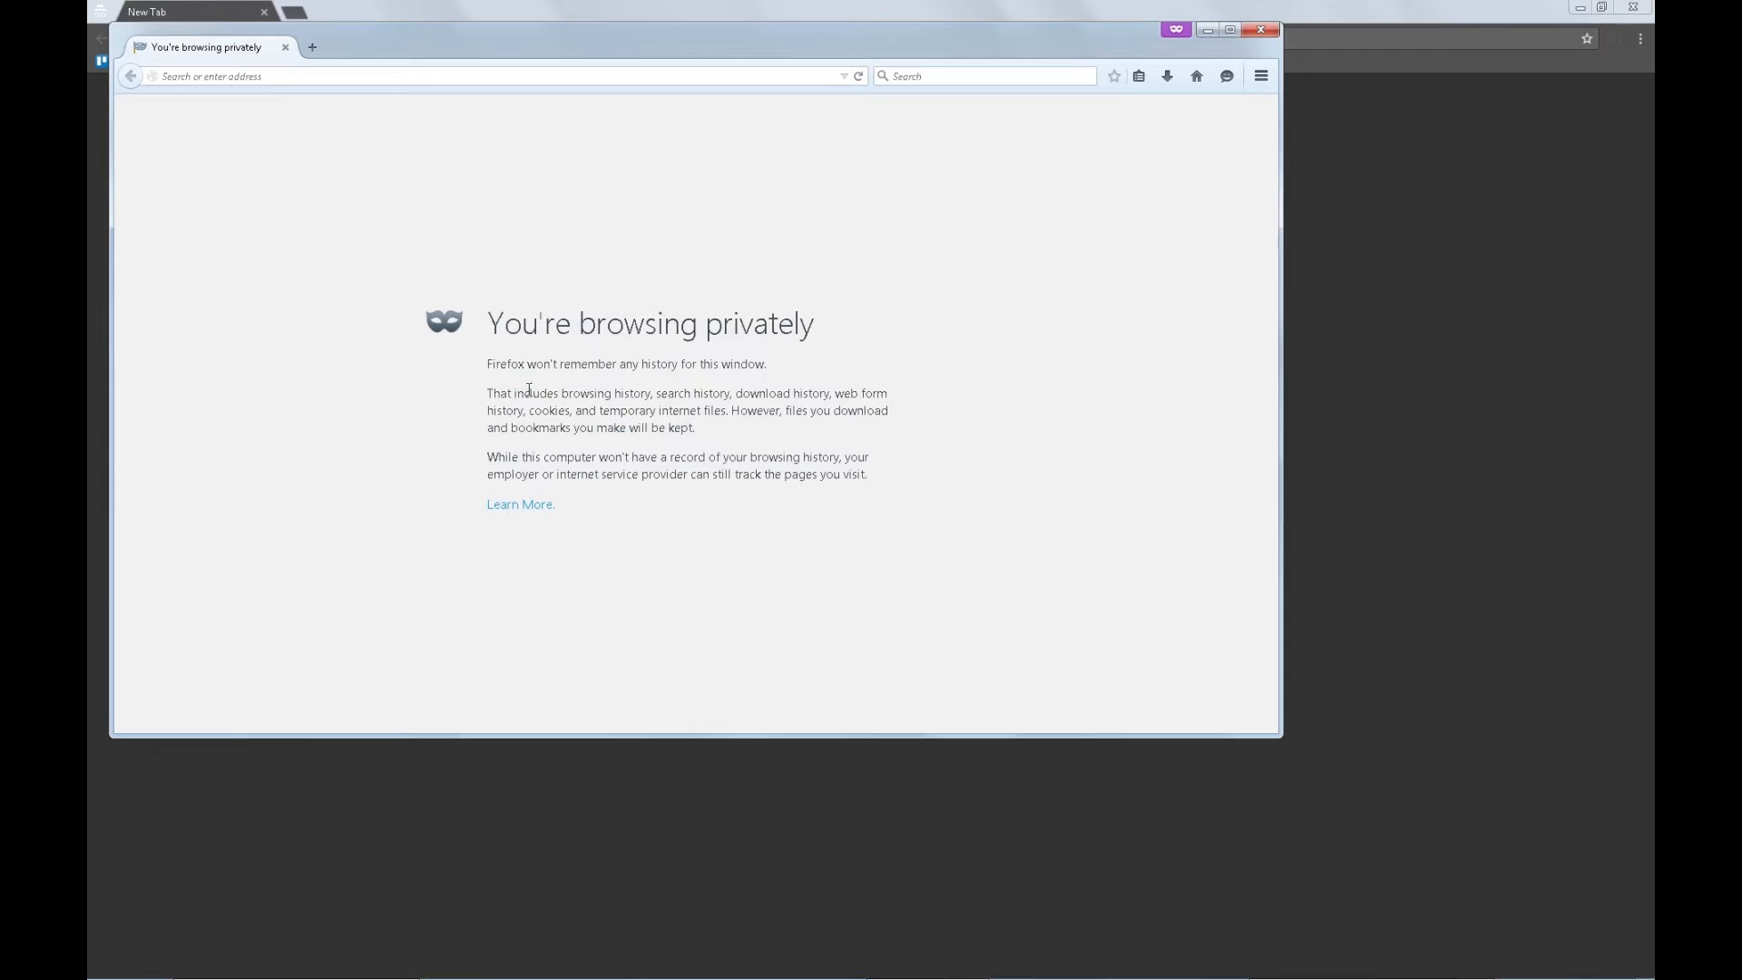
left_click_drag(530, 392, 833, 392)
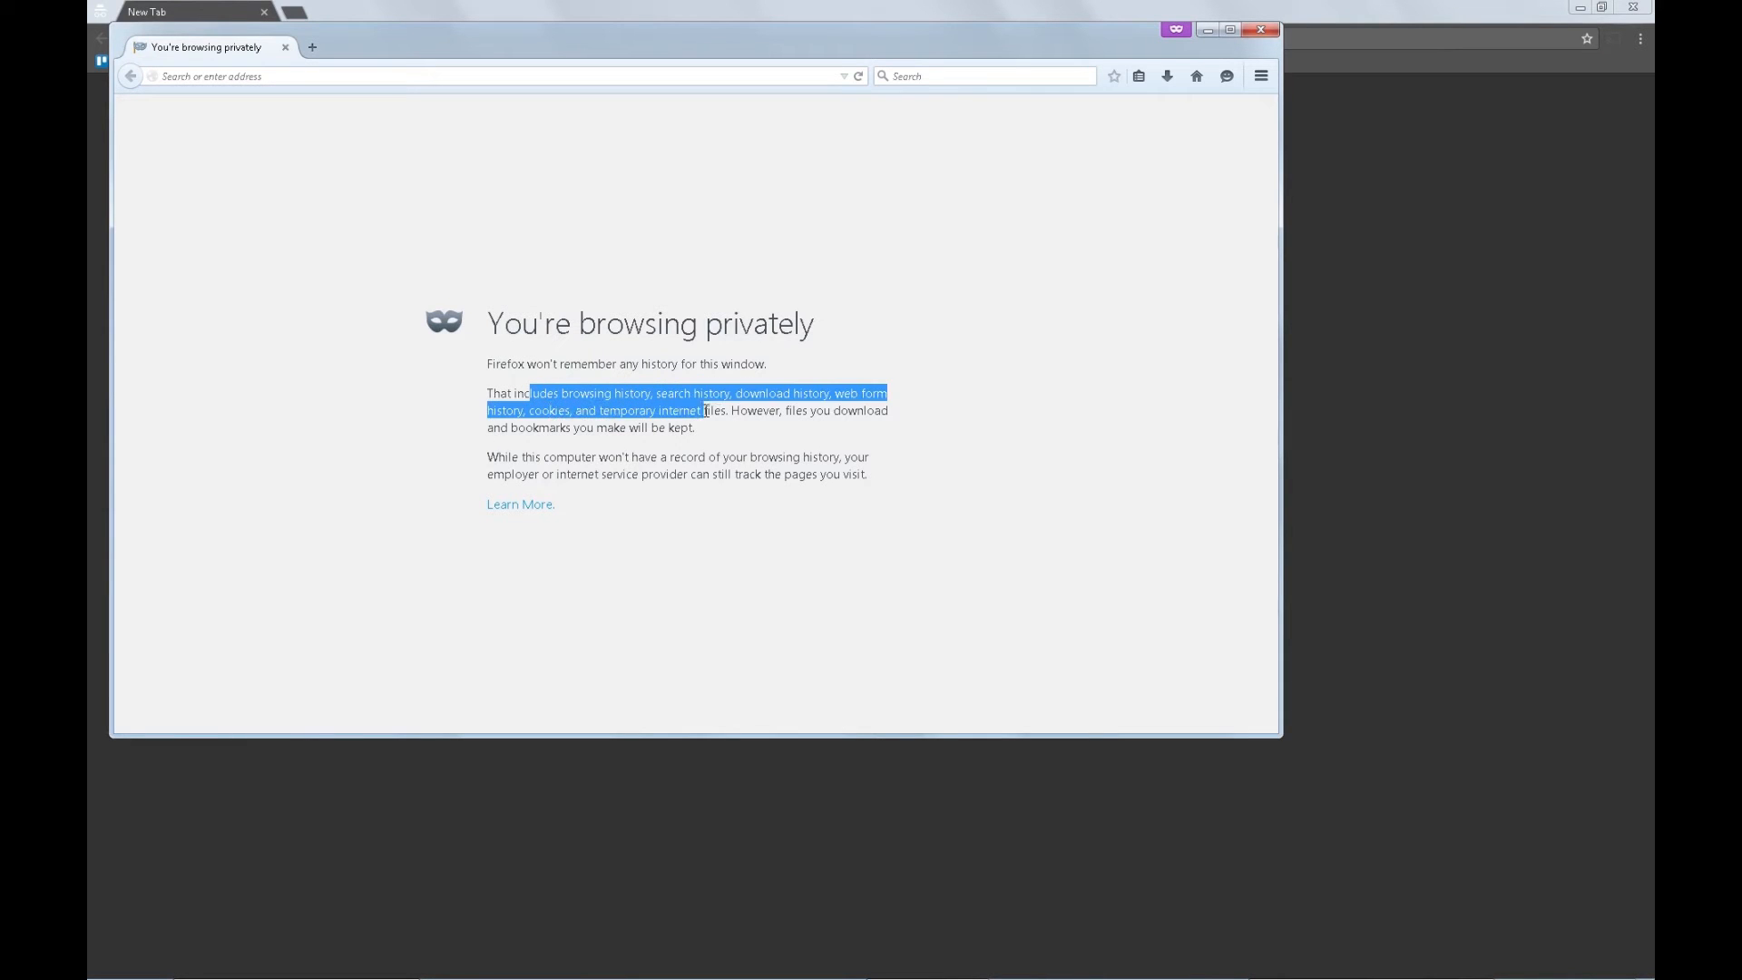
left_click_drag(705, 410, 758, 410)
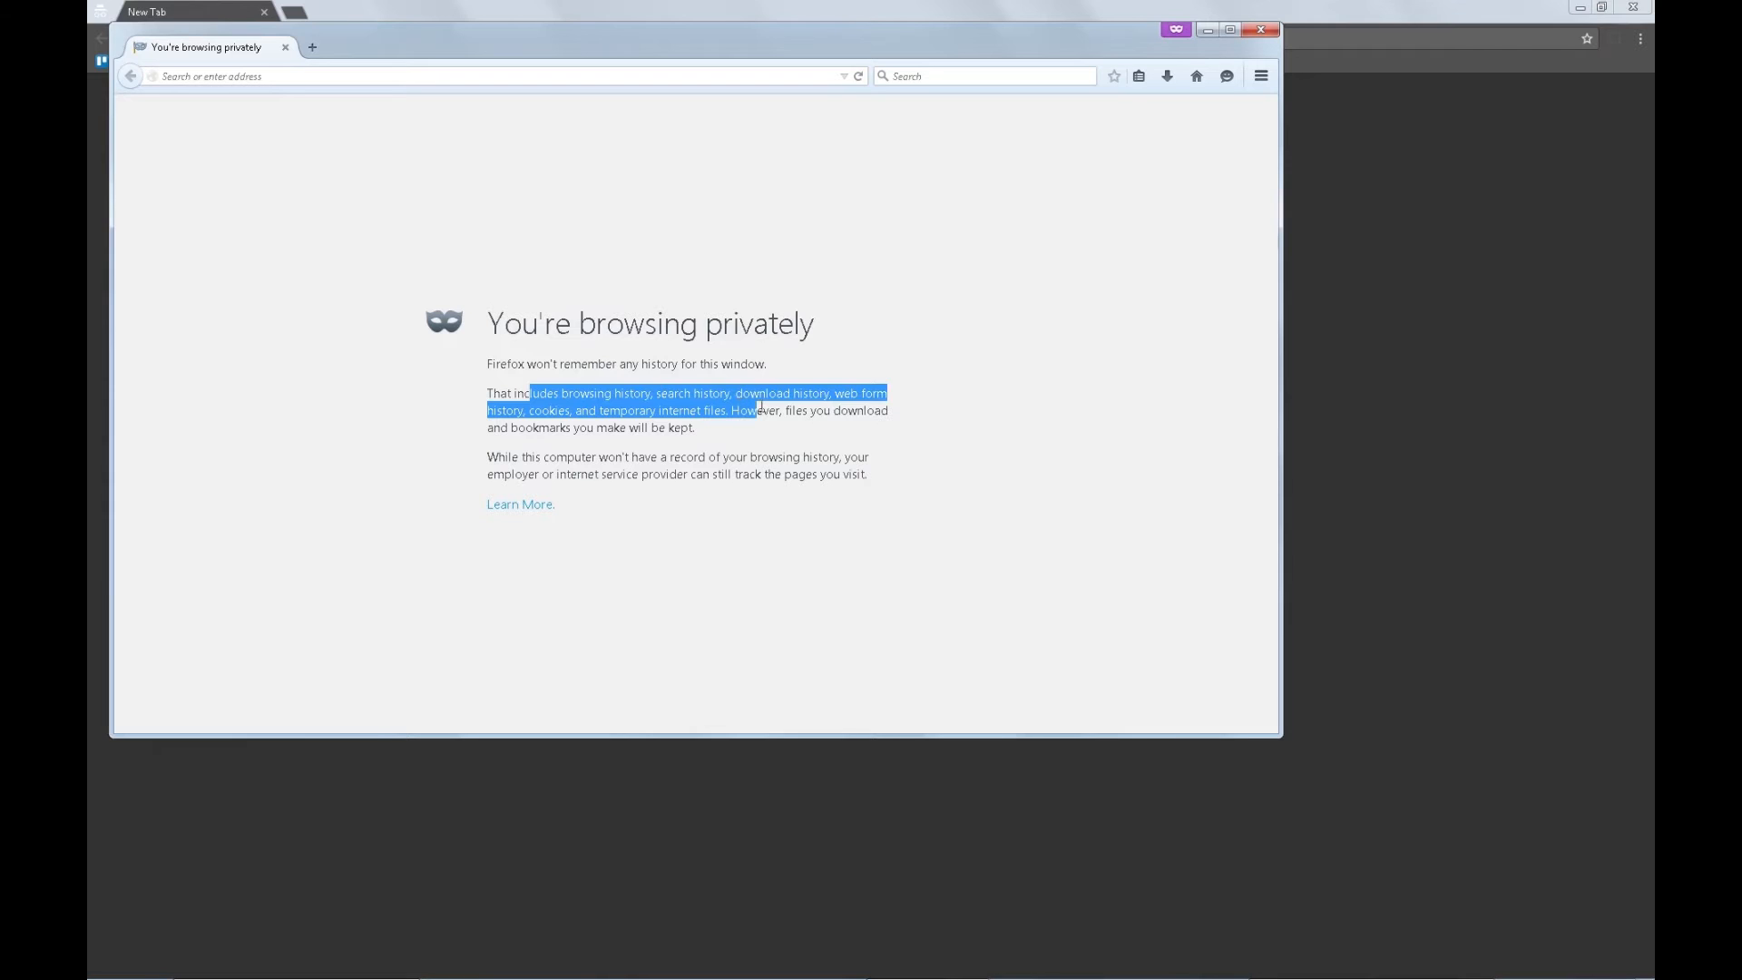
left_click_drag(755, 410, 570, 429)
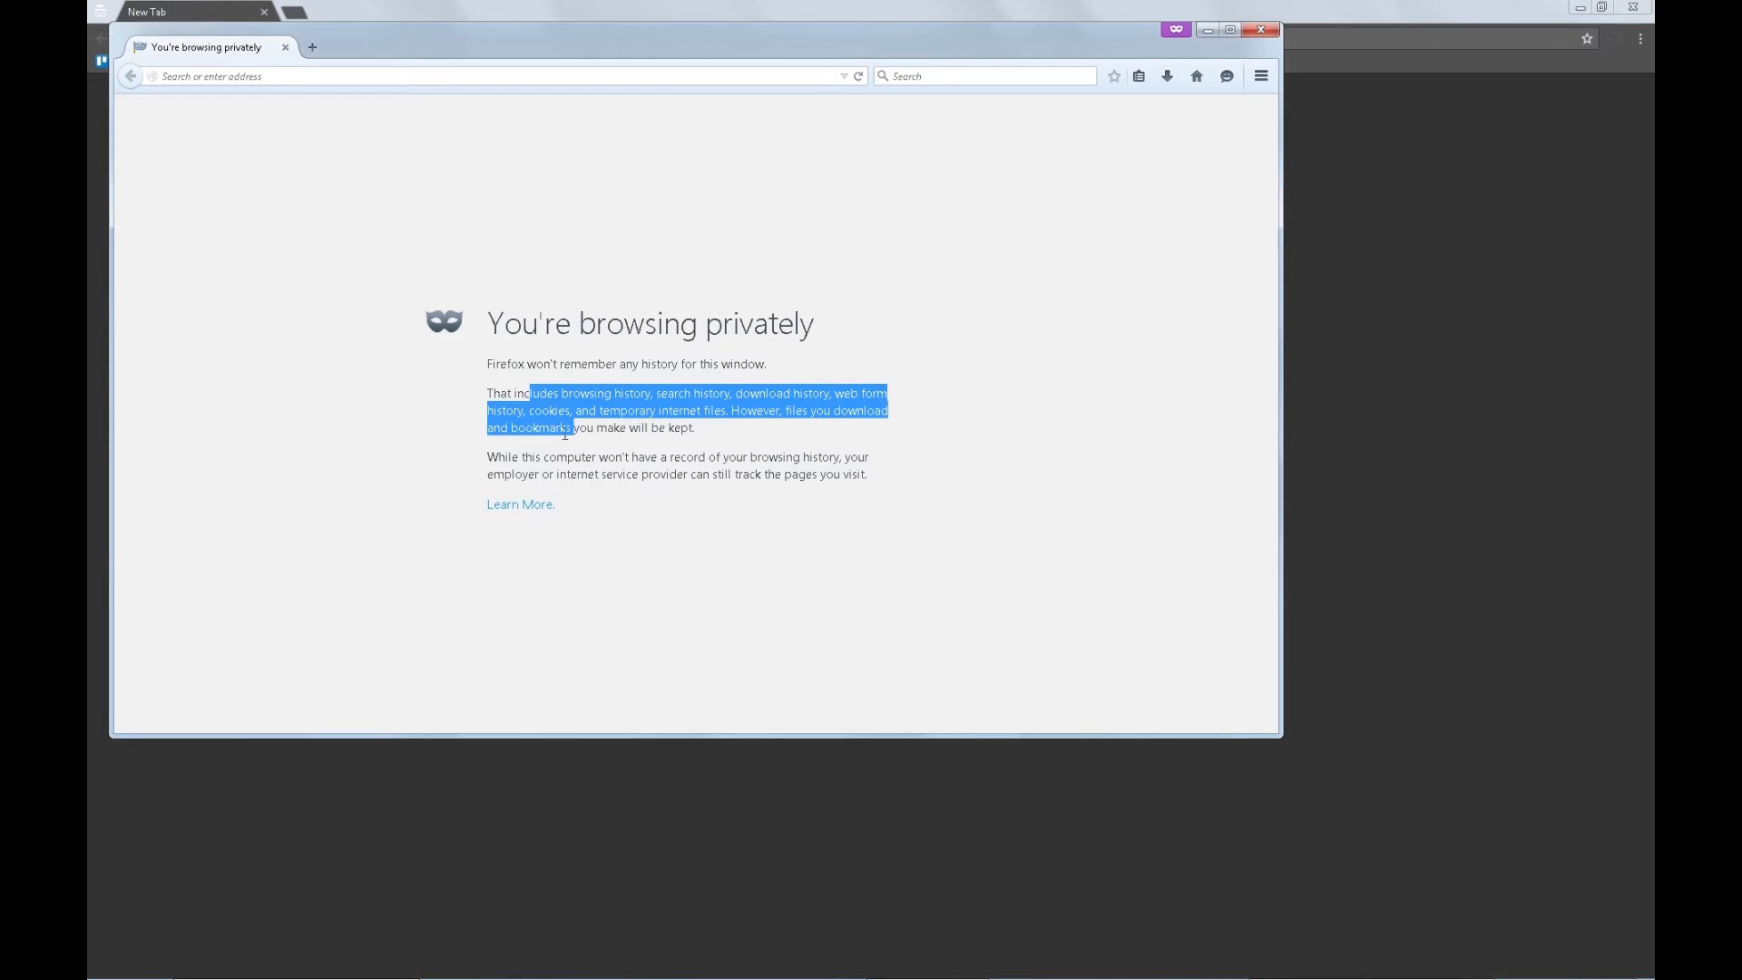
left_click(697, 434)
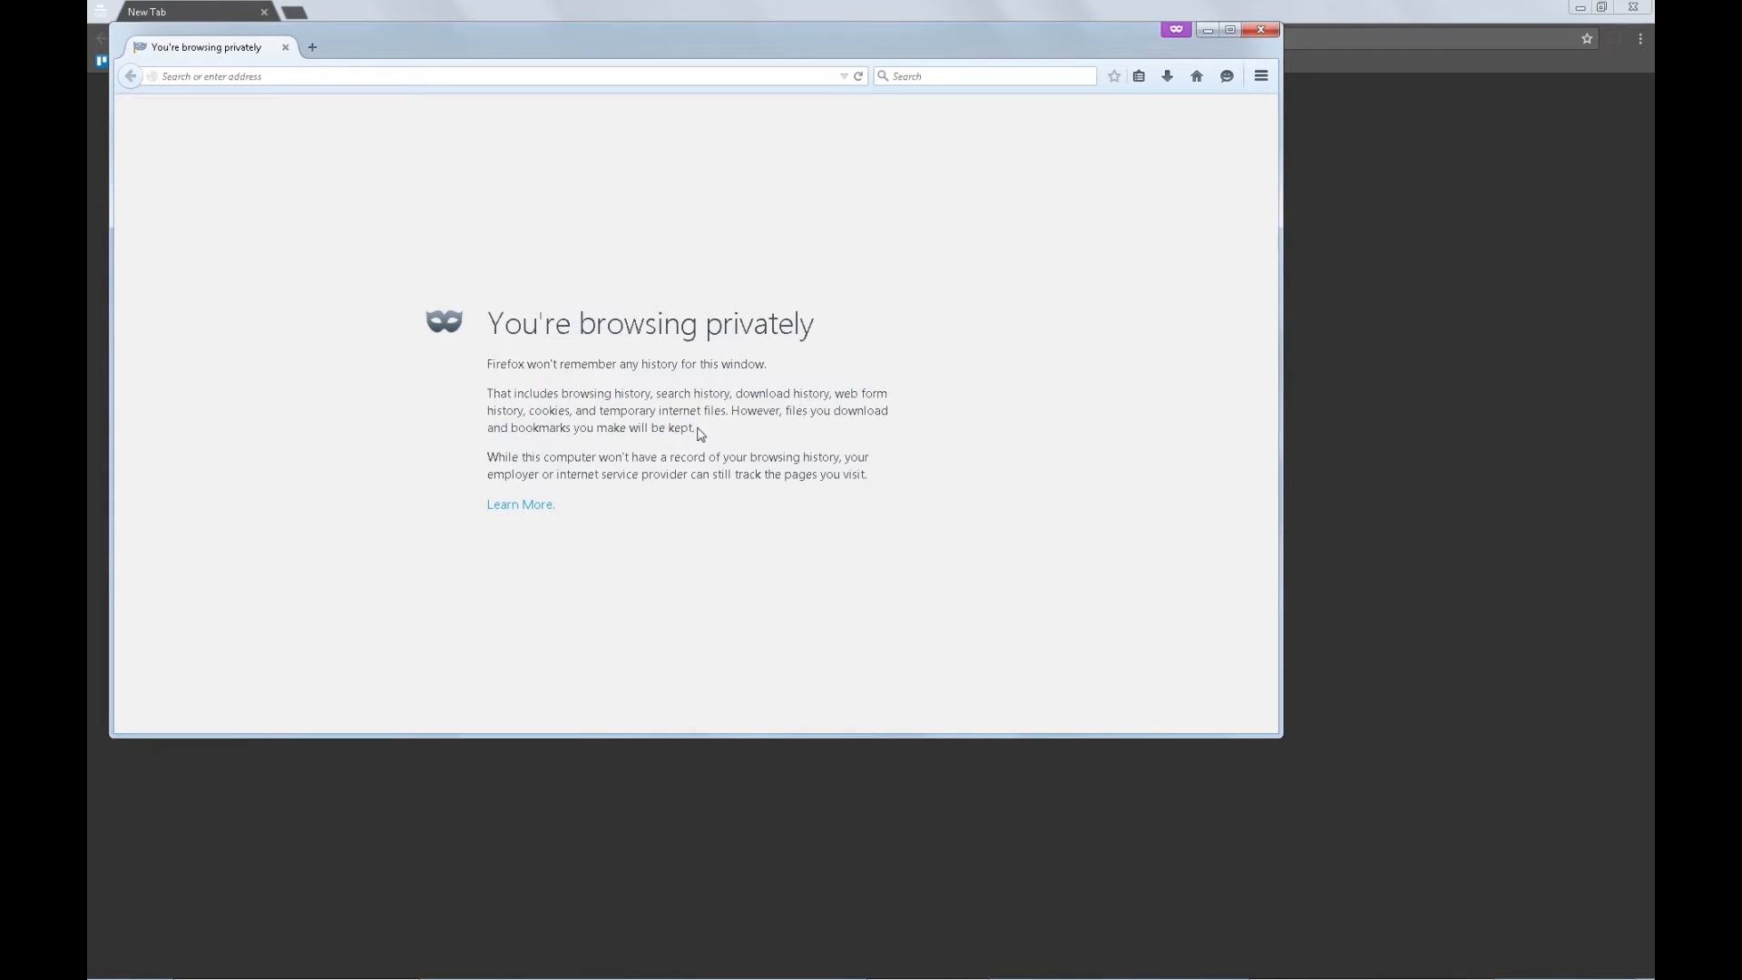
mouse_move(385, 915)
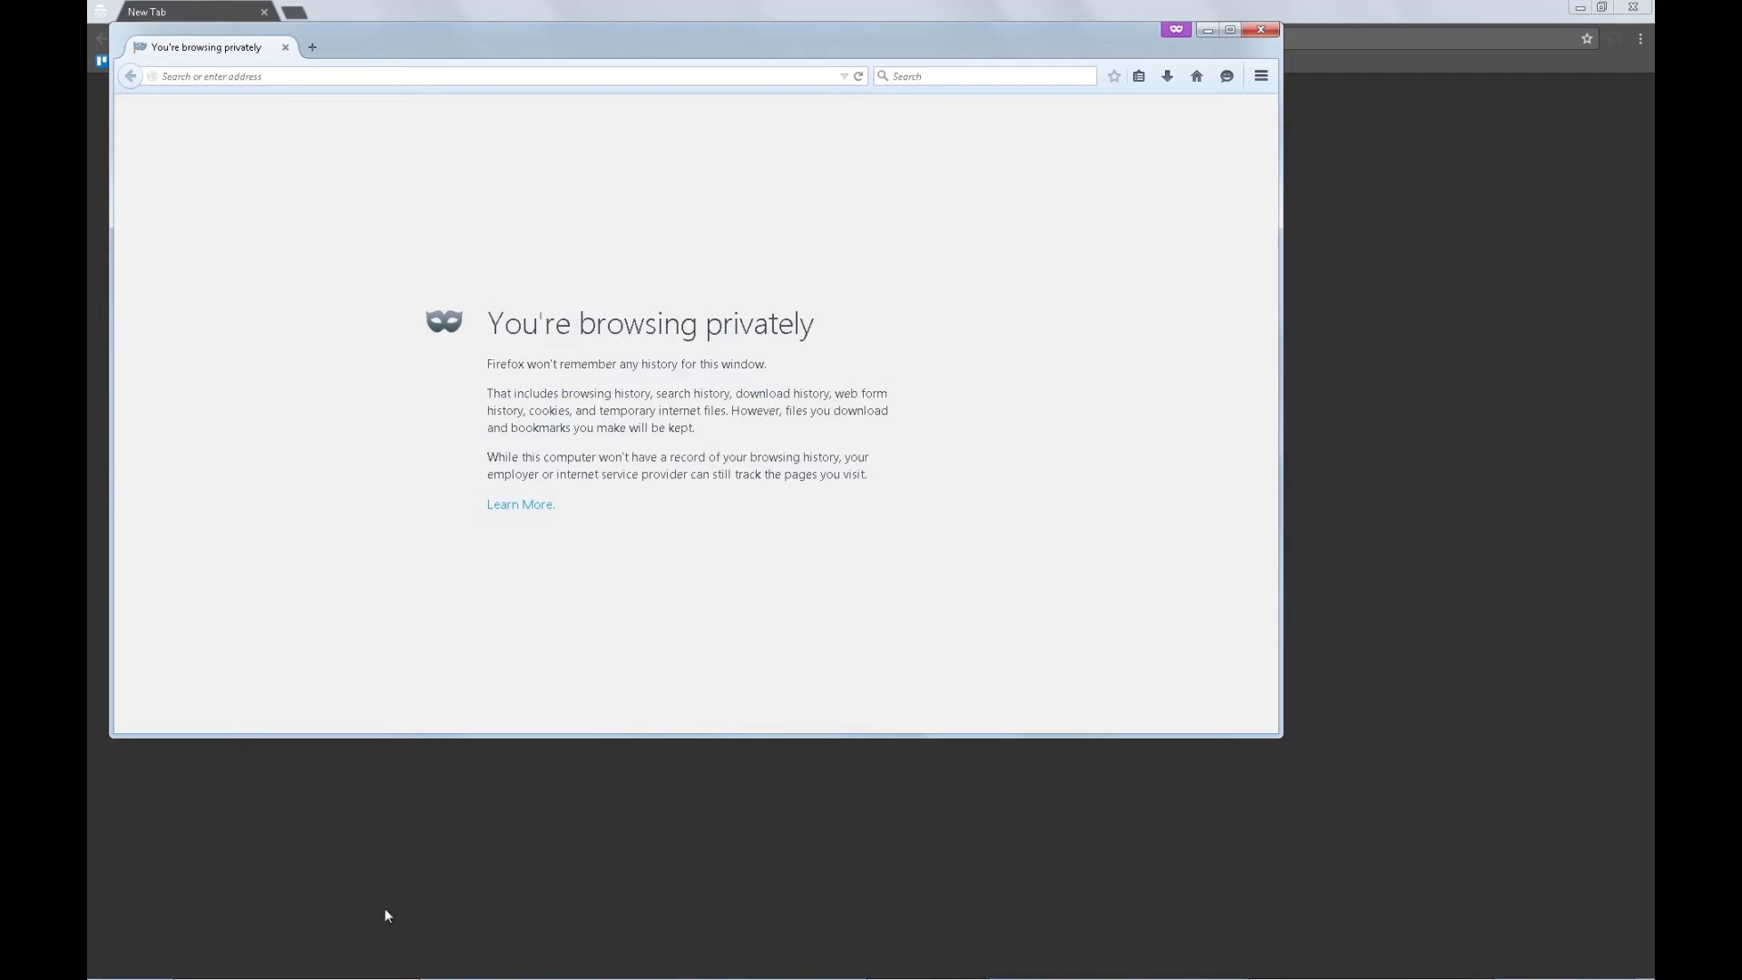
mouse_move(1196, 76)
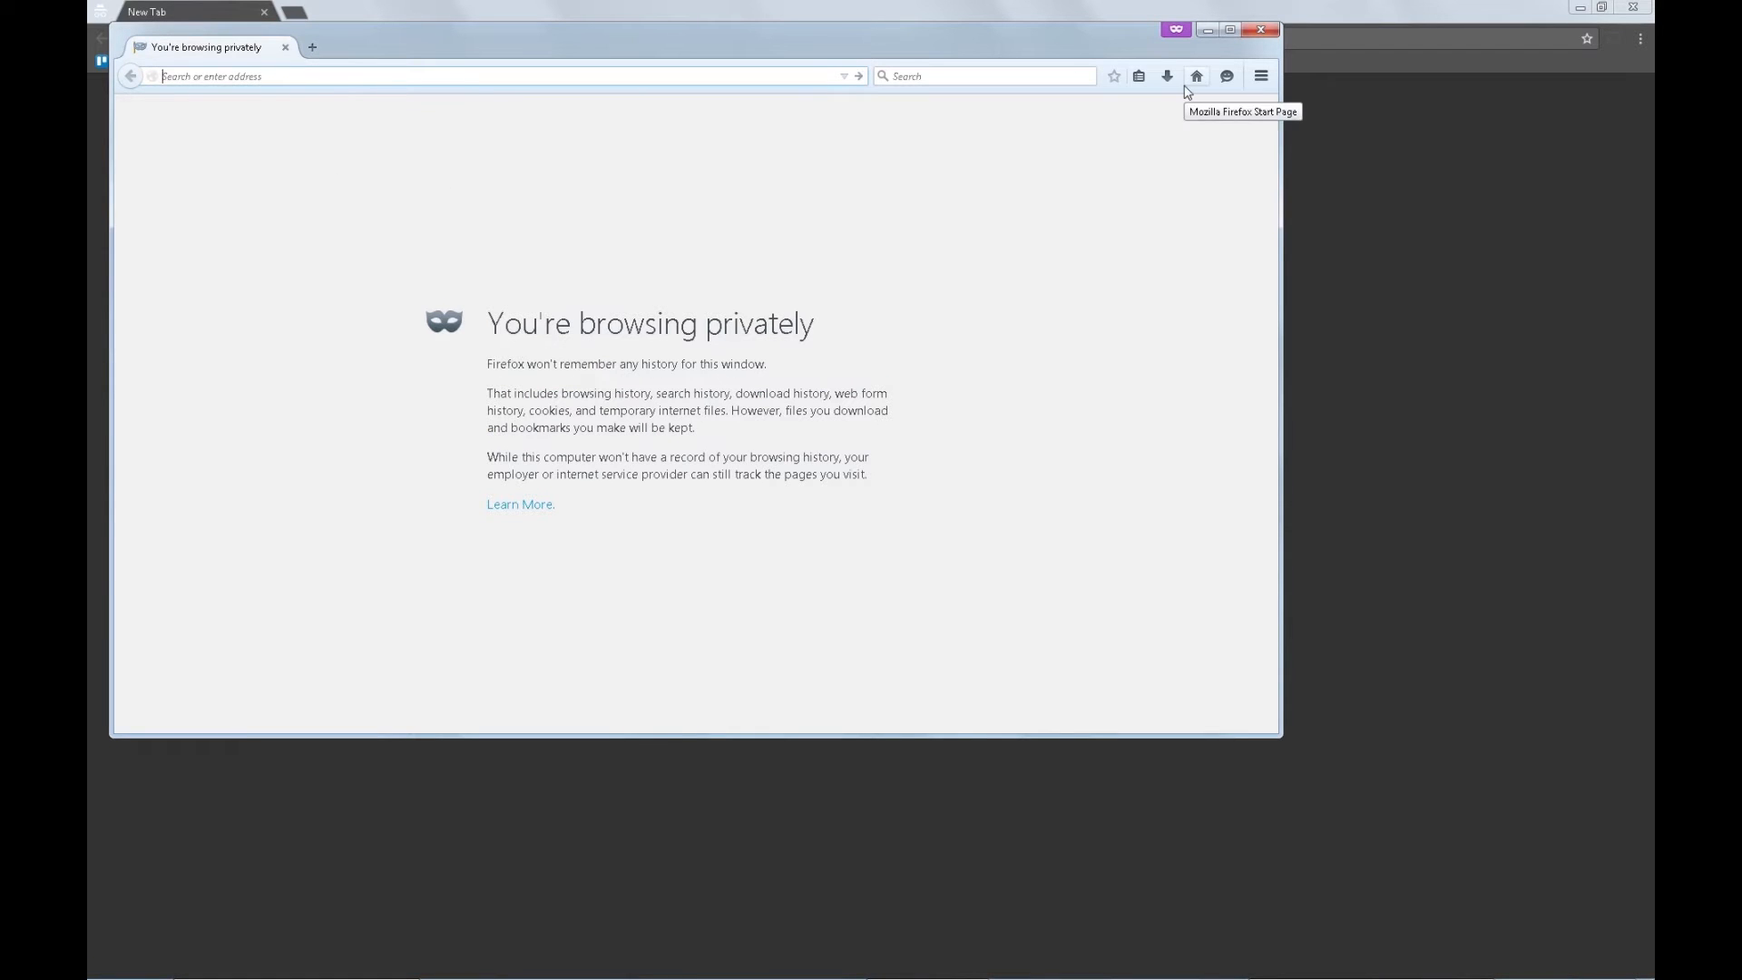
Step: Go to fontstruct.com and reach the FontStruct sign-in page
type("www.fo")
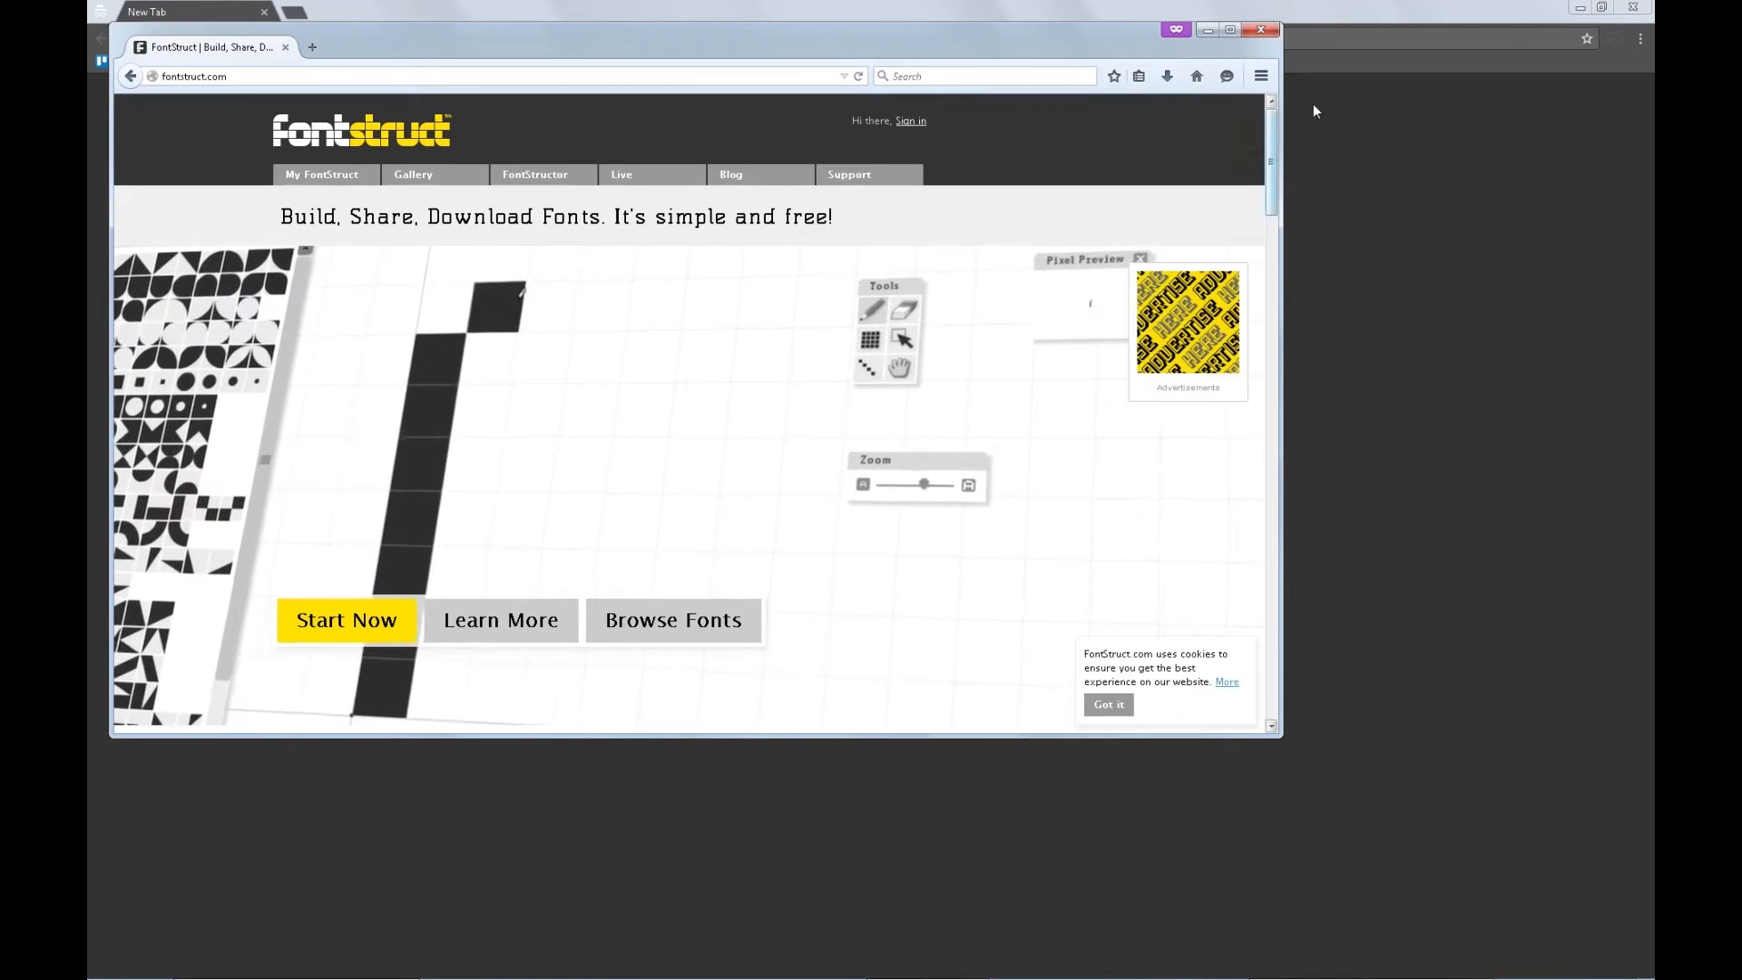
left_click(909, 120)
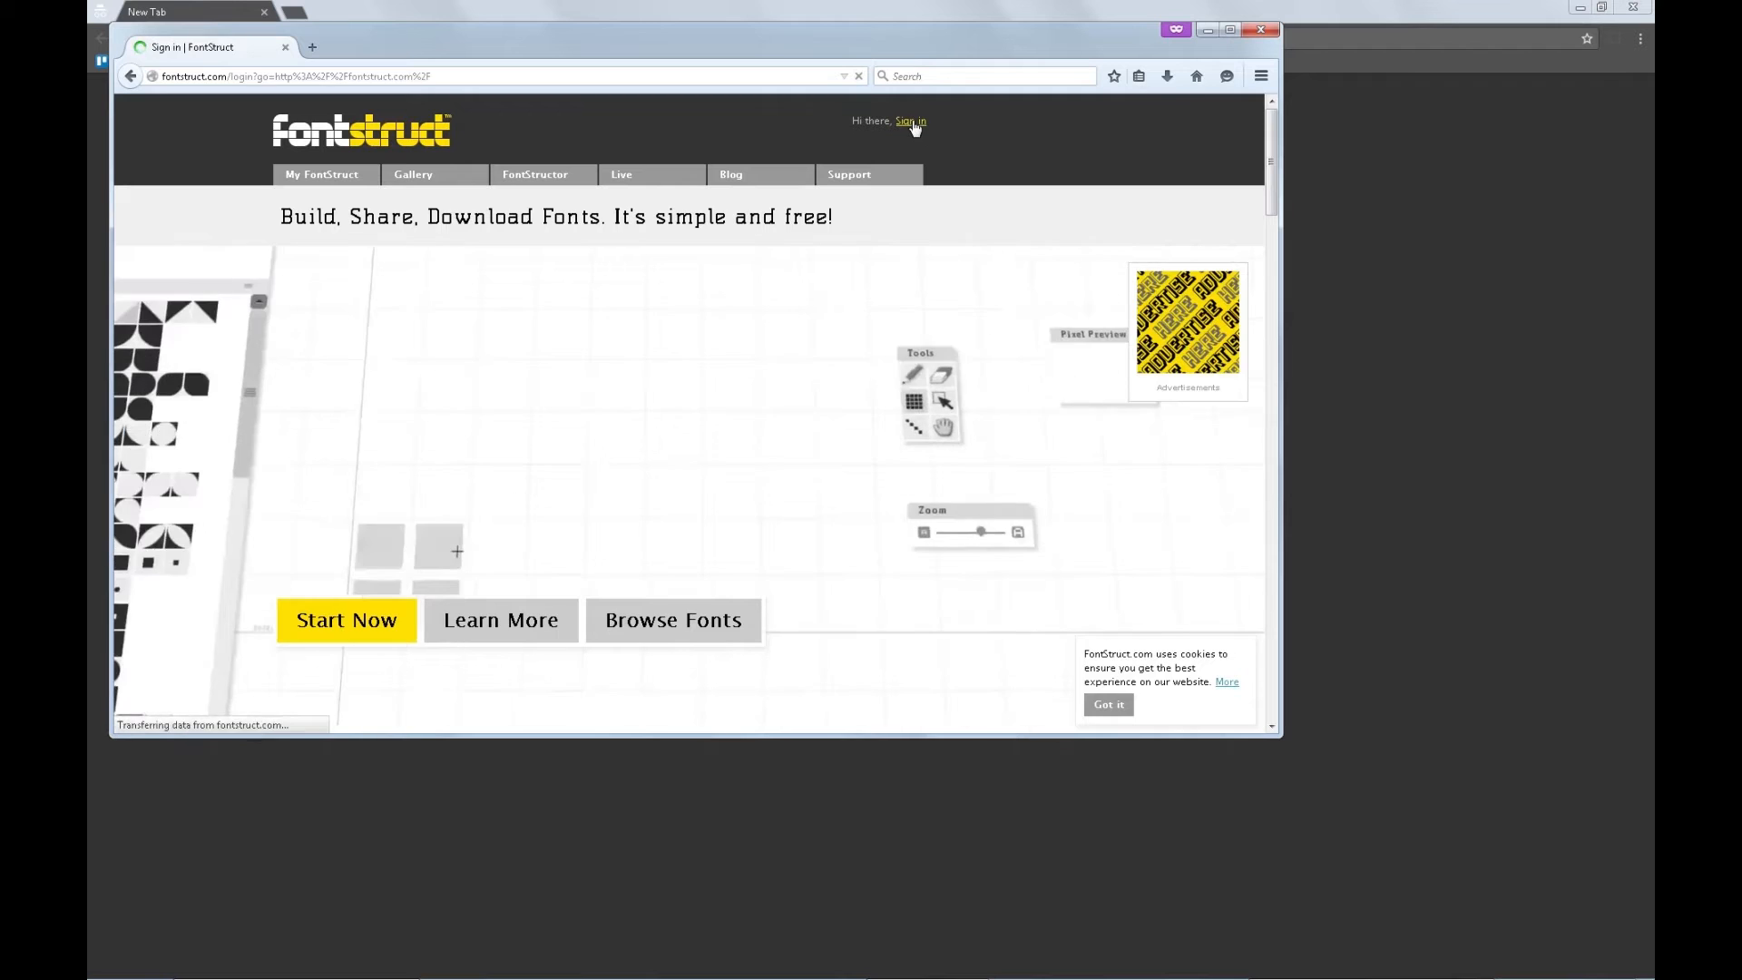
left_click(909, 122)
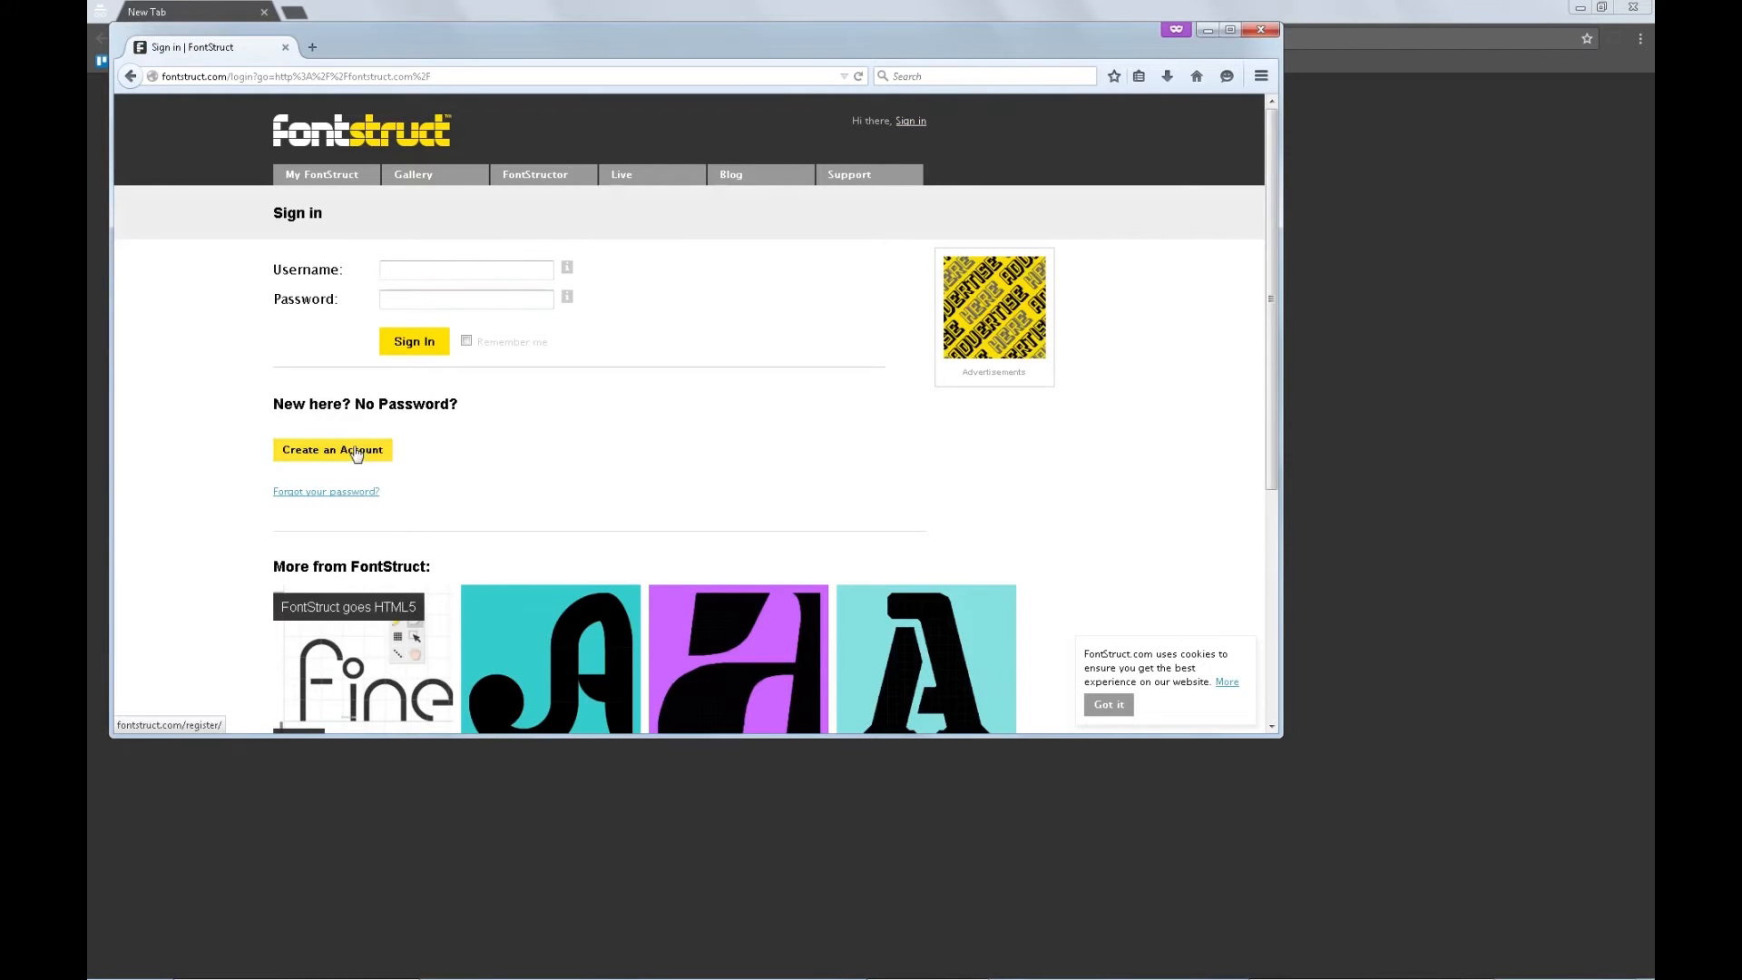
left_click(331, 450)
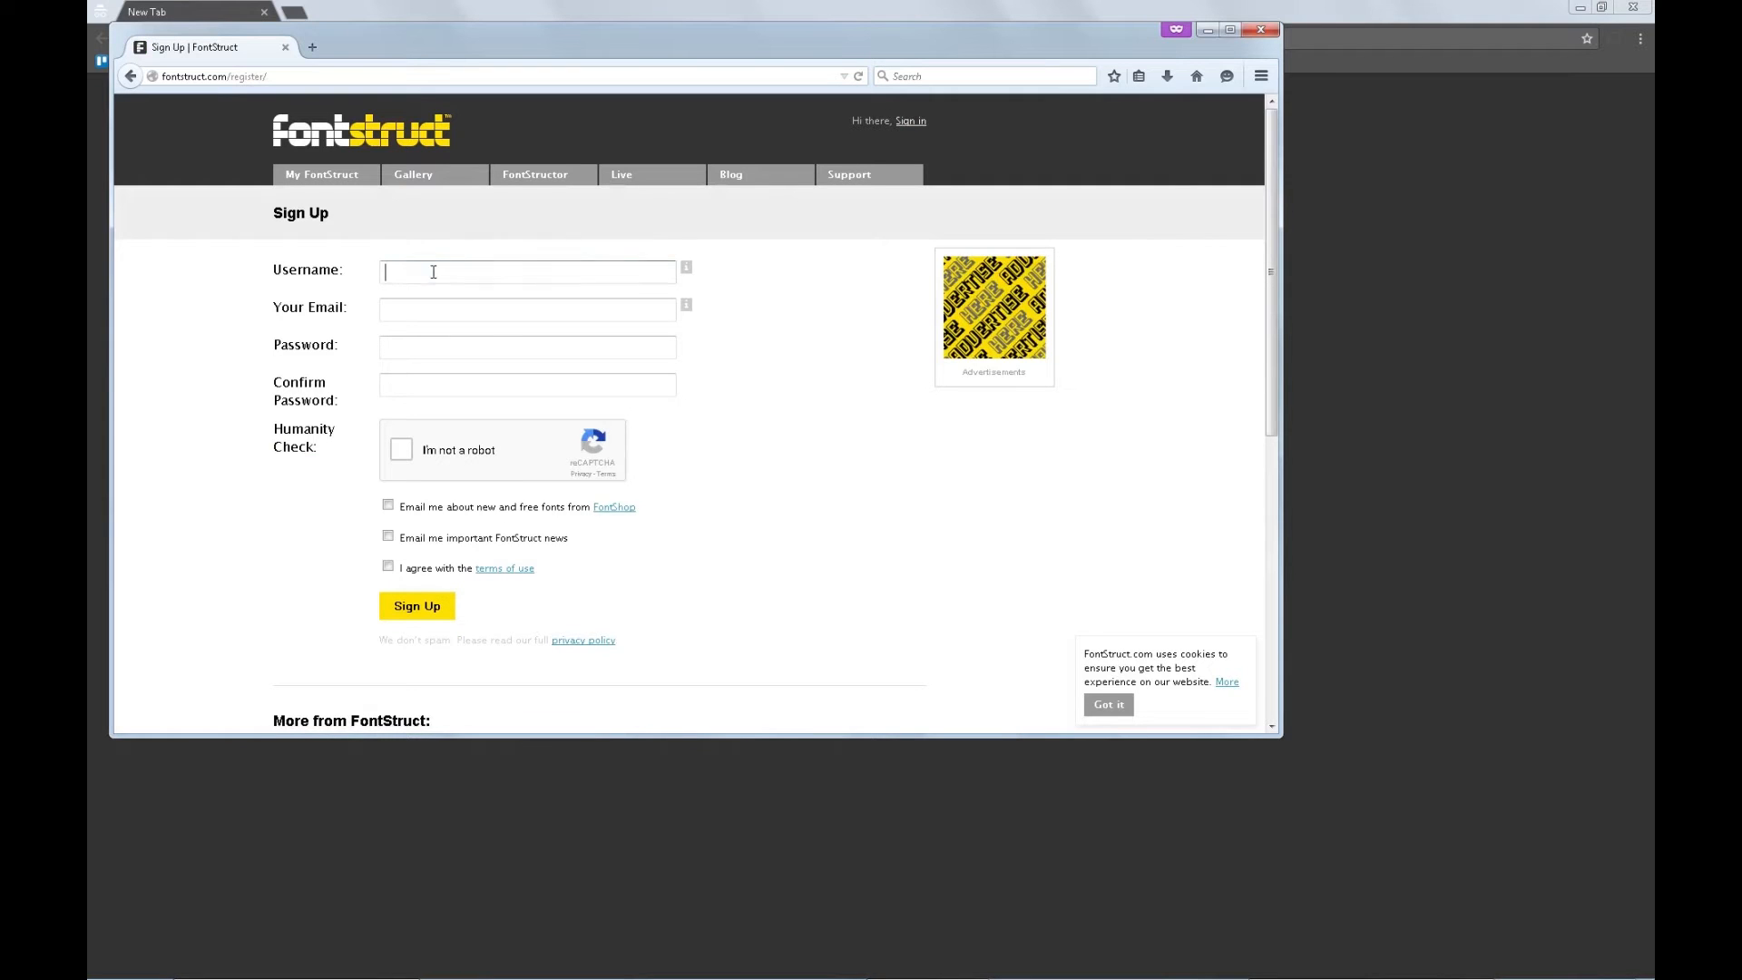
type("f")
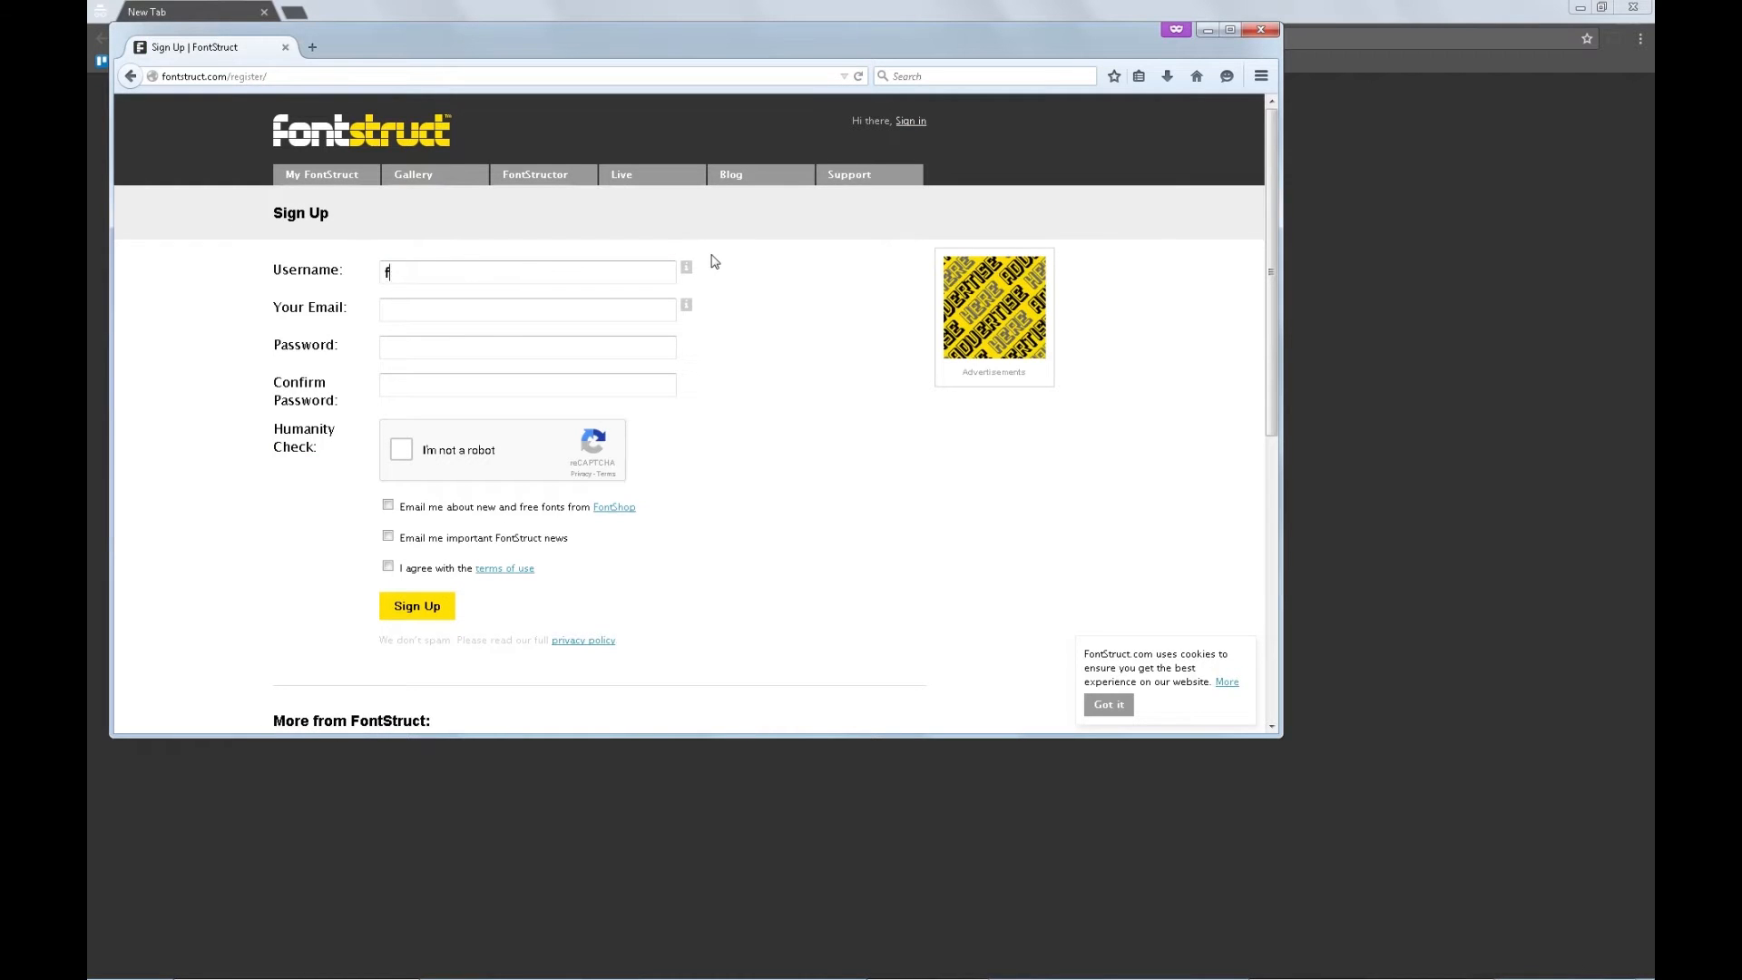
type("ontnewsfornow")
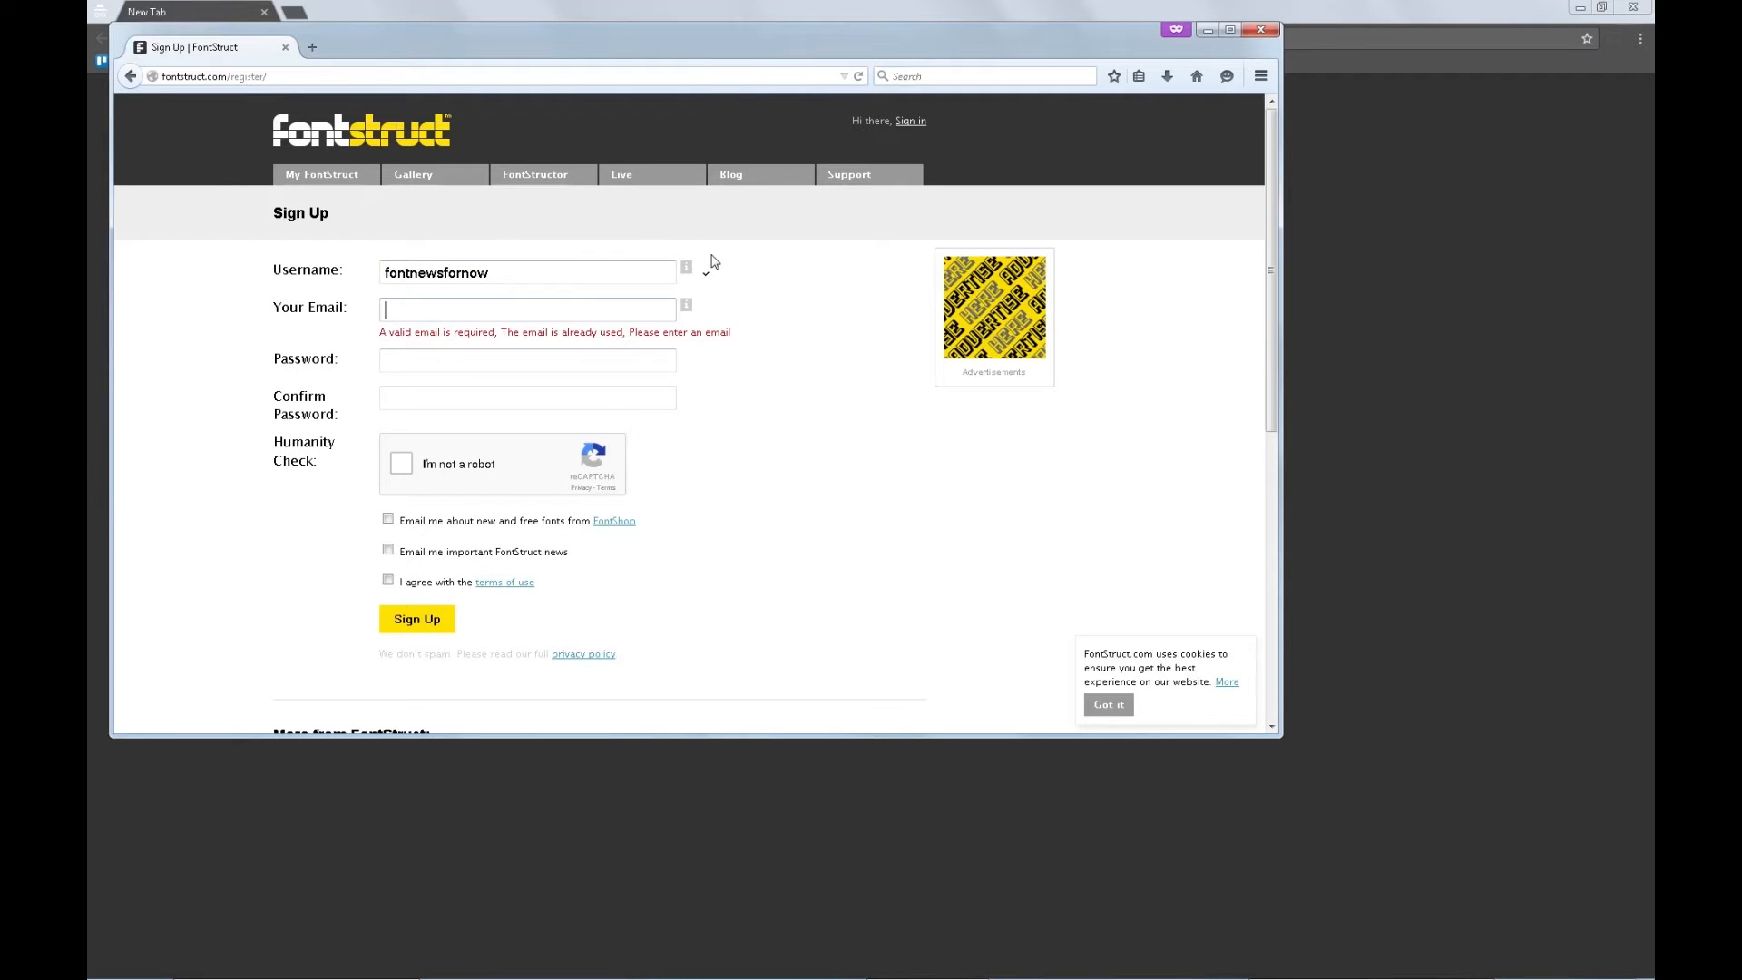
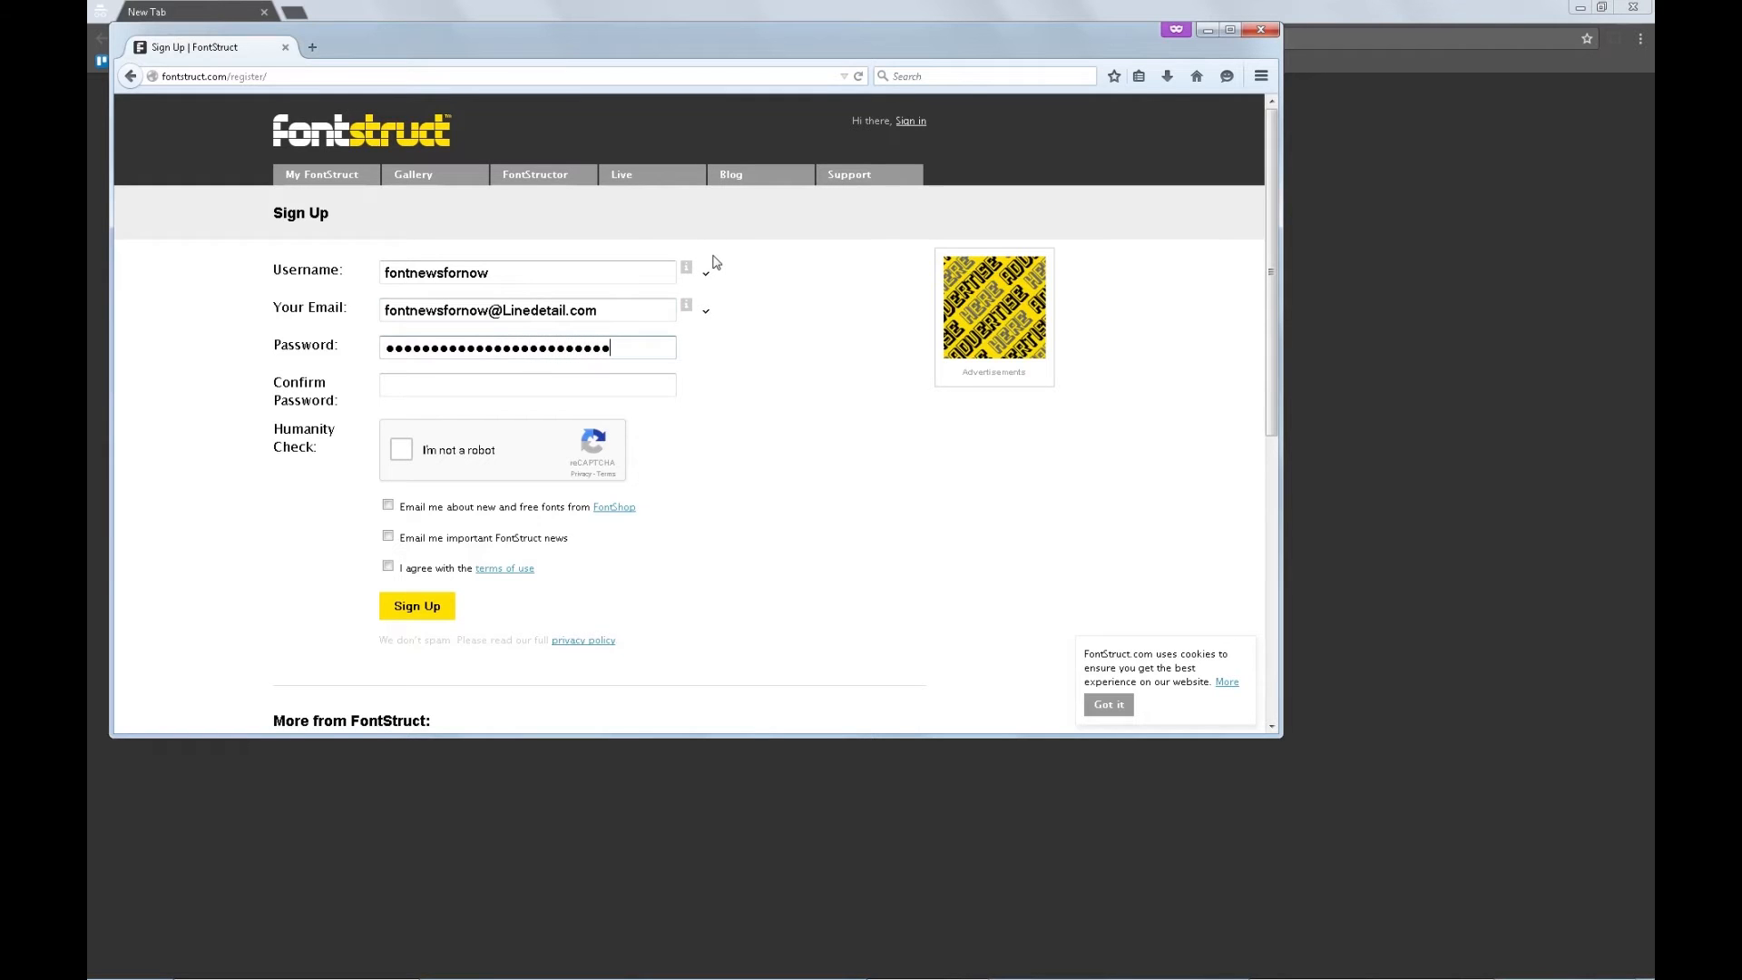
Step: Re-enter the password, fill its confirmation, and begin the 'I'm not a robot' check
triple_click(527, 348)
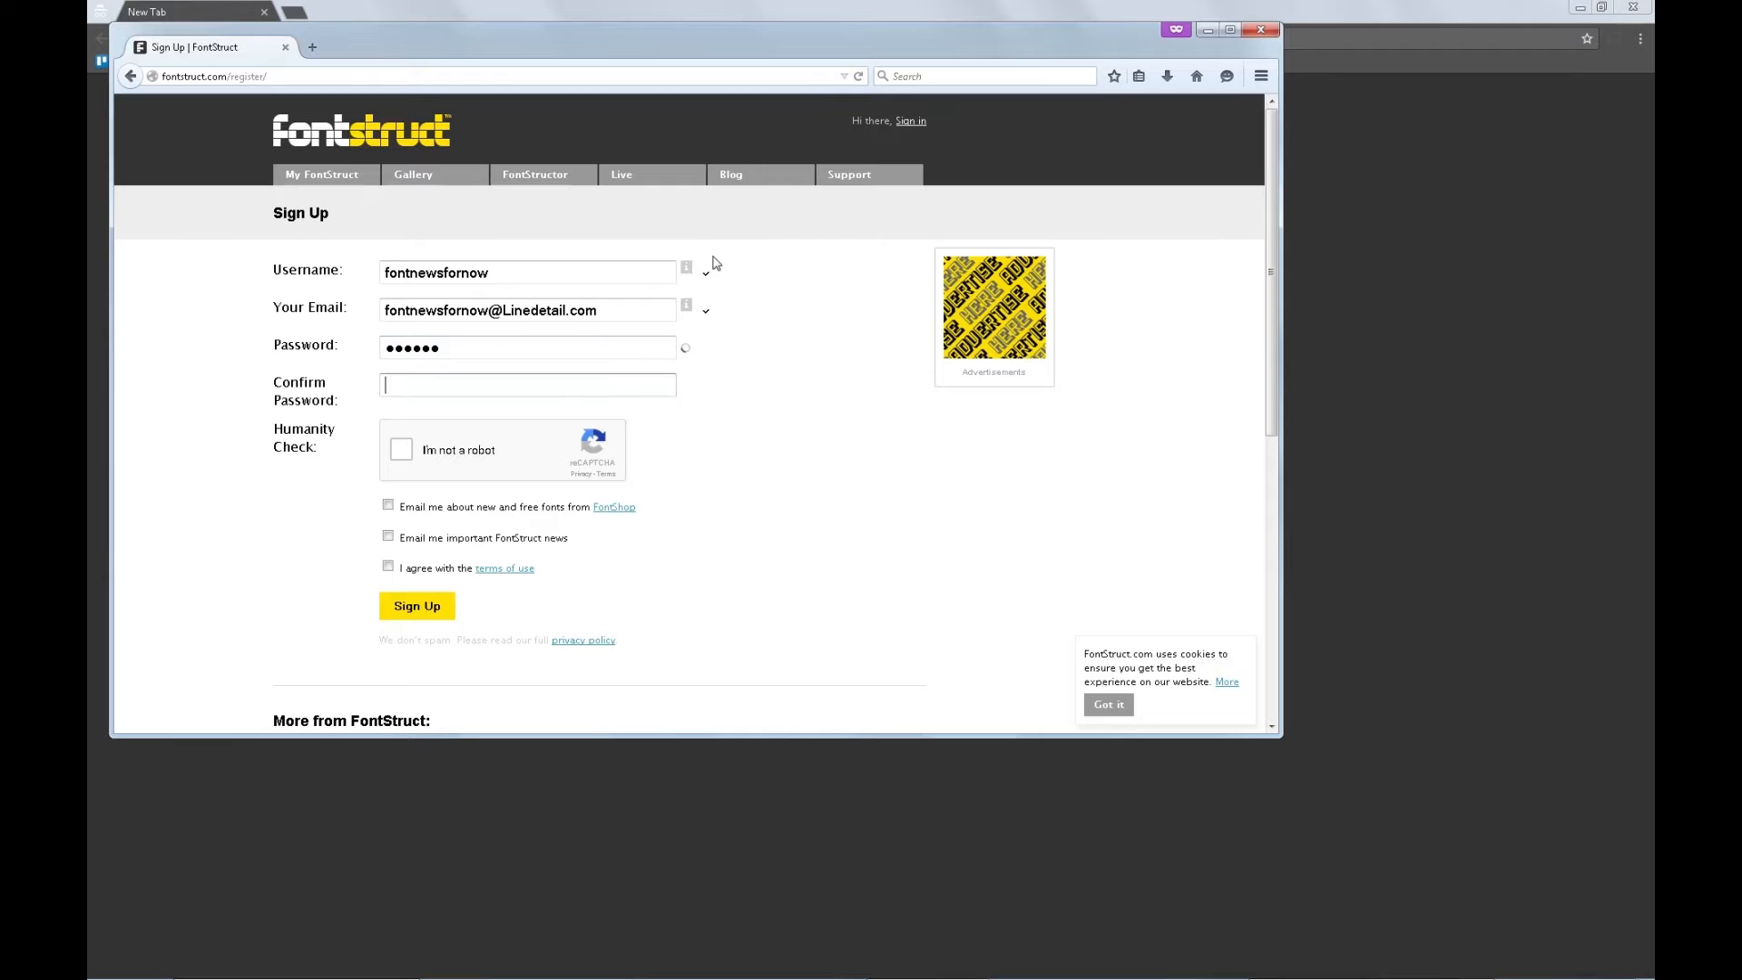
type("••••••")
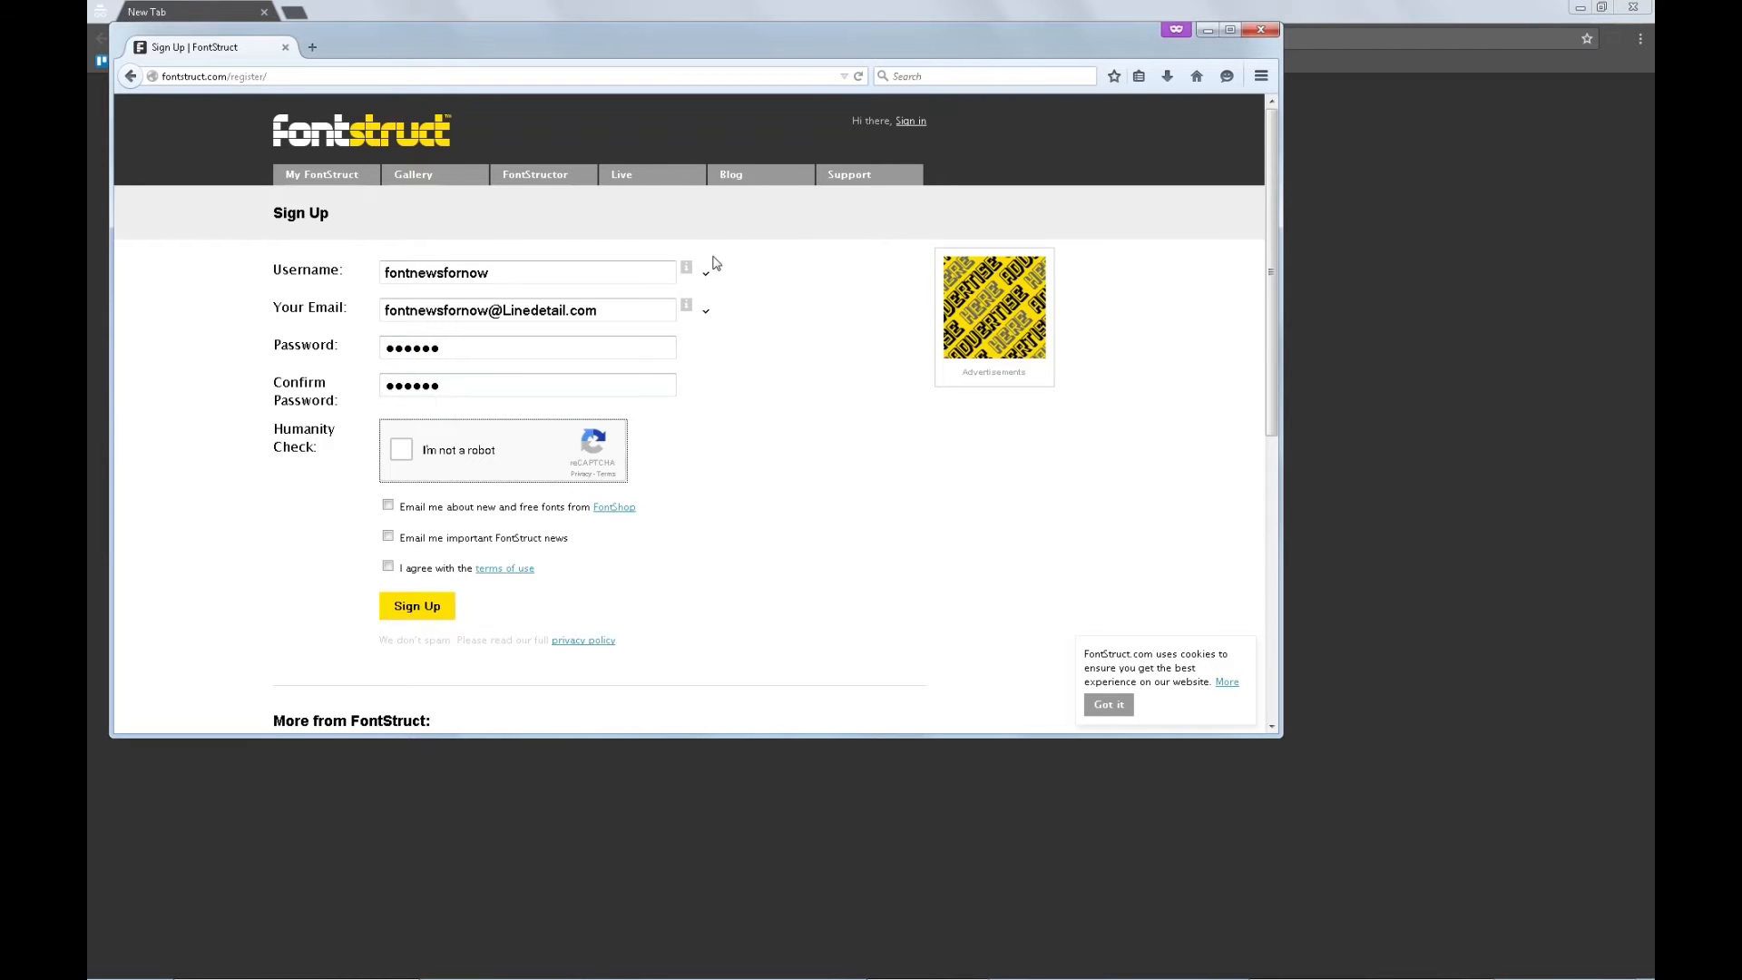
left_click(401, 450)
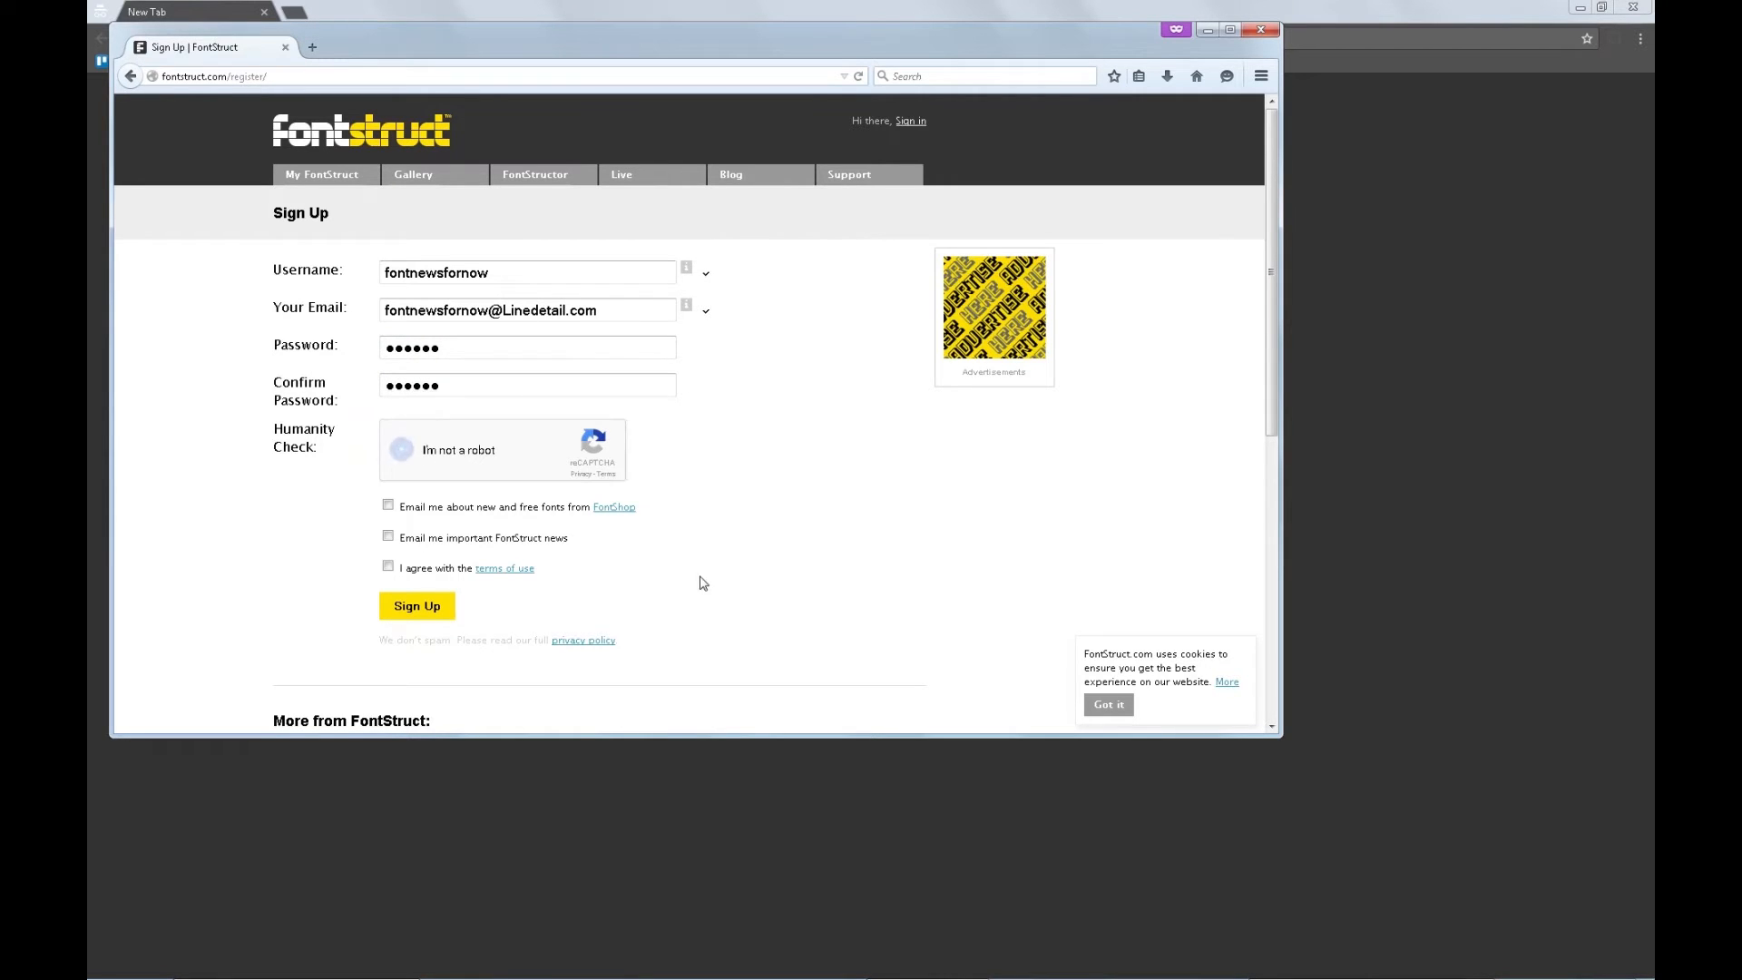
Step: Pass the reCAPTCHA by marking the street-sign and stop-sign tiles across both picture sets and verifying
left_click(401, 448)
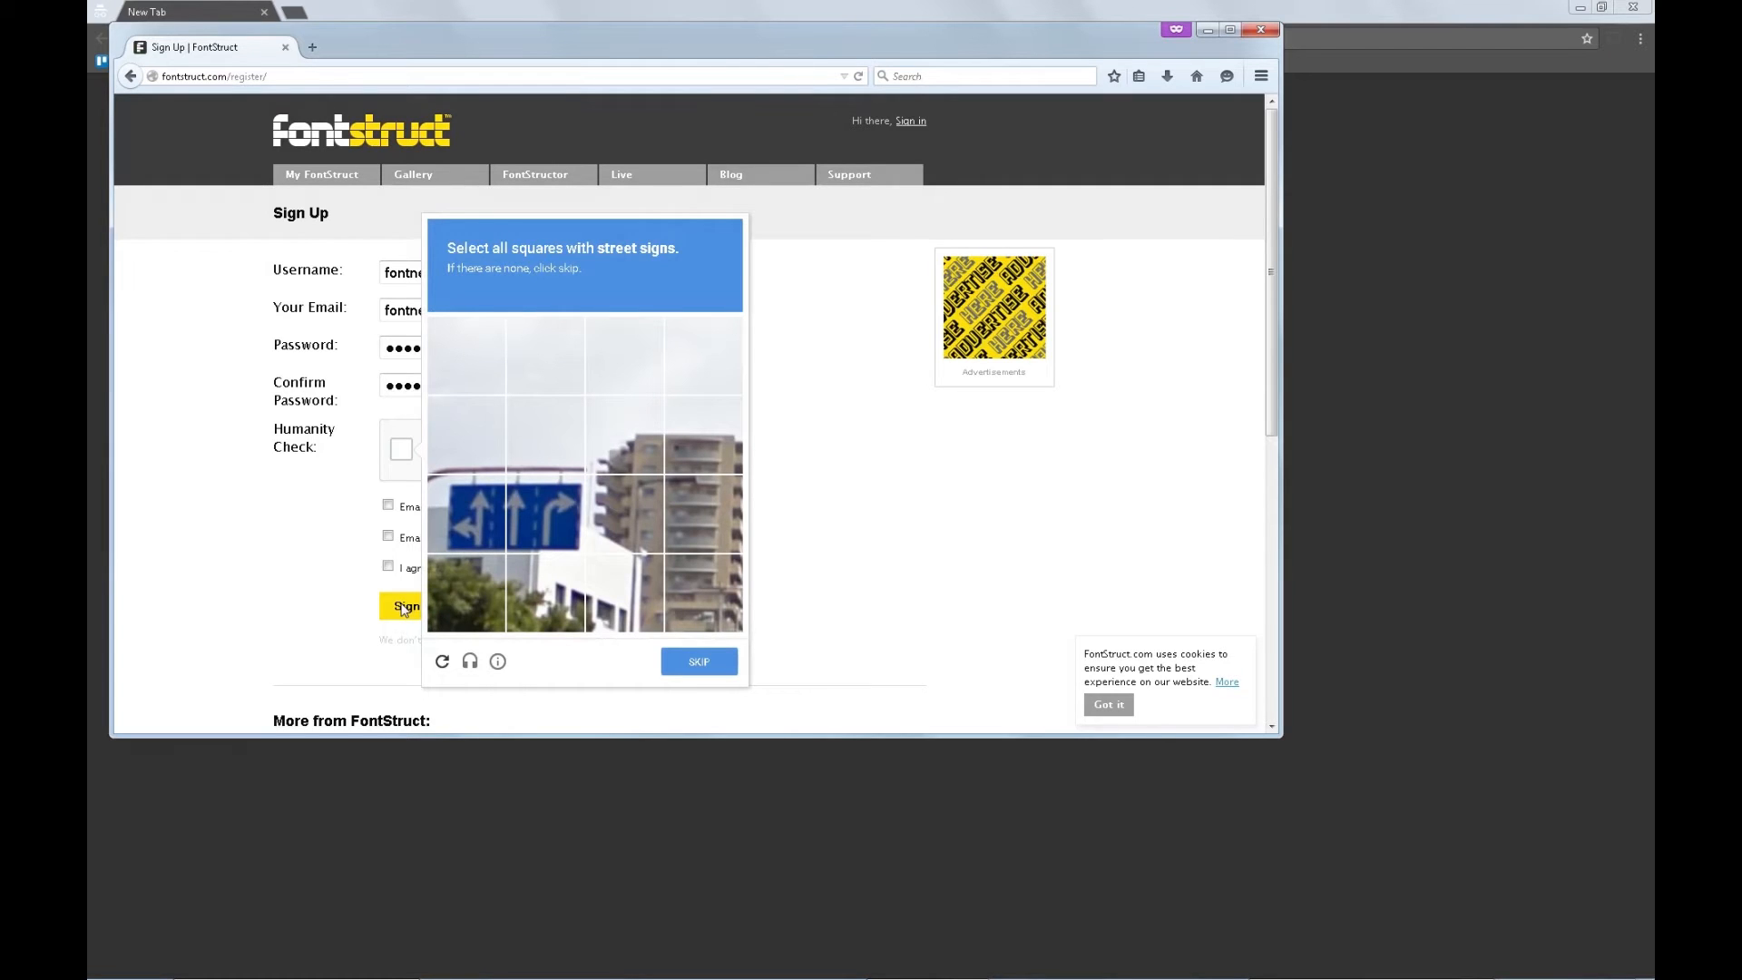
left_click(466, 513)
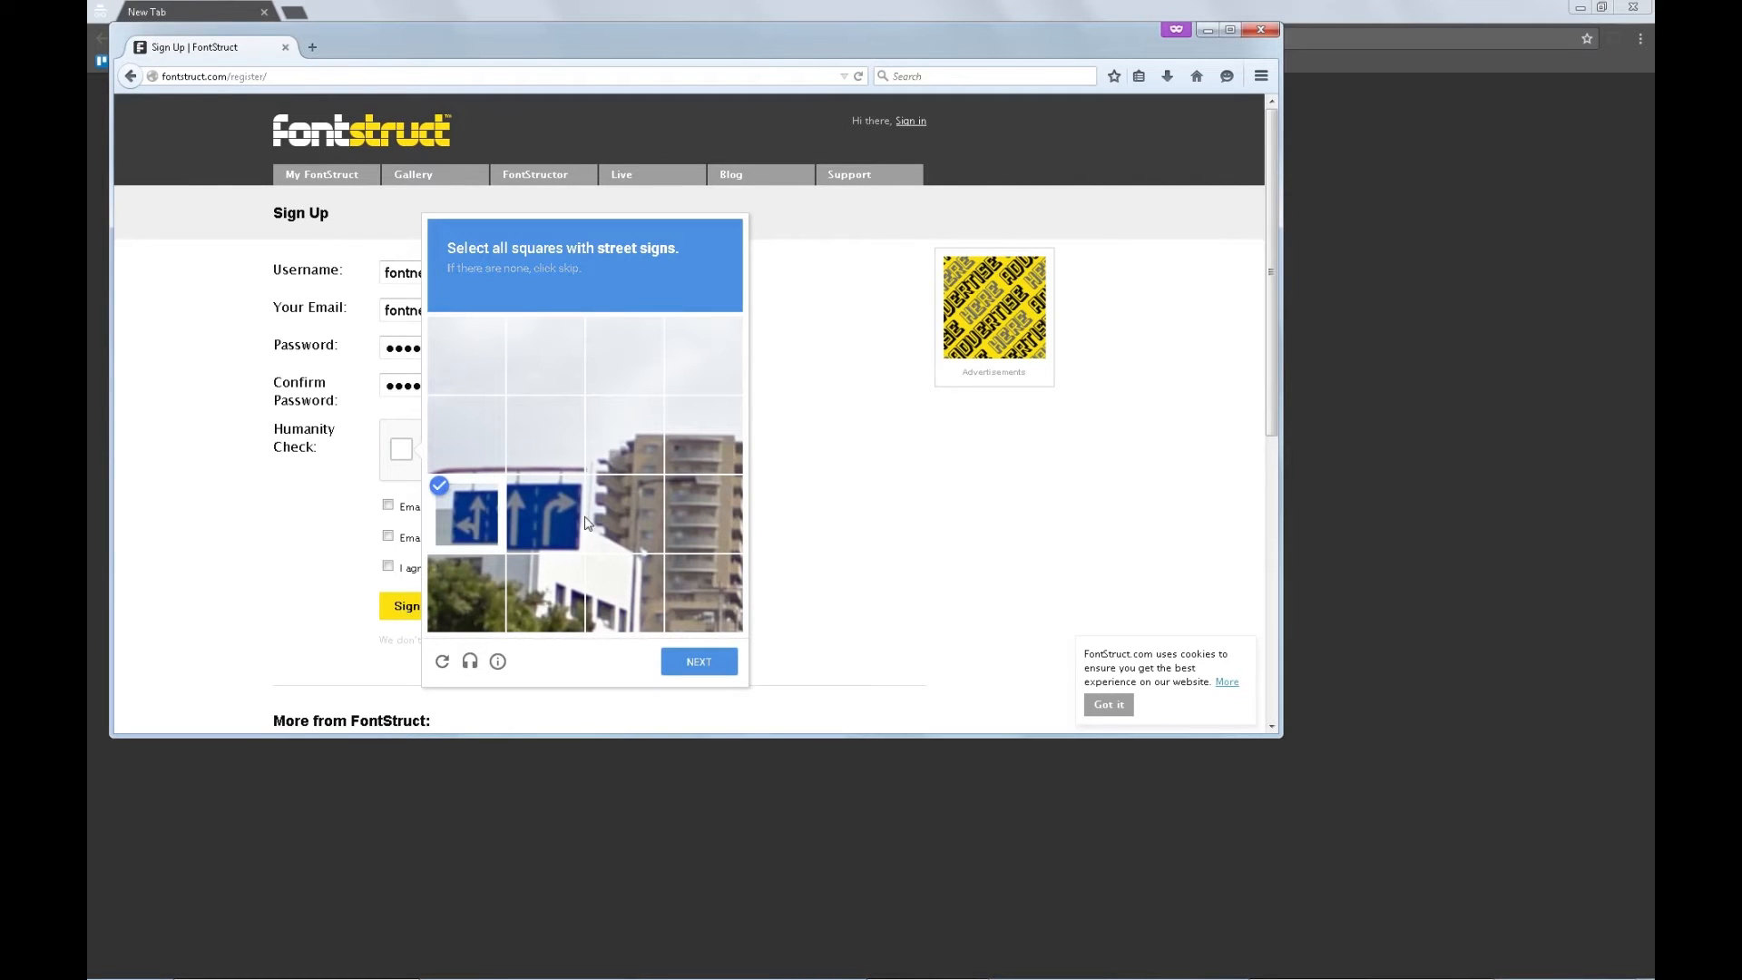
left_click(697, 660)
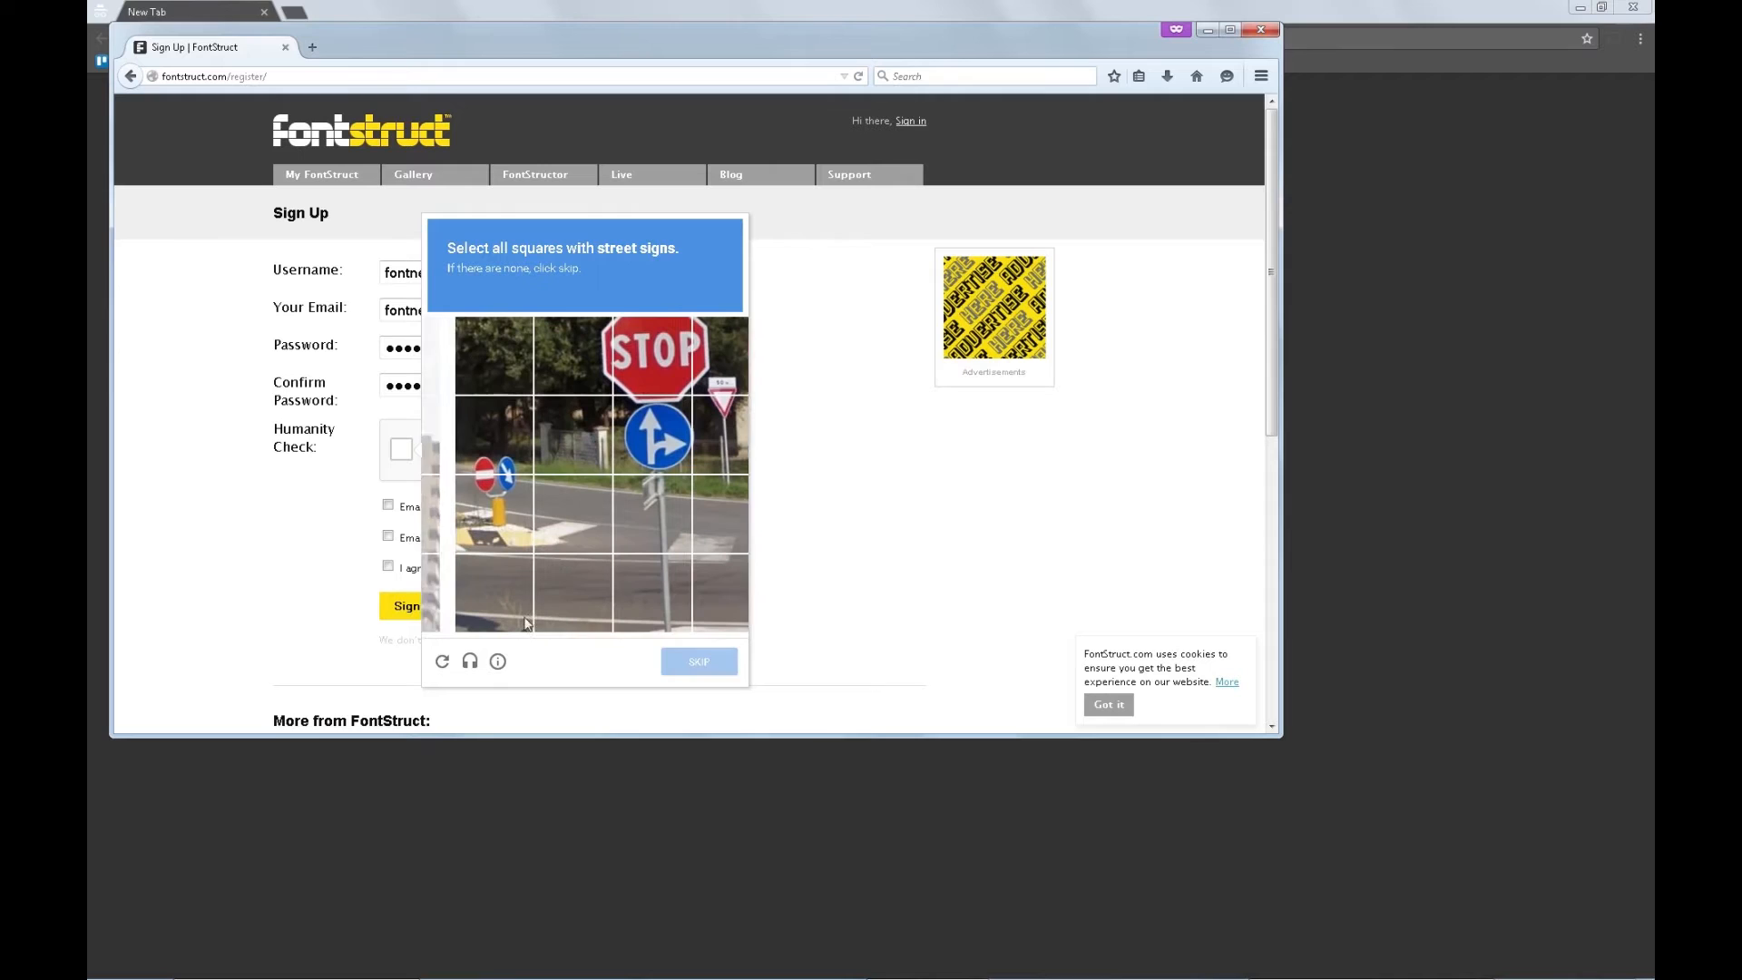
left_click(630, 356)
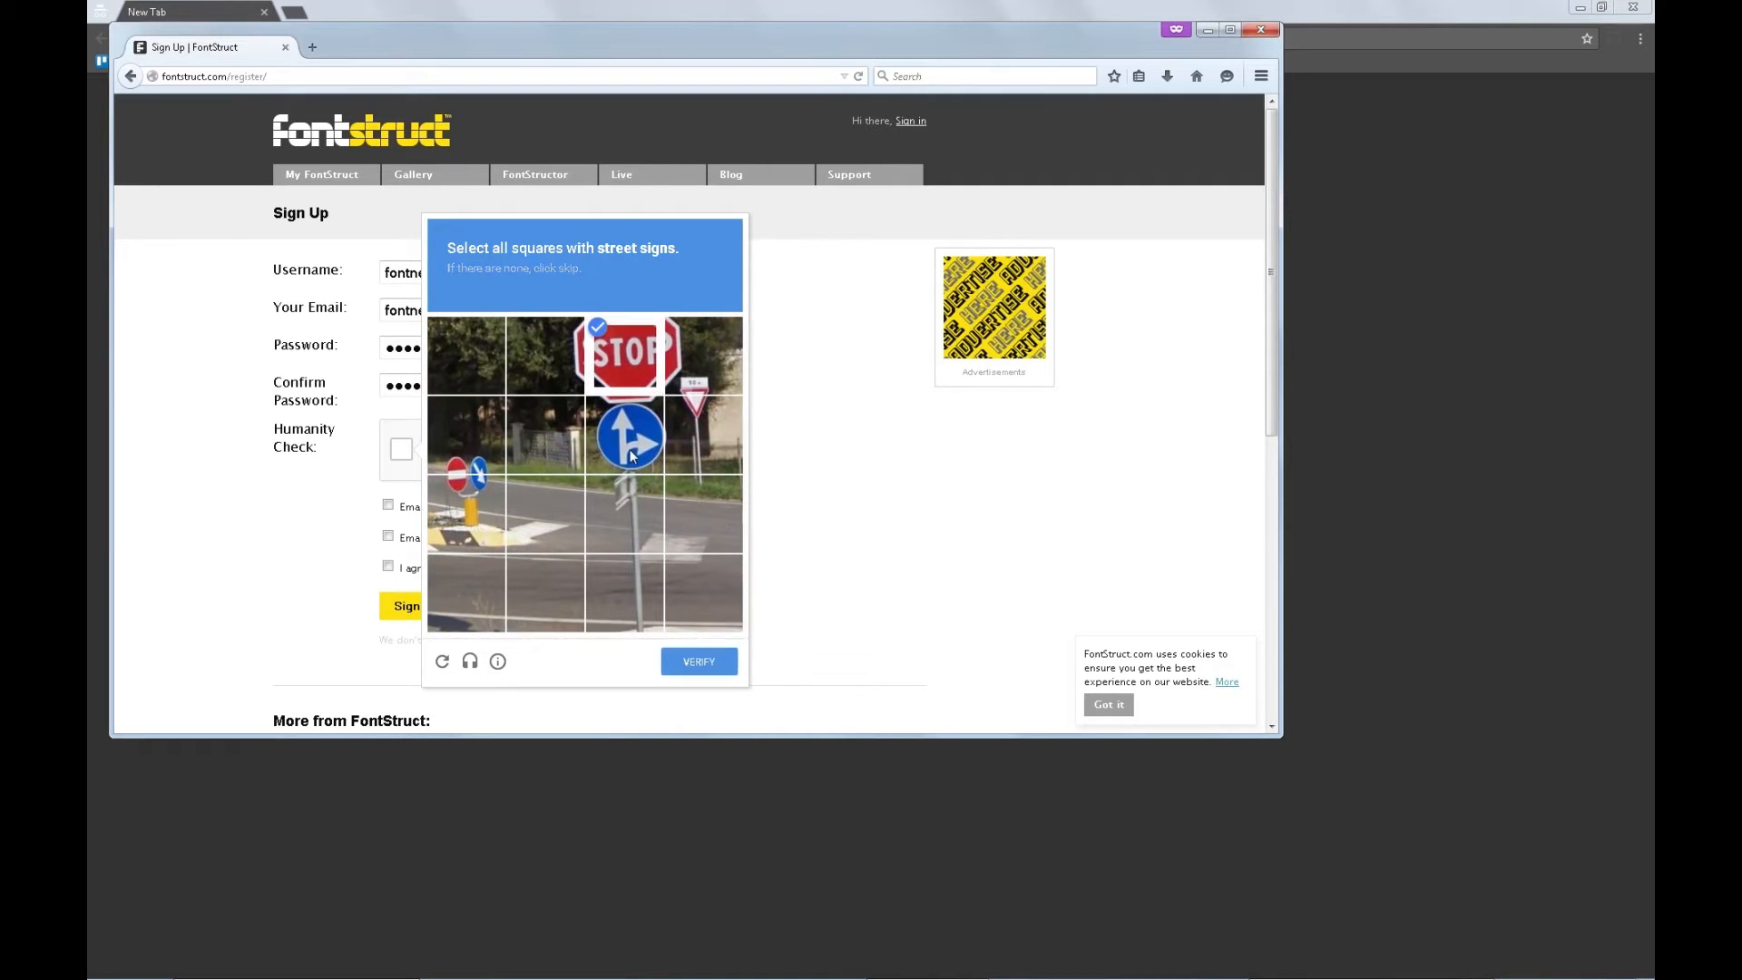
left_click(702, 355)
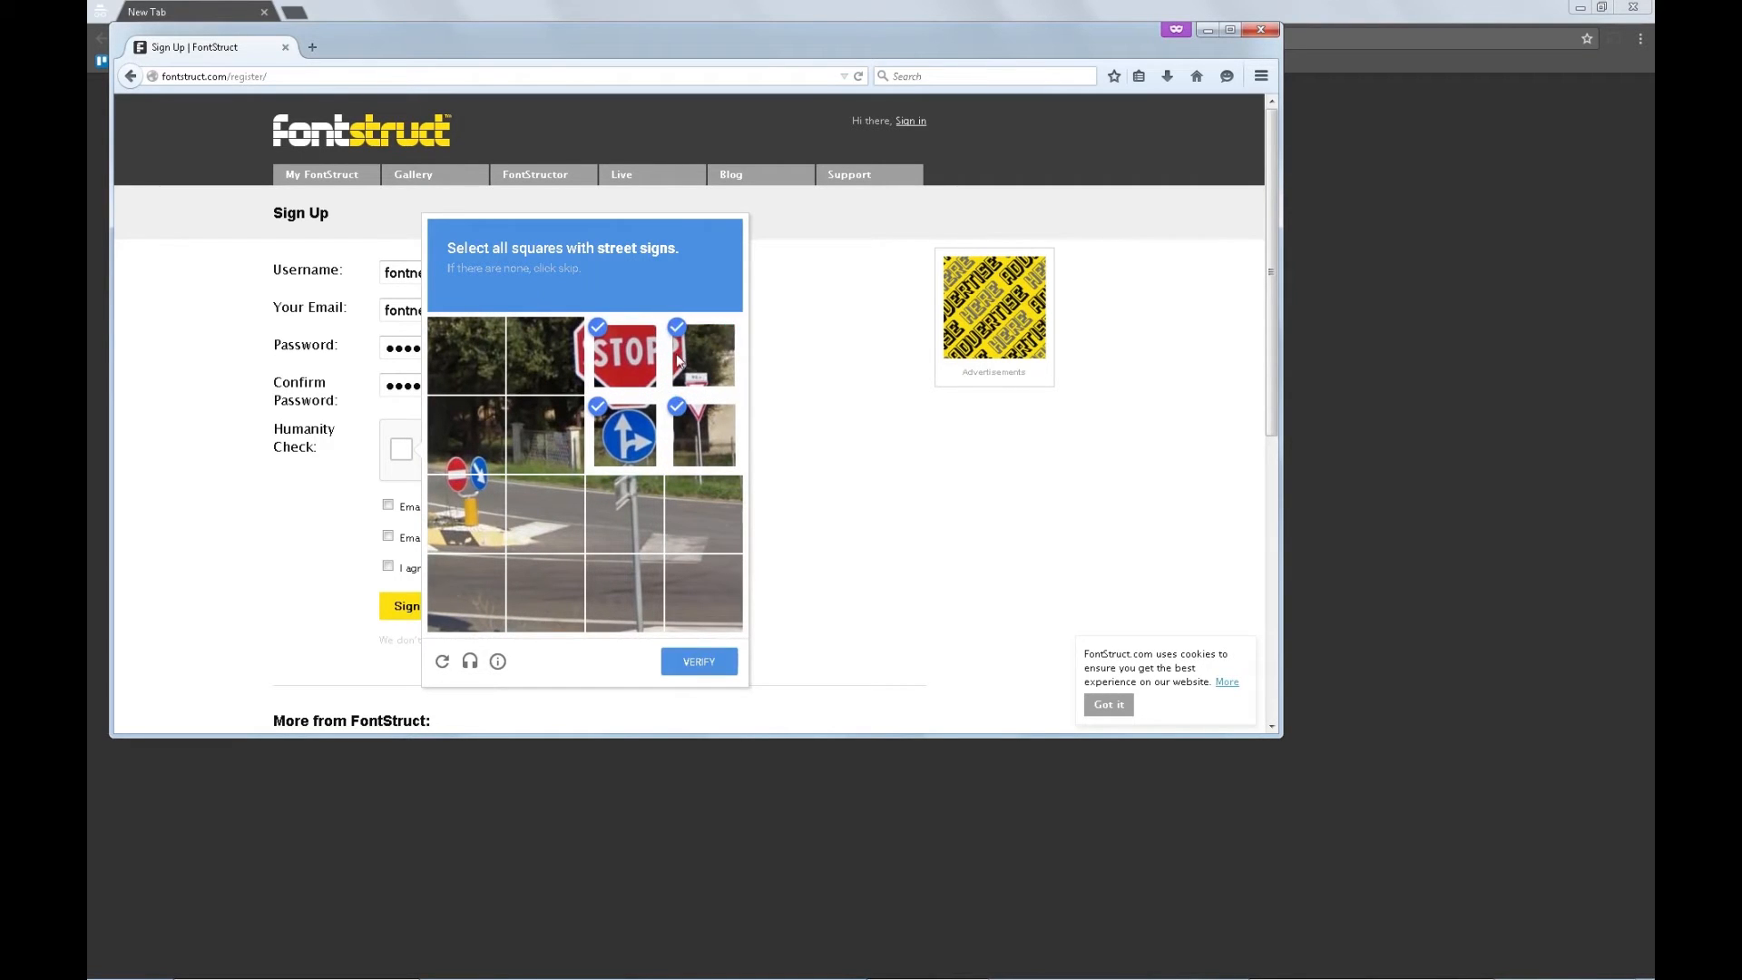
left_click(466, 512)
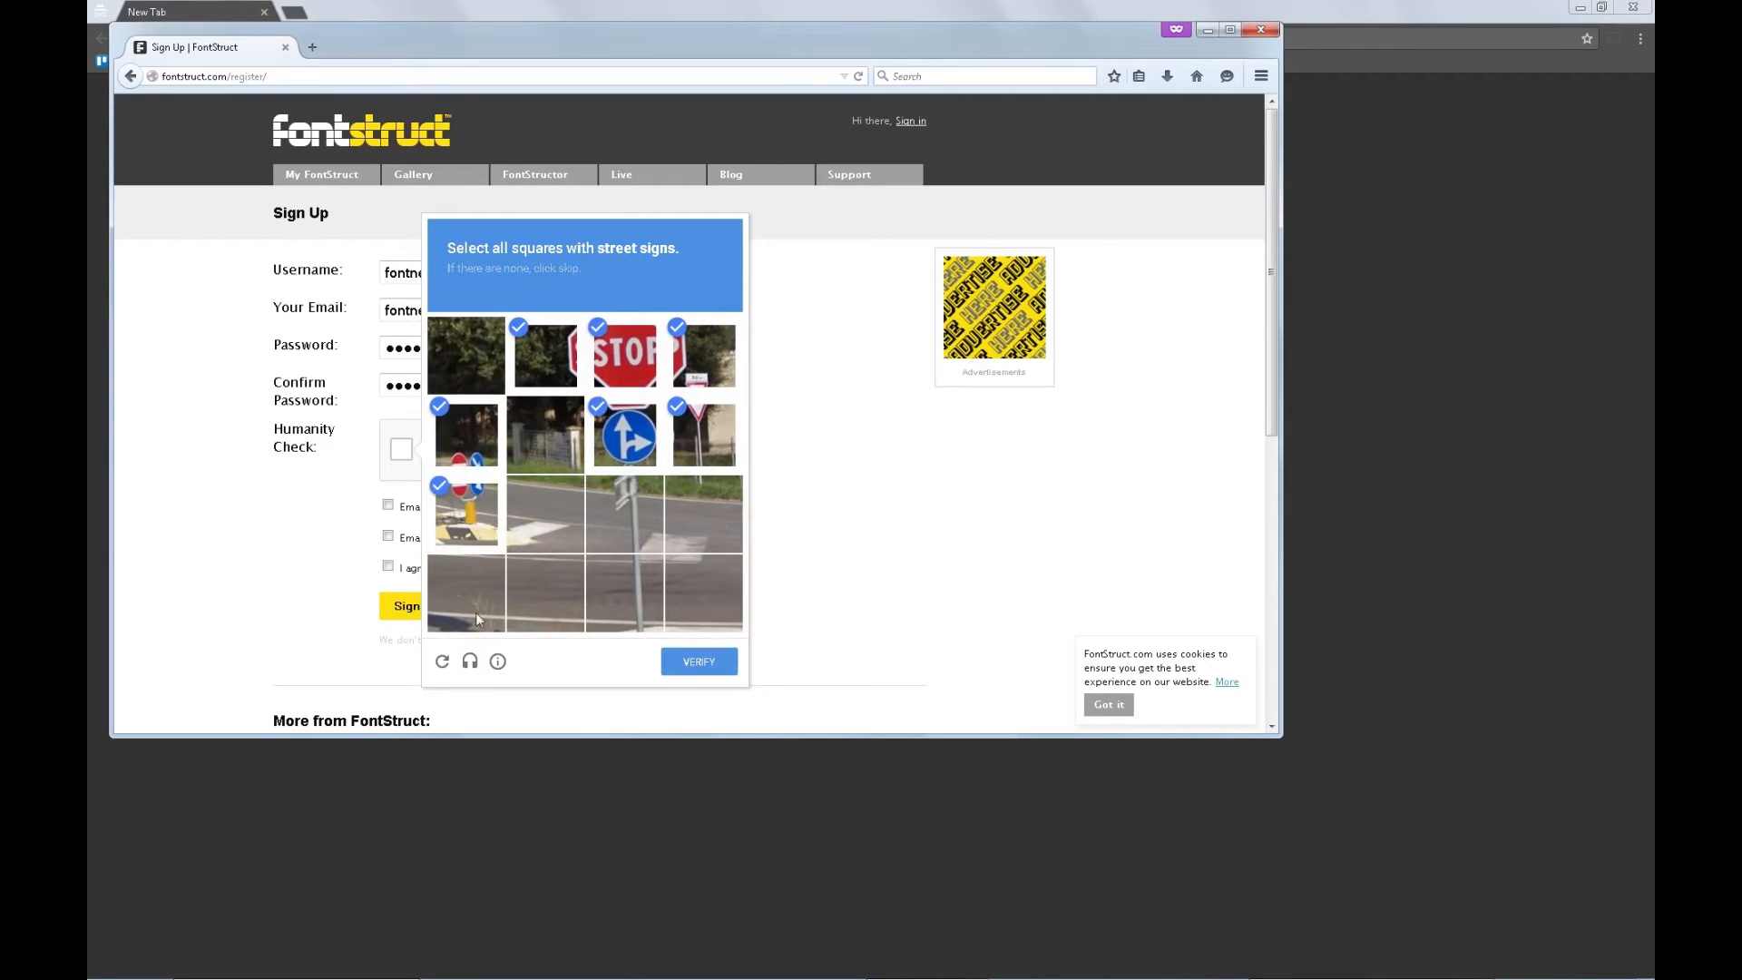
left_click(698, 661)
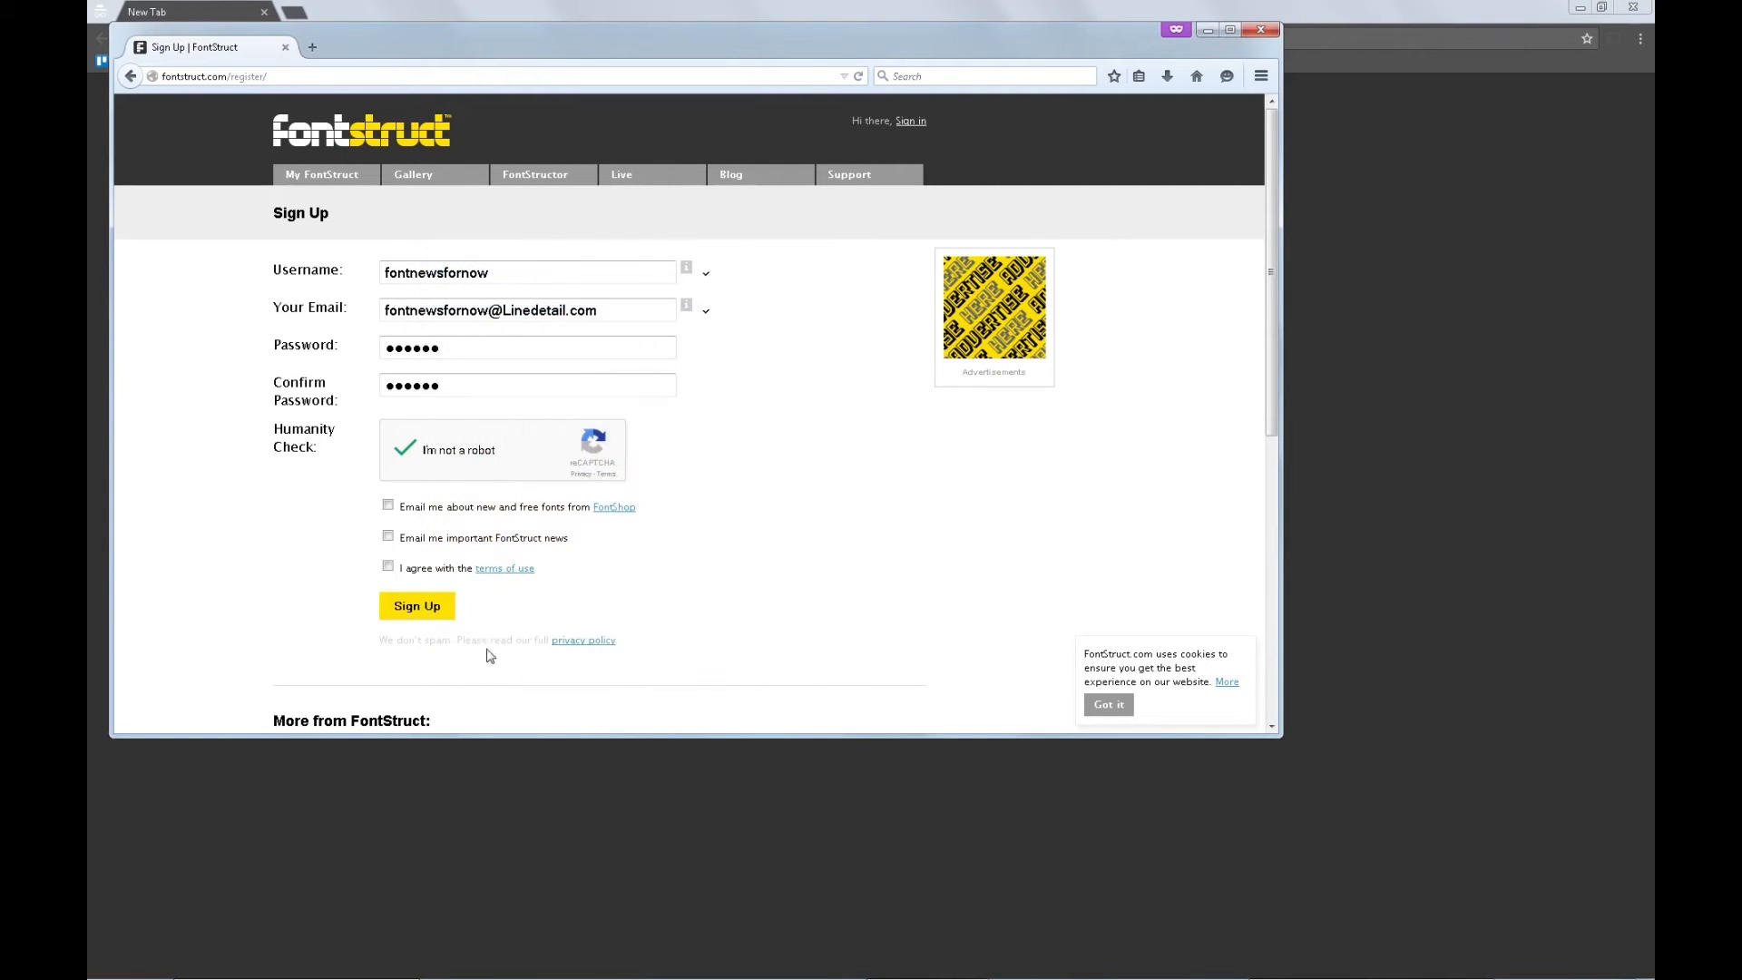
Step: Accept the terms of use and retype both passwords after the first Sign Up attempt
left_click(417, 606)
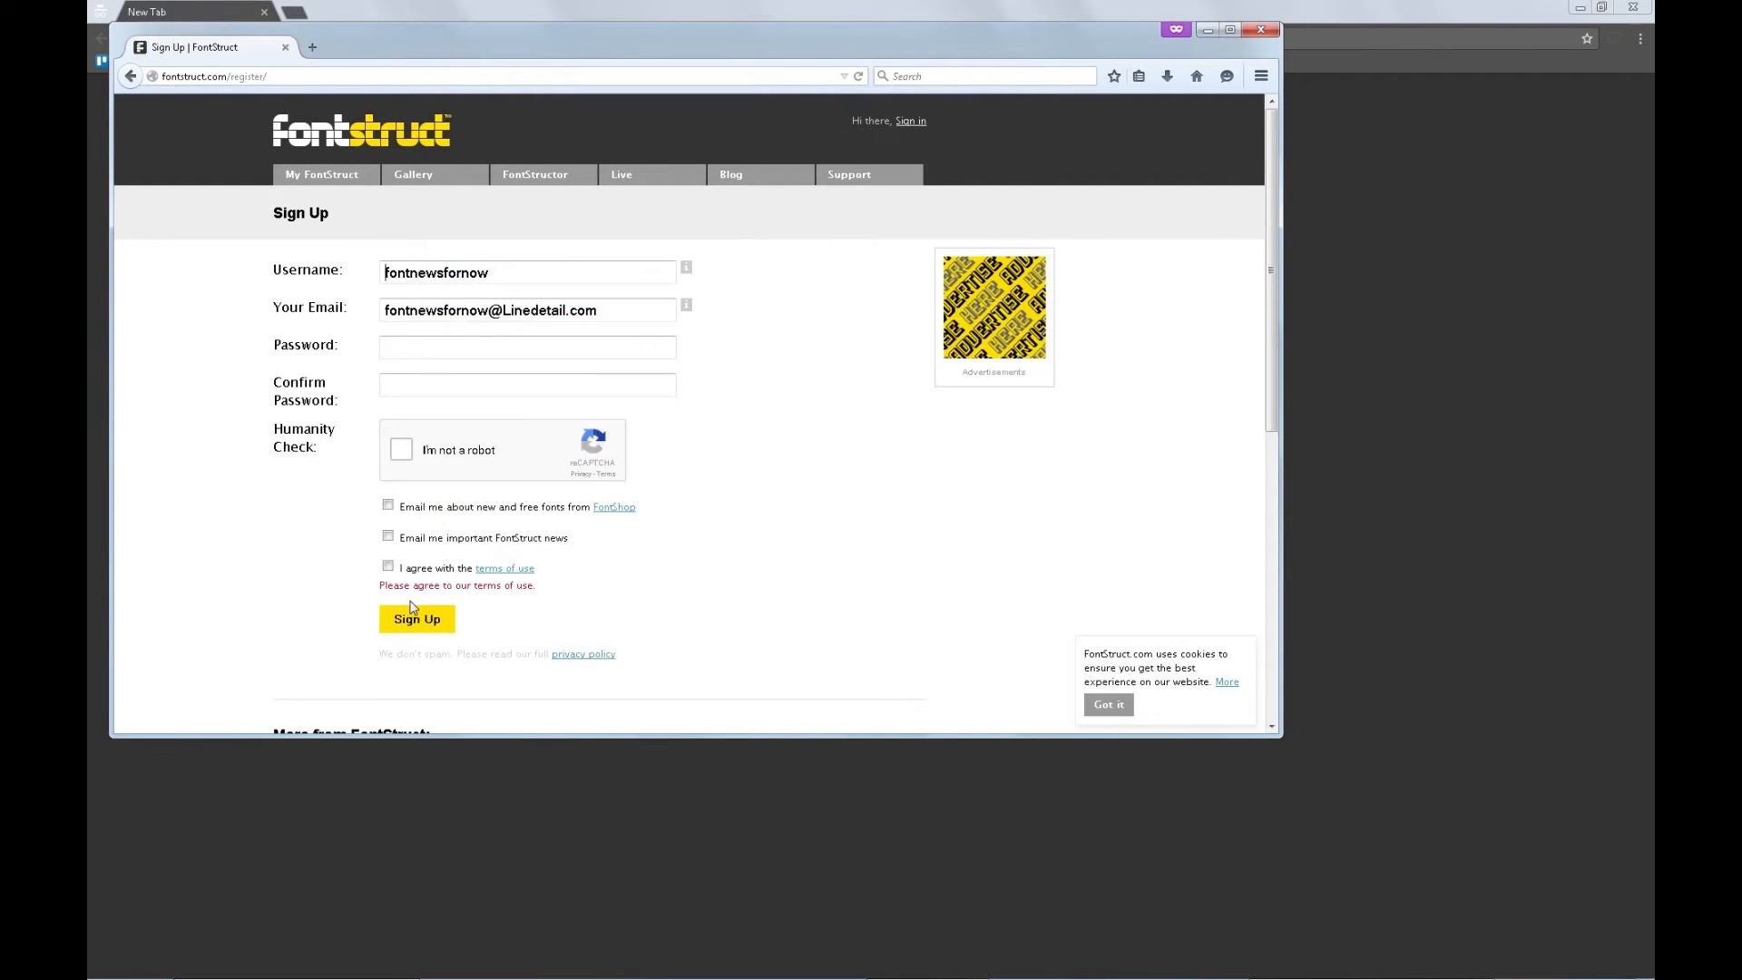
left_click(388, 568)
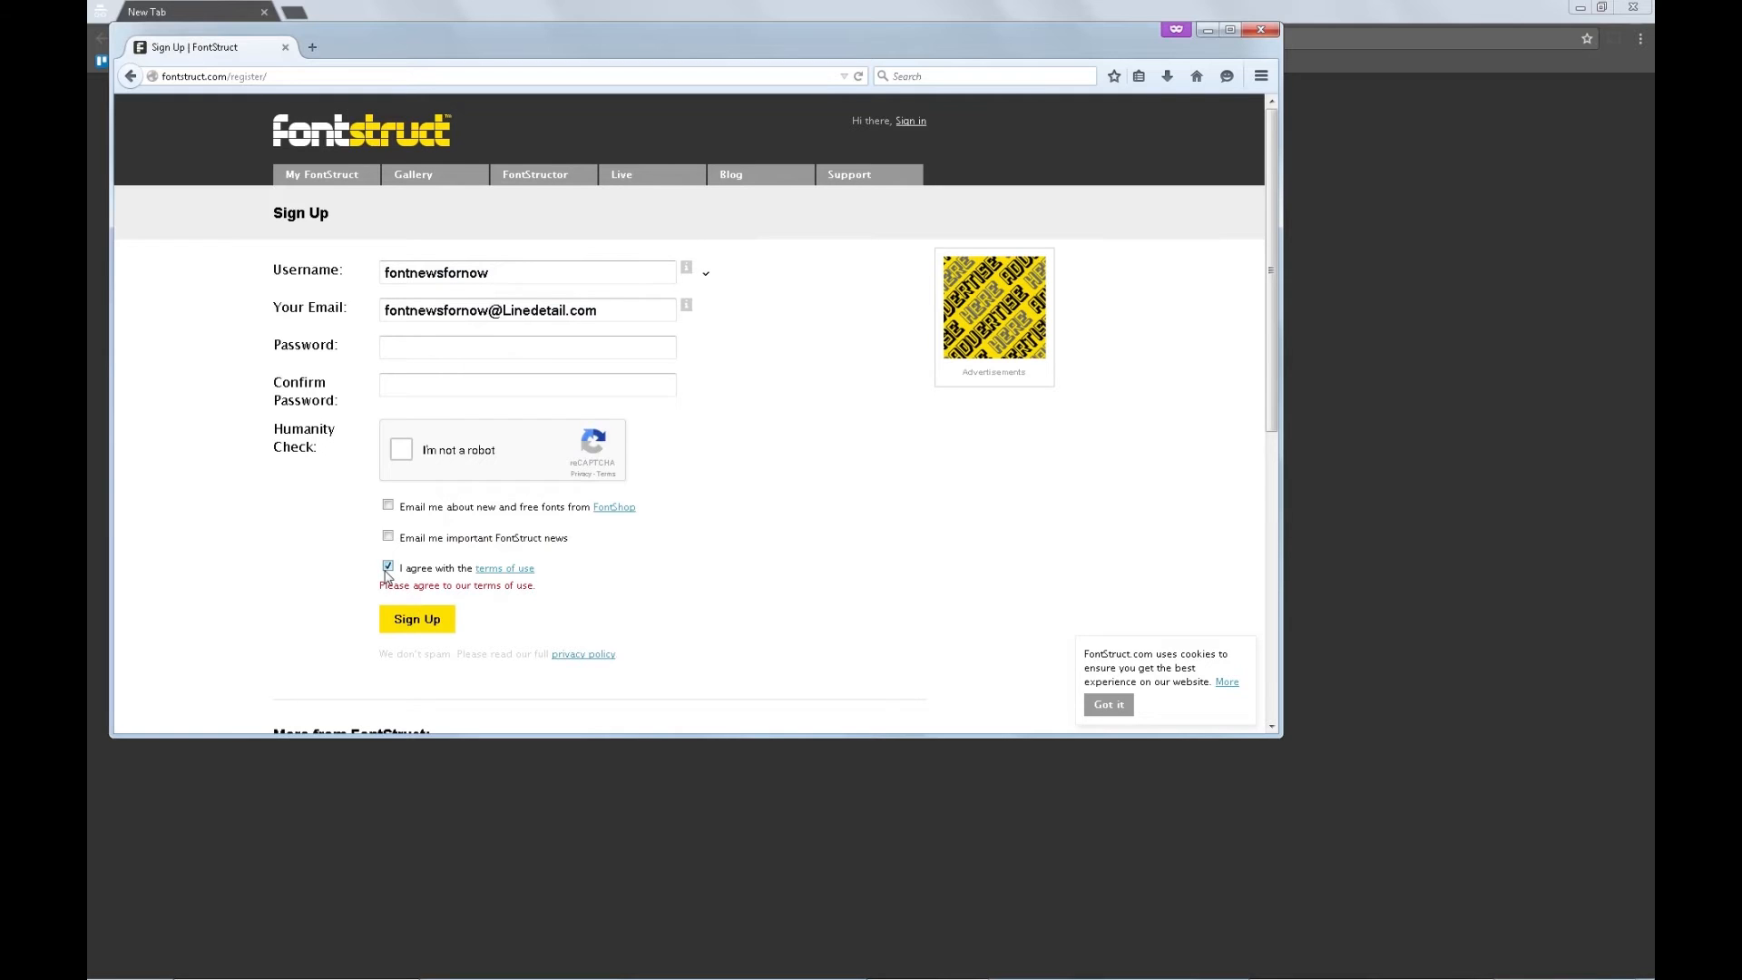
type("•")
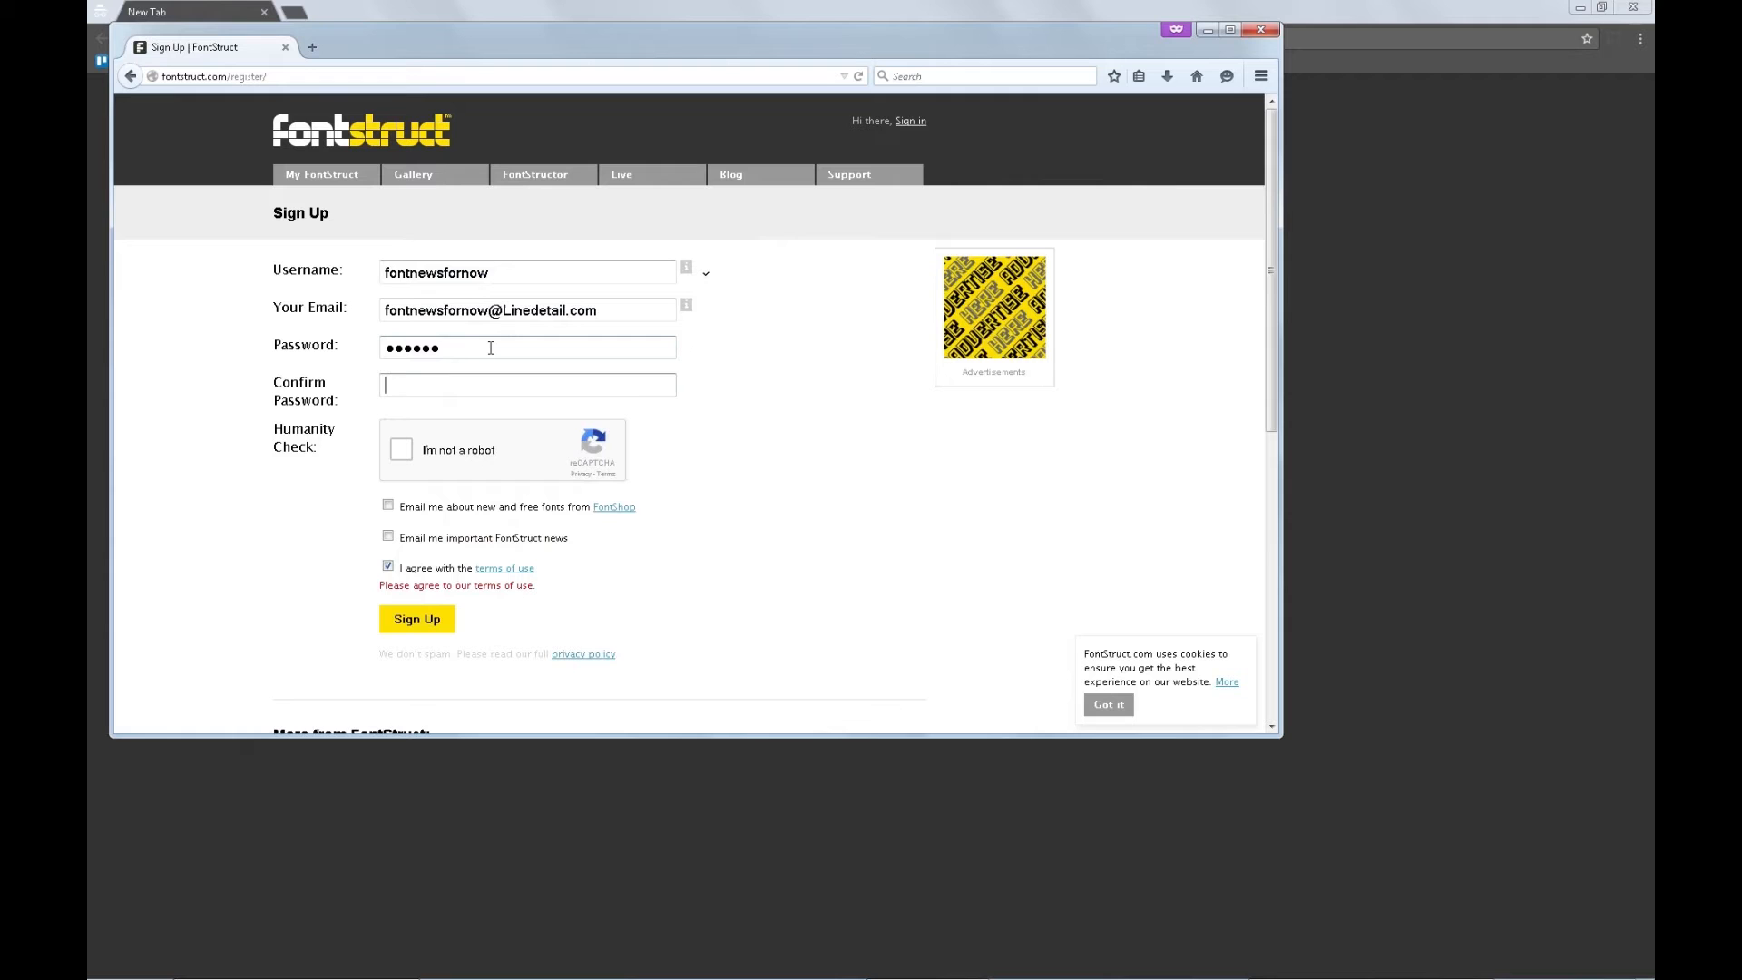
type("••••••")
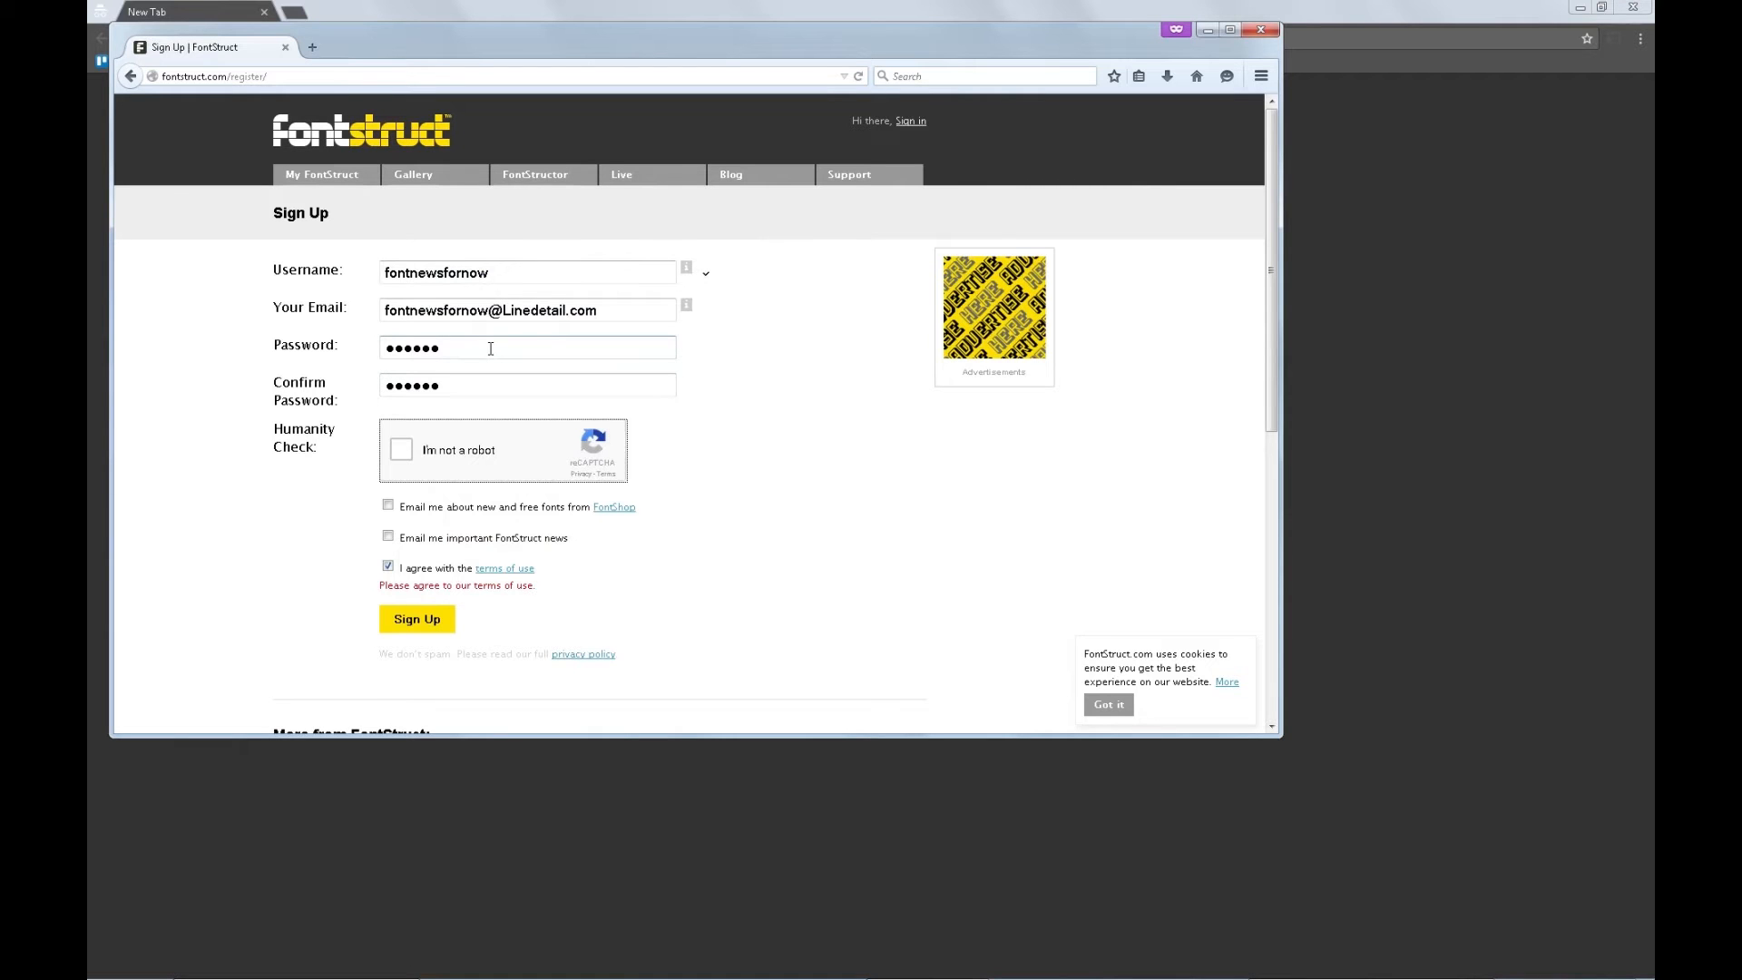
Step: Pass the store-front reCAPTCHA and submit the completed registration
left_click(401, 450)
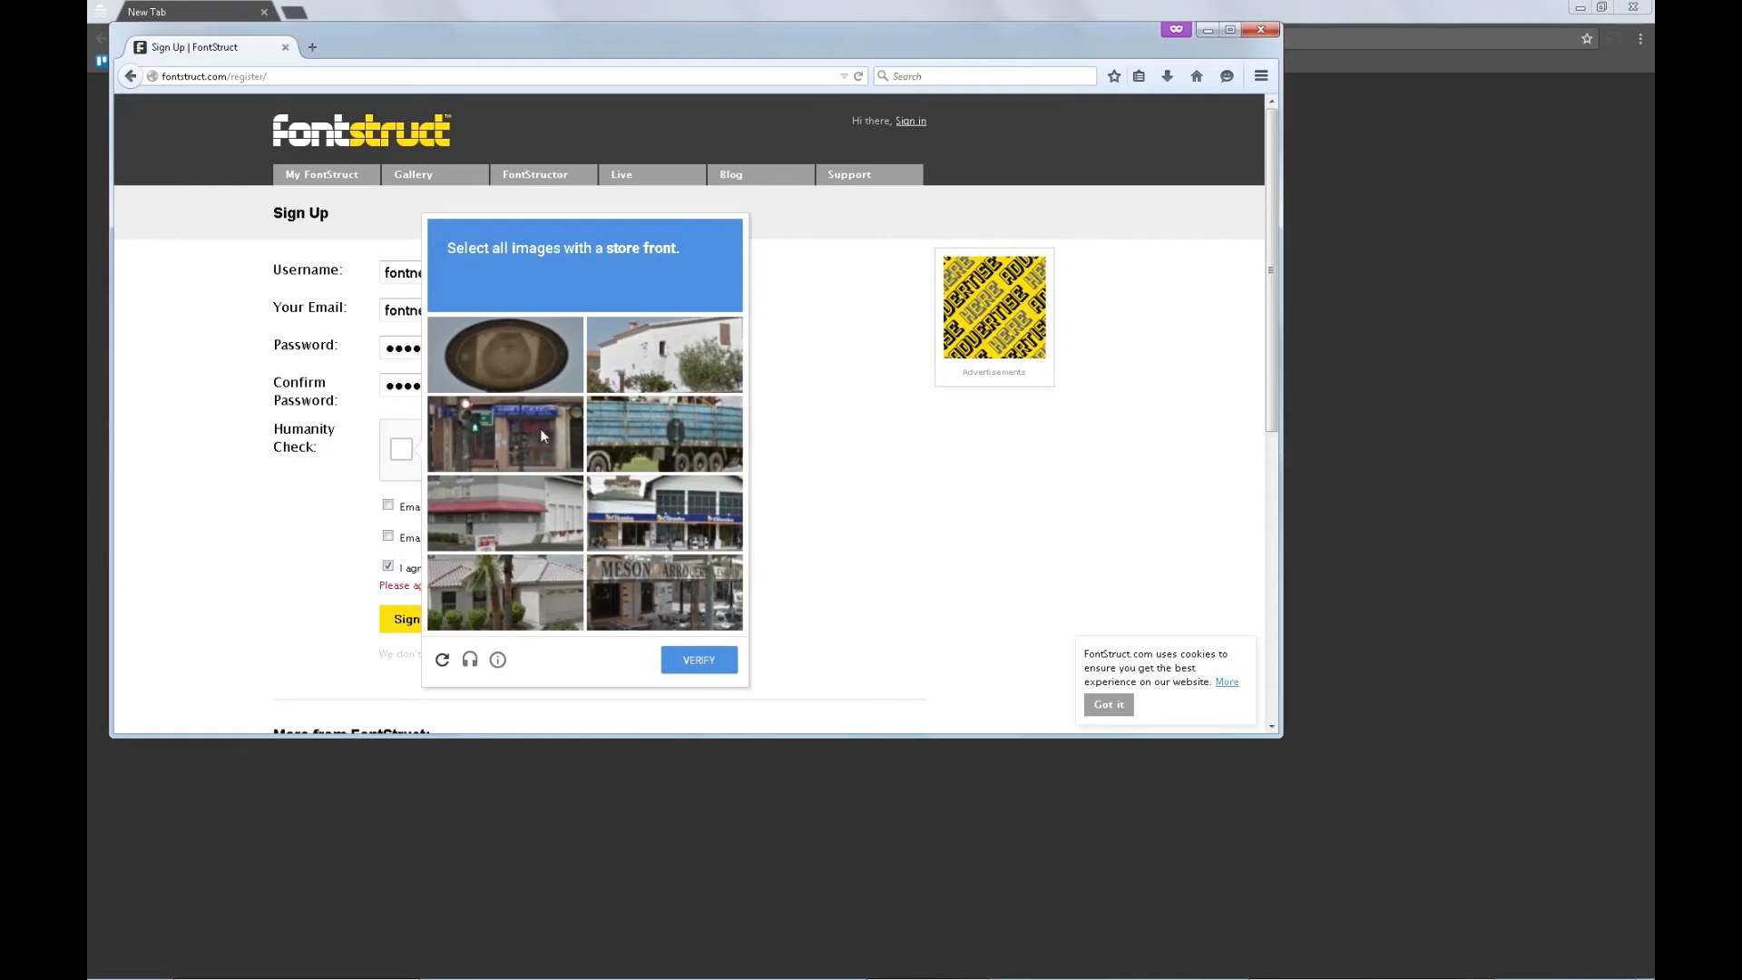
left_click(664, 513)
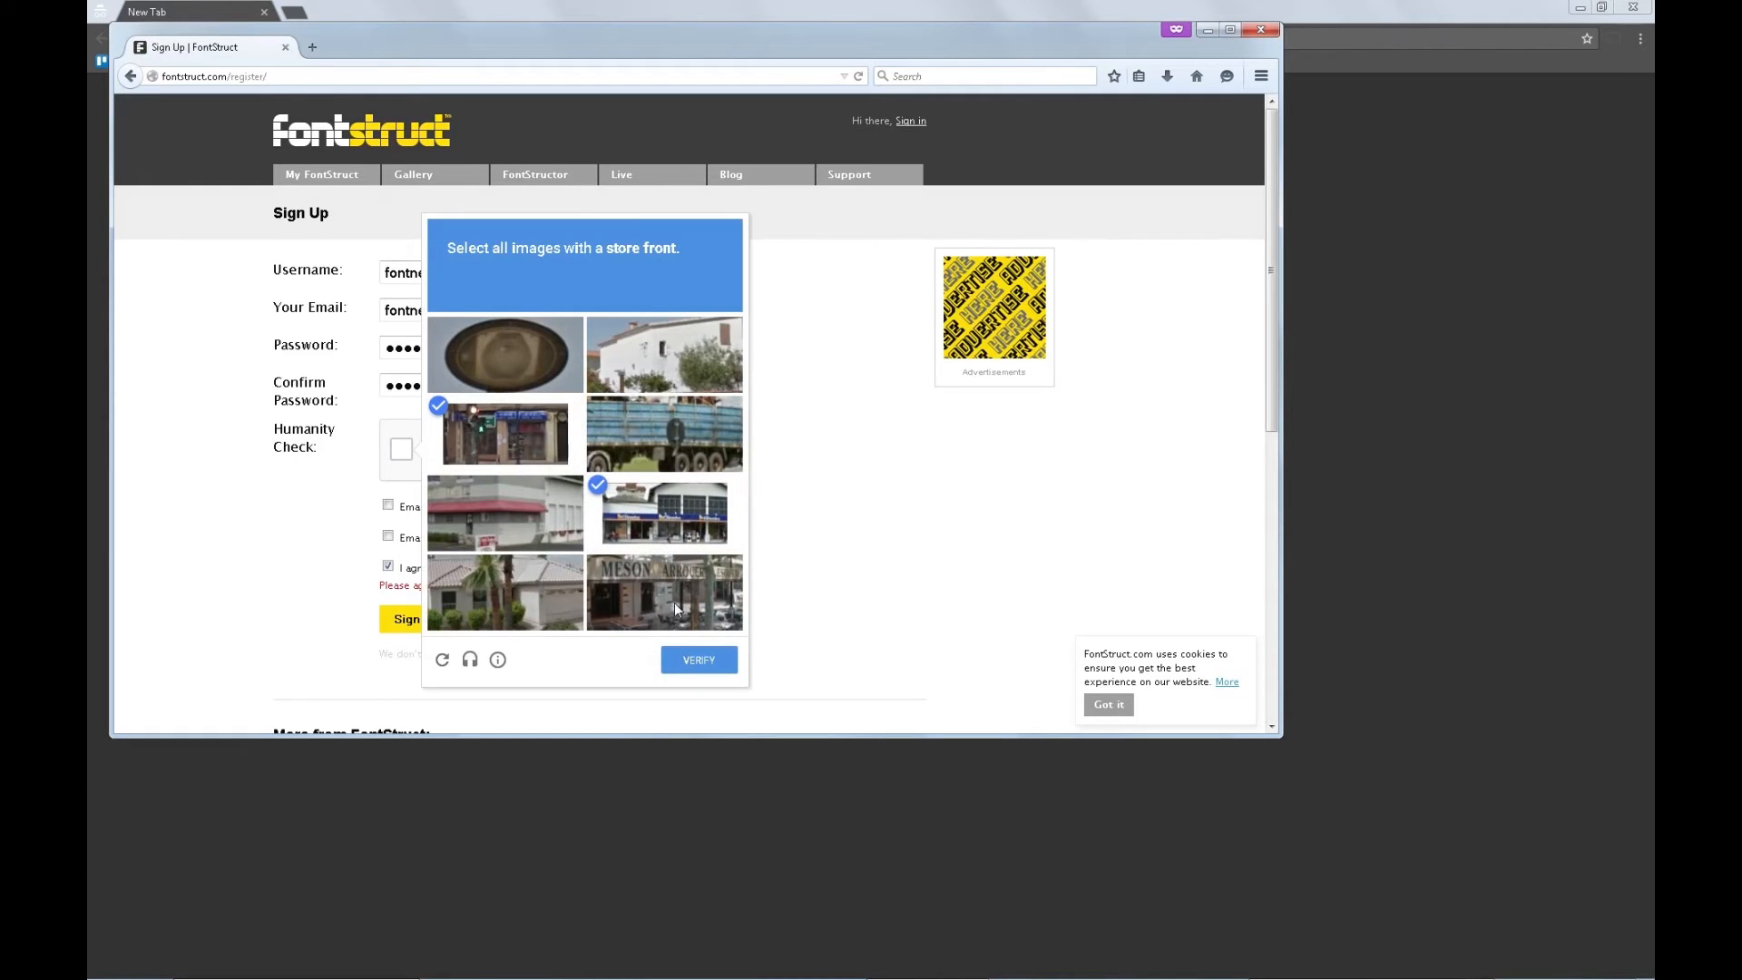
left_click(665, 592)
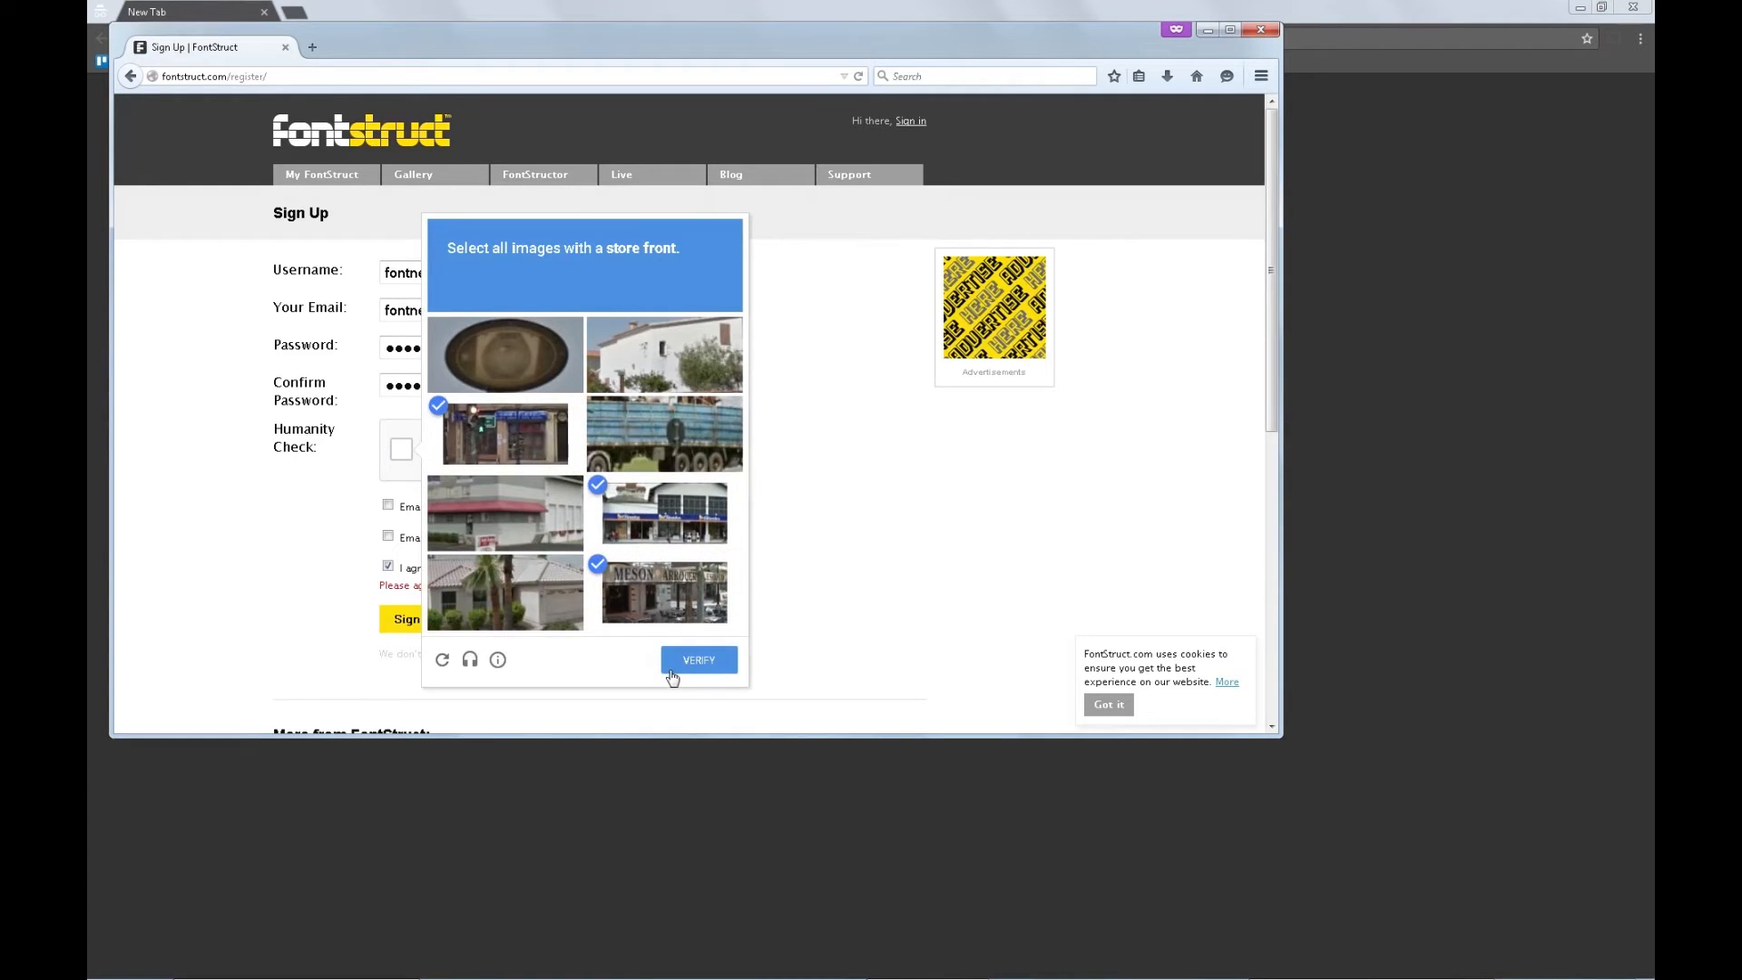
left_click(696, 659)
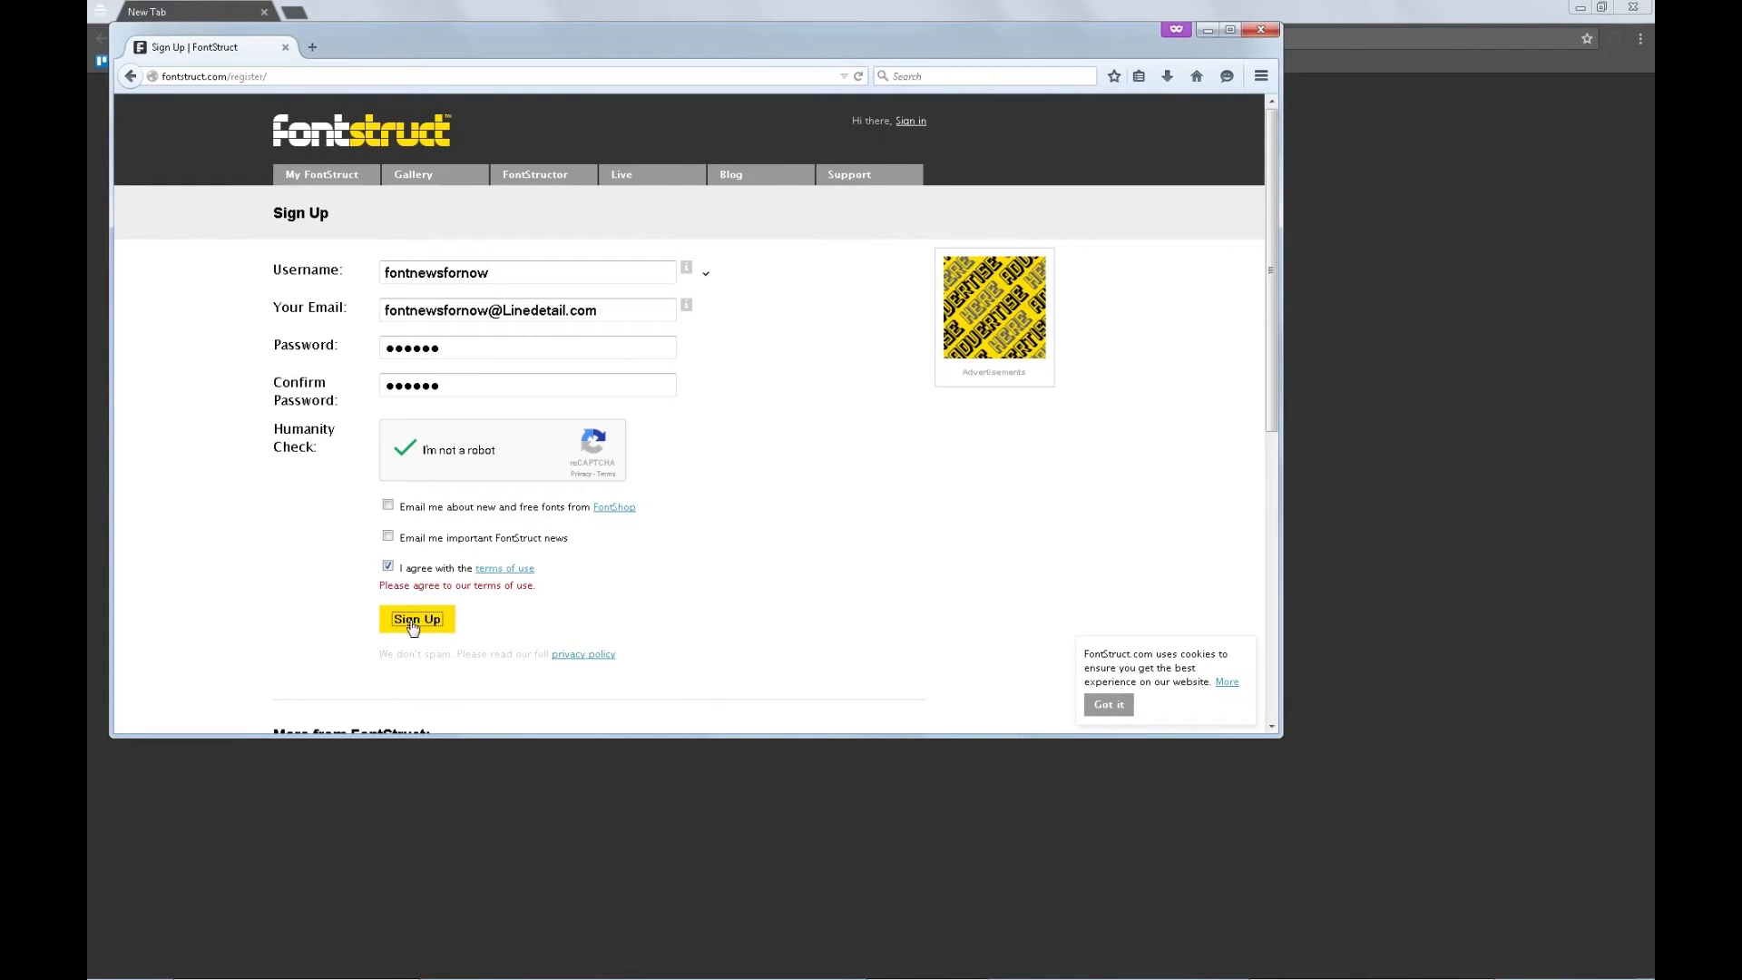
left_click(417, 618)
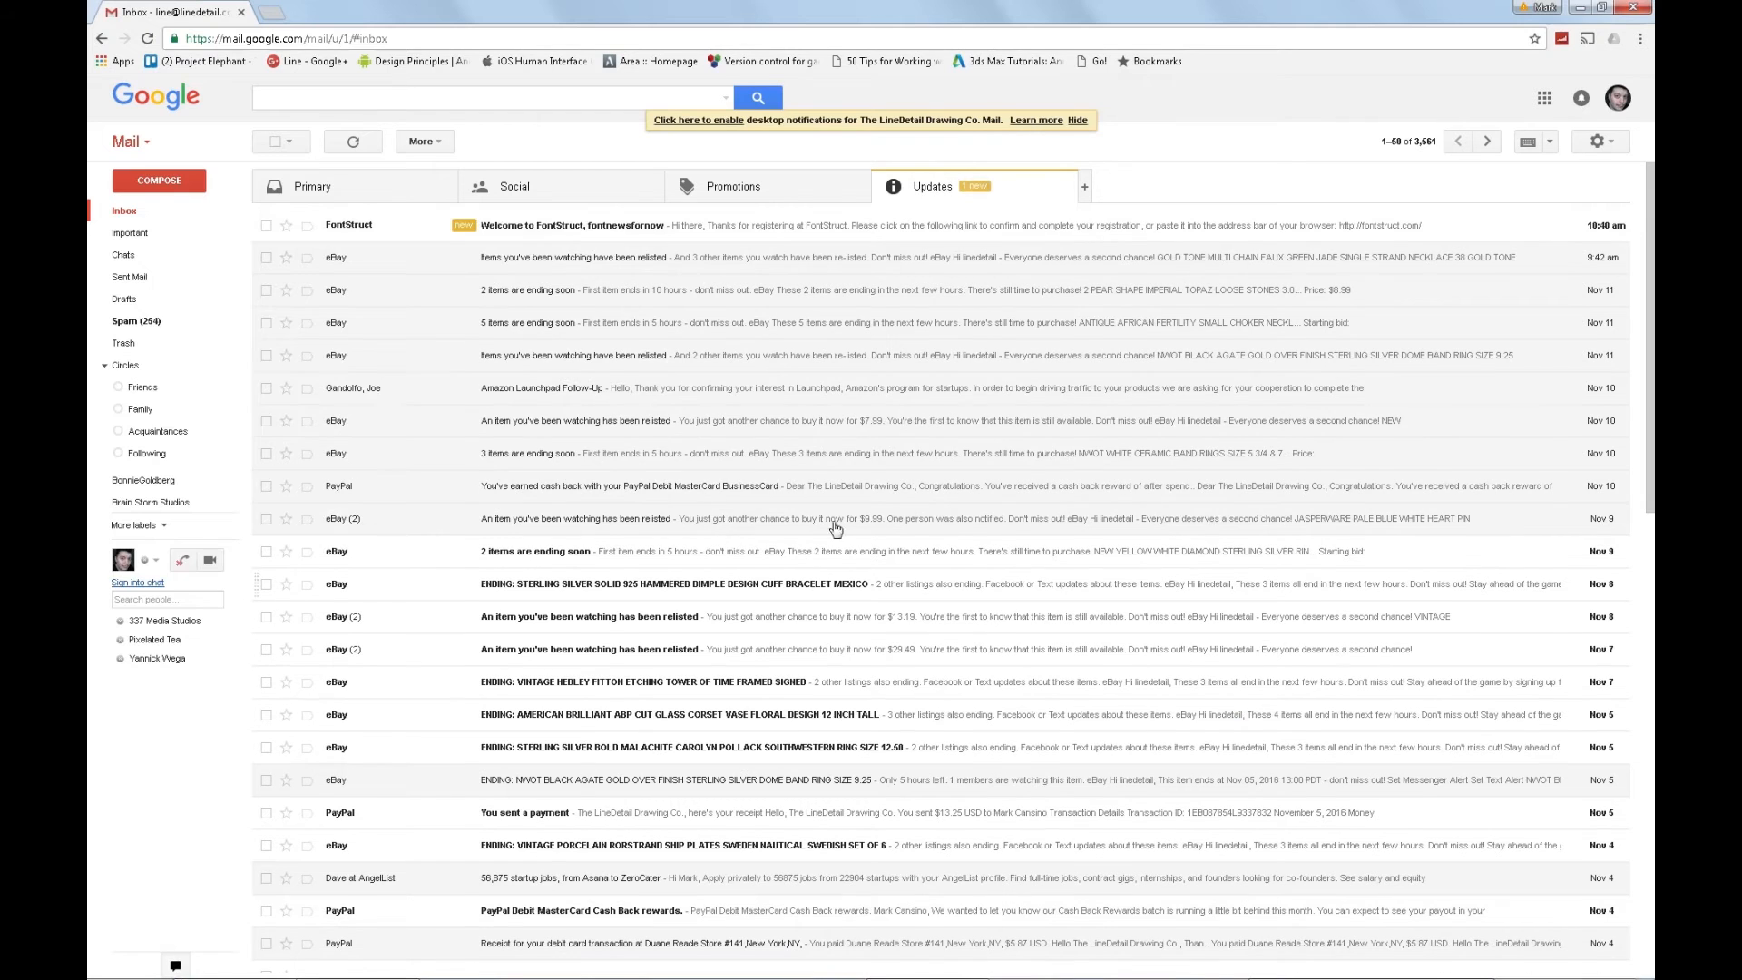
Step: Read the 'Welcome to FontStruct' email in Gmail and follow its confirmation link
left_click(571, 225)
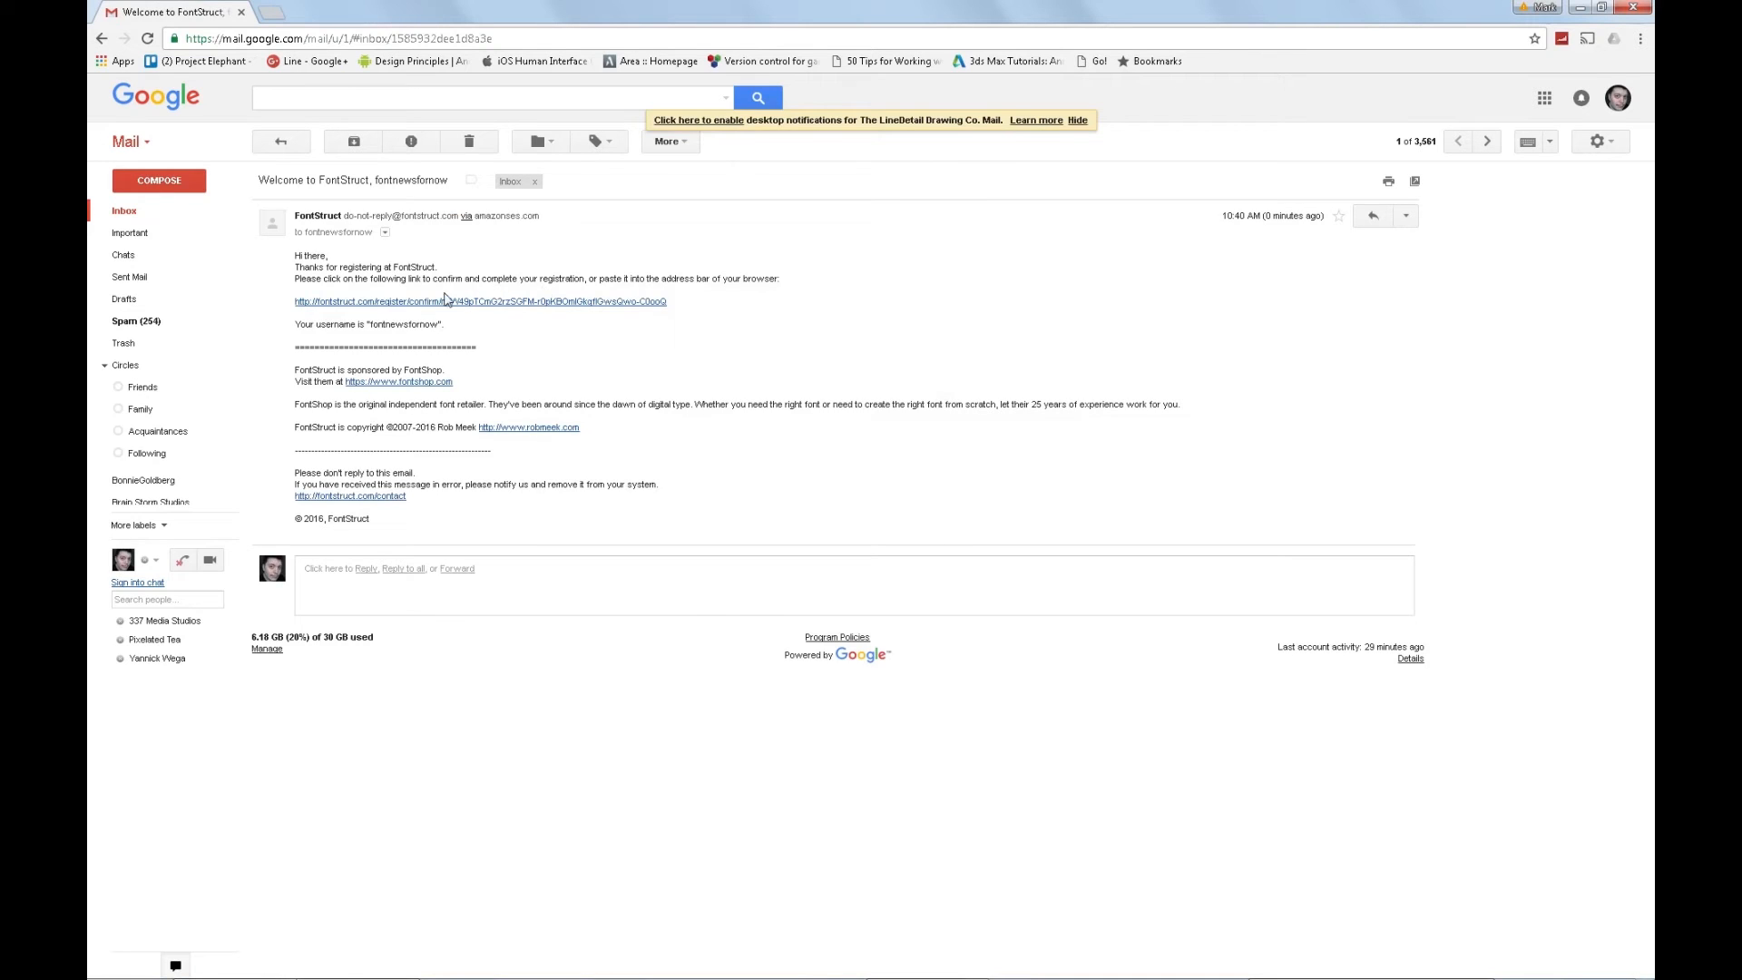
left_click(479, 301)
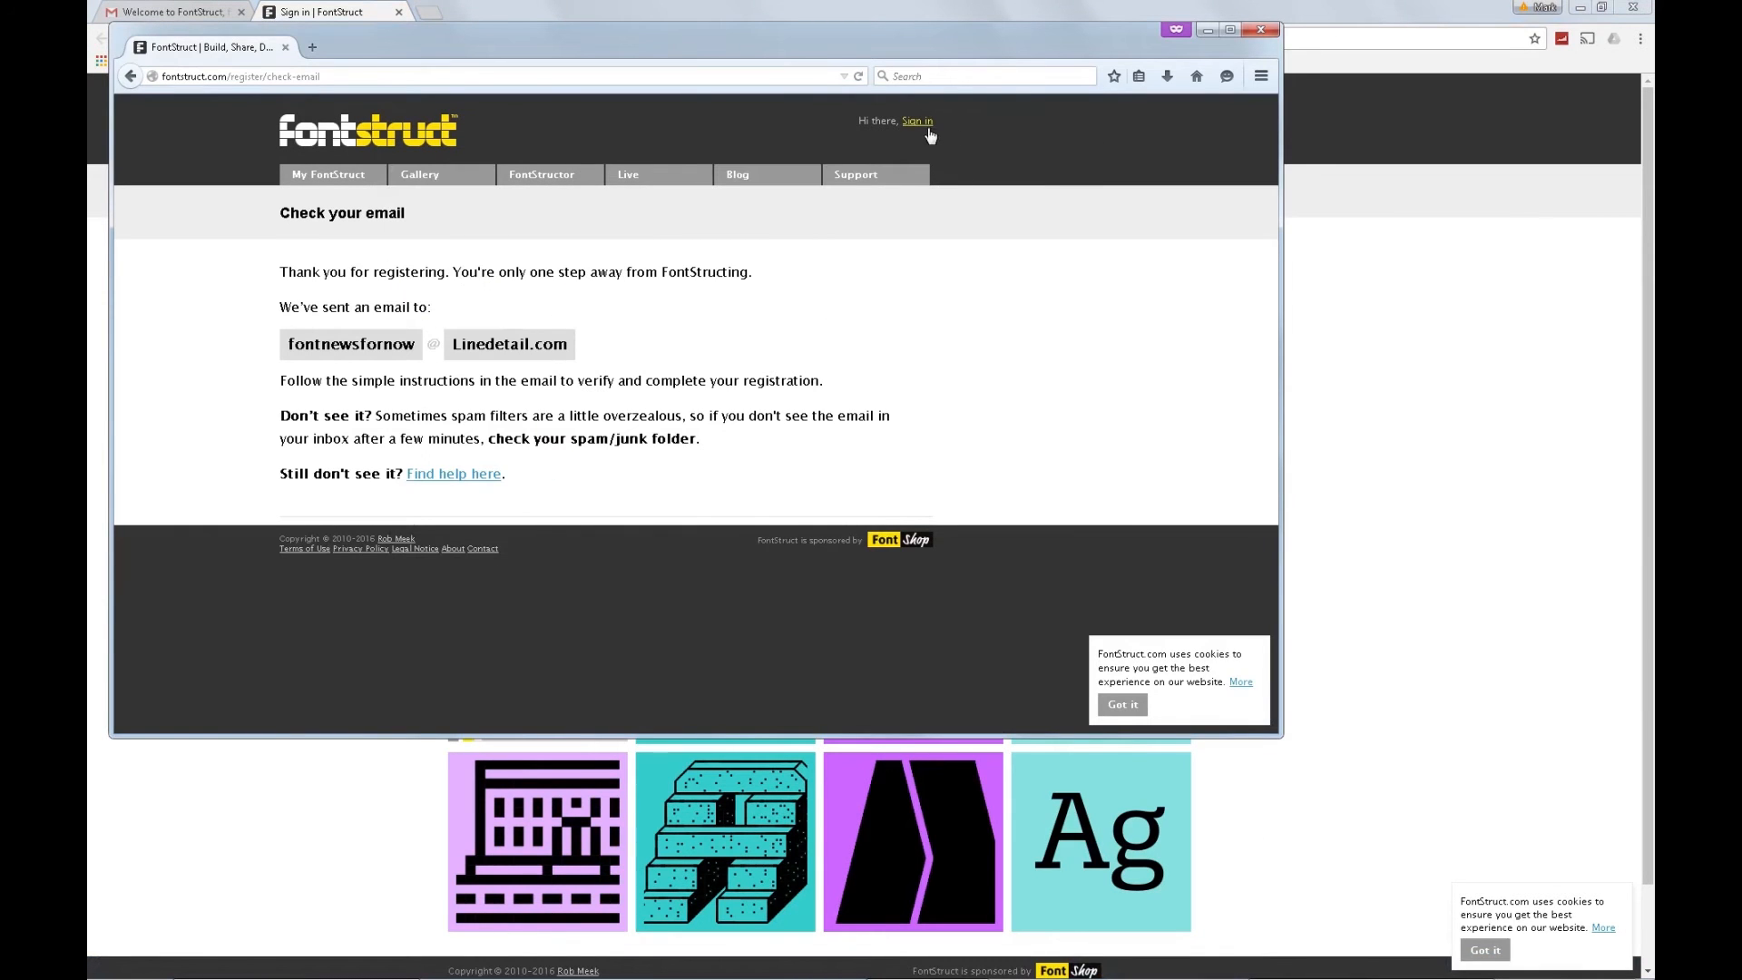
Step: Sign in to FontStruct with username fontnewsfornow and its password
left_click(916, 120)
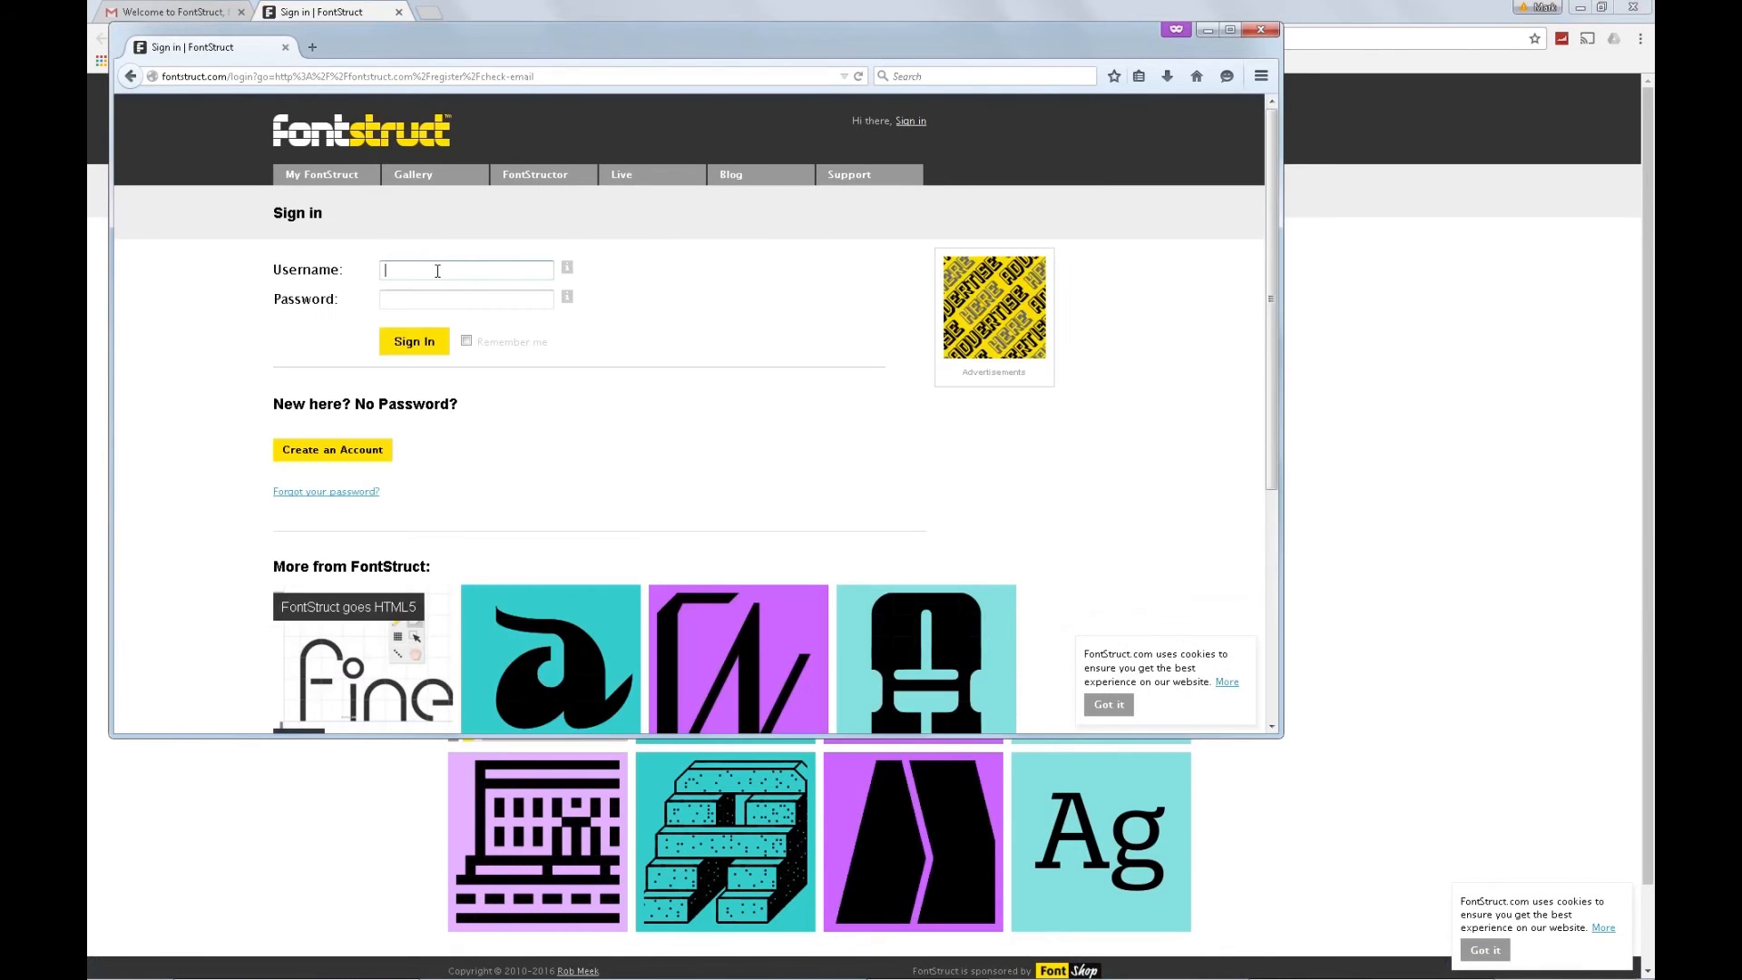
type("fontnews")
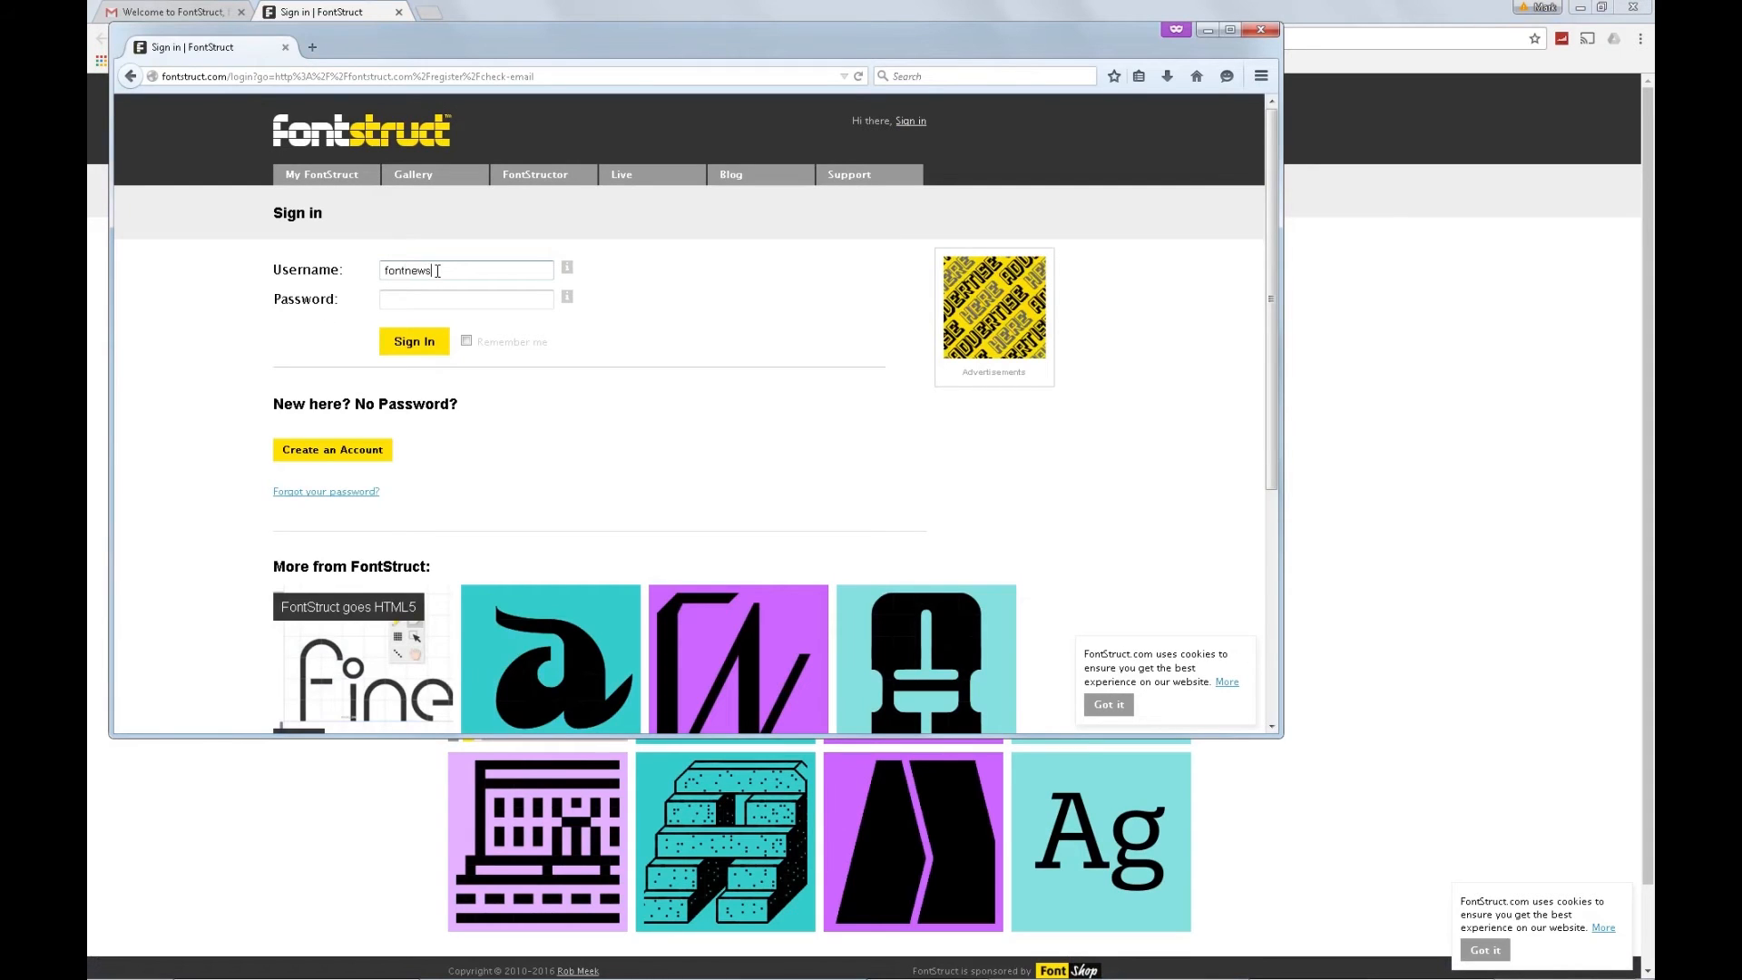
type("fornow")
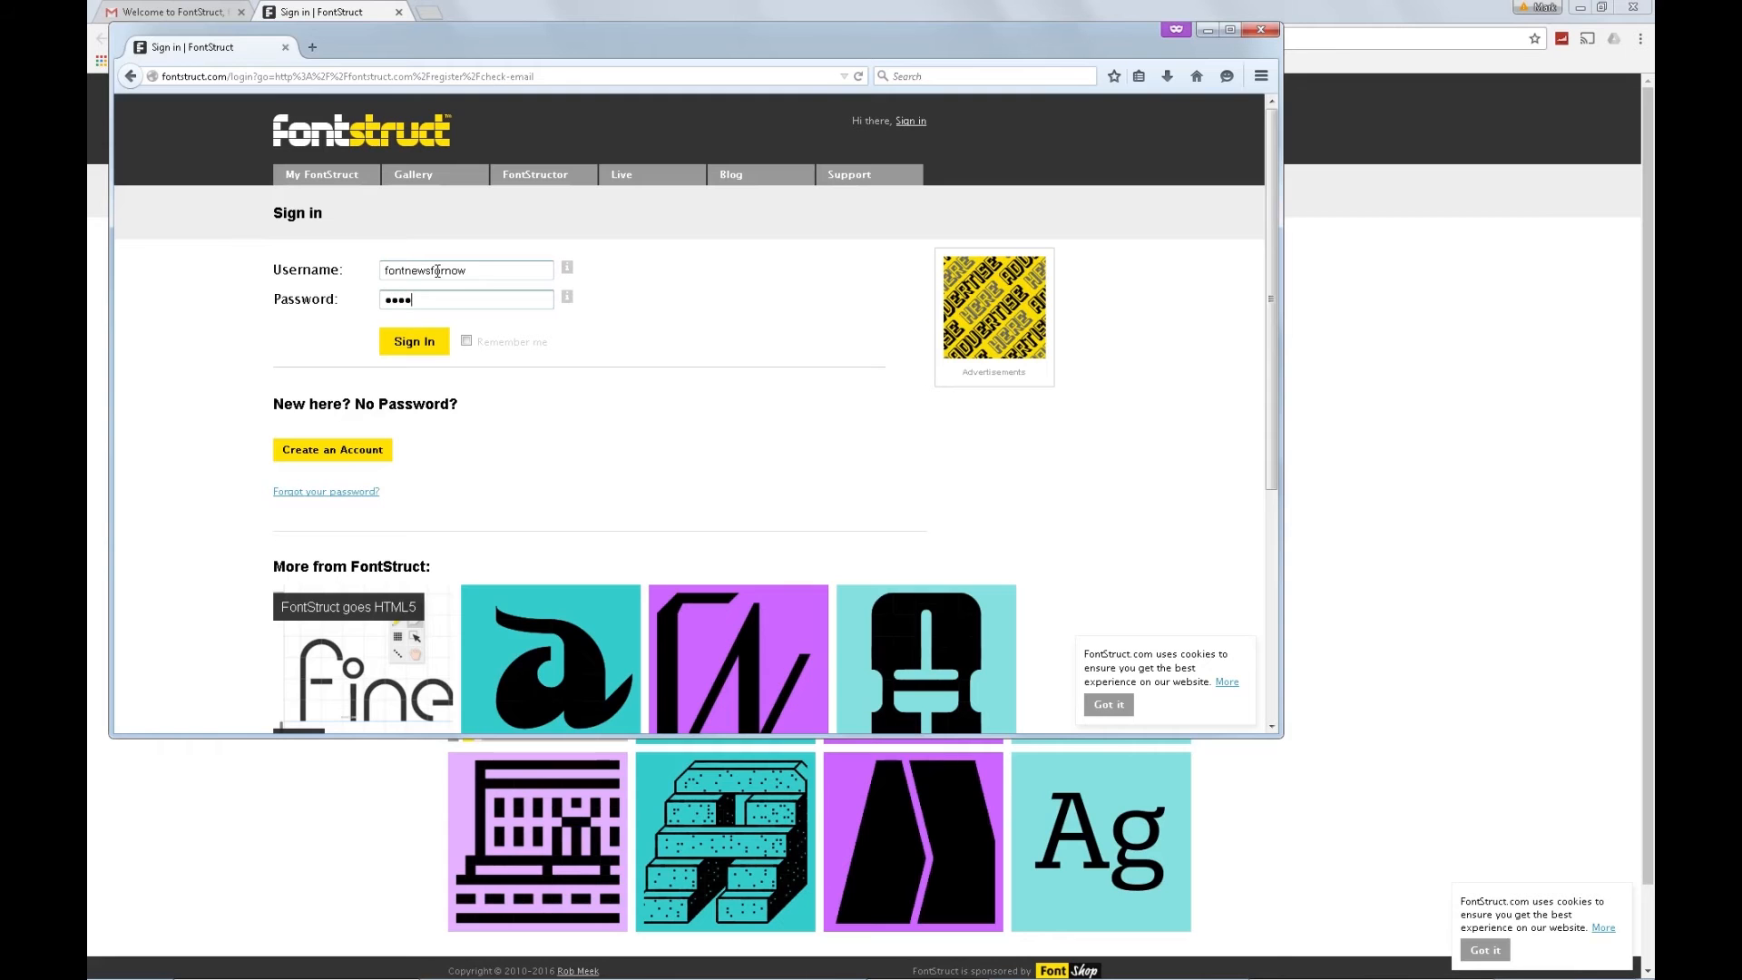
left_click(414, 341)
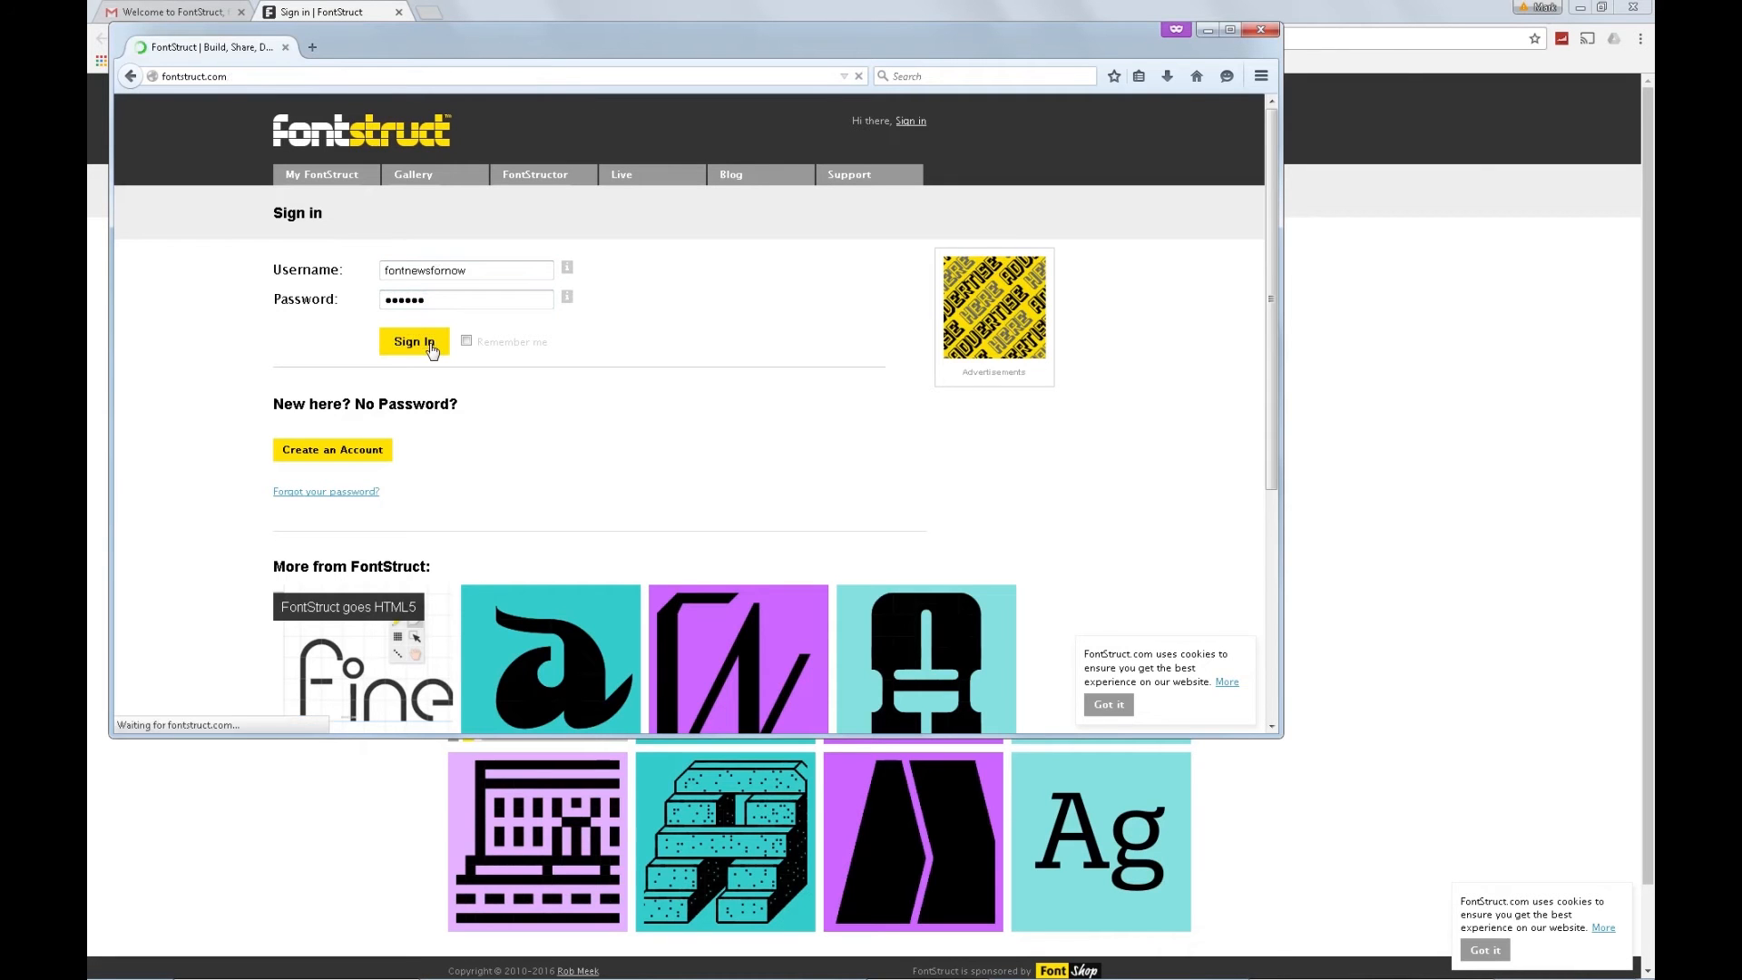
left_click(412, 343)
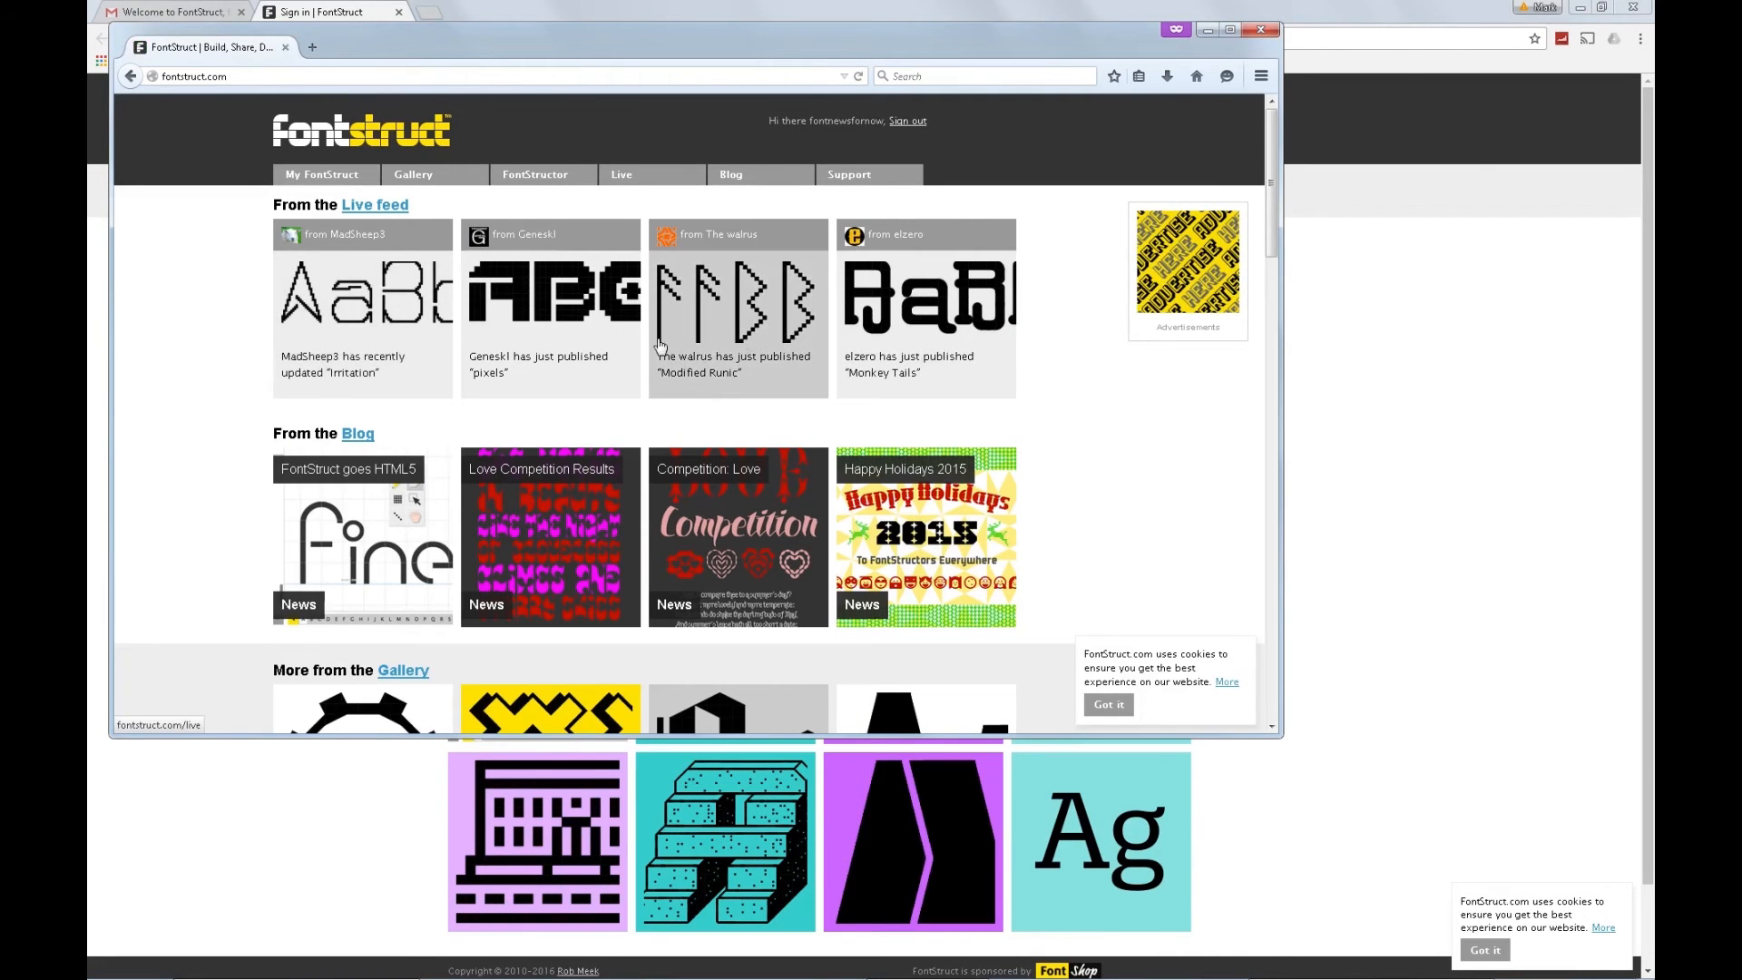
mouse_move(1025, 369)
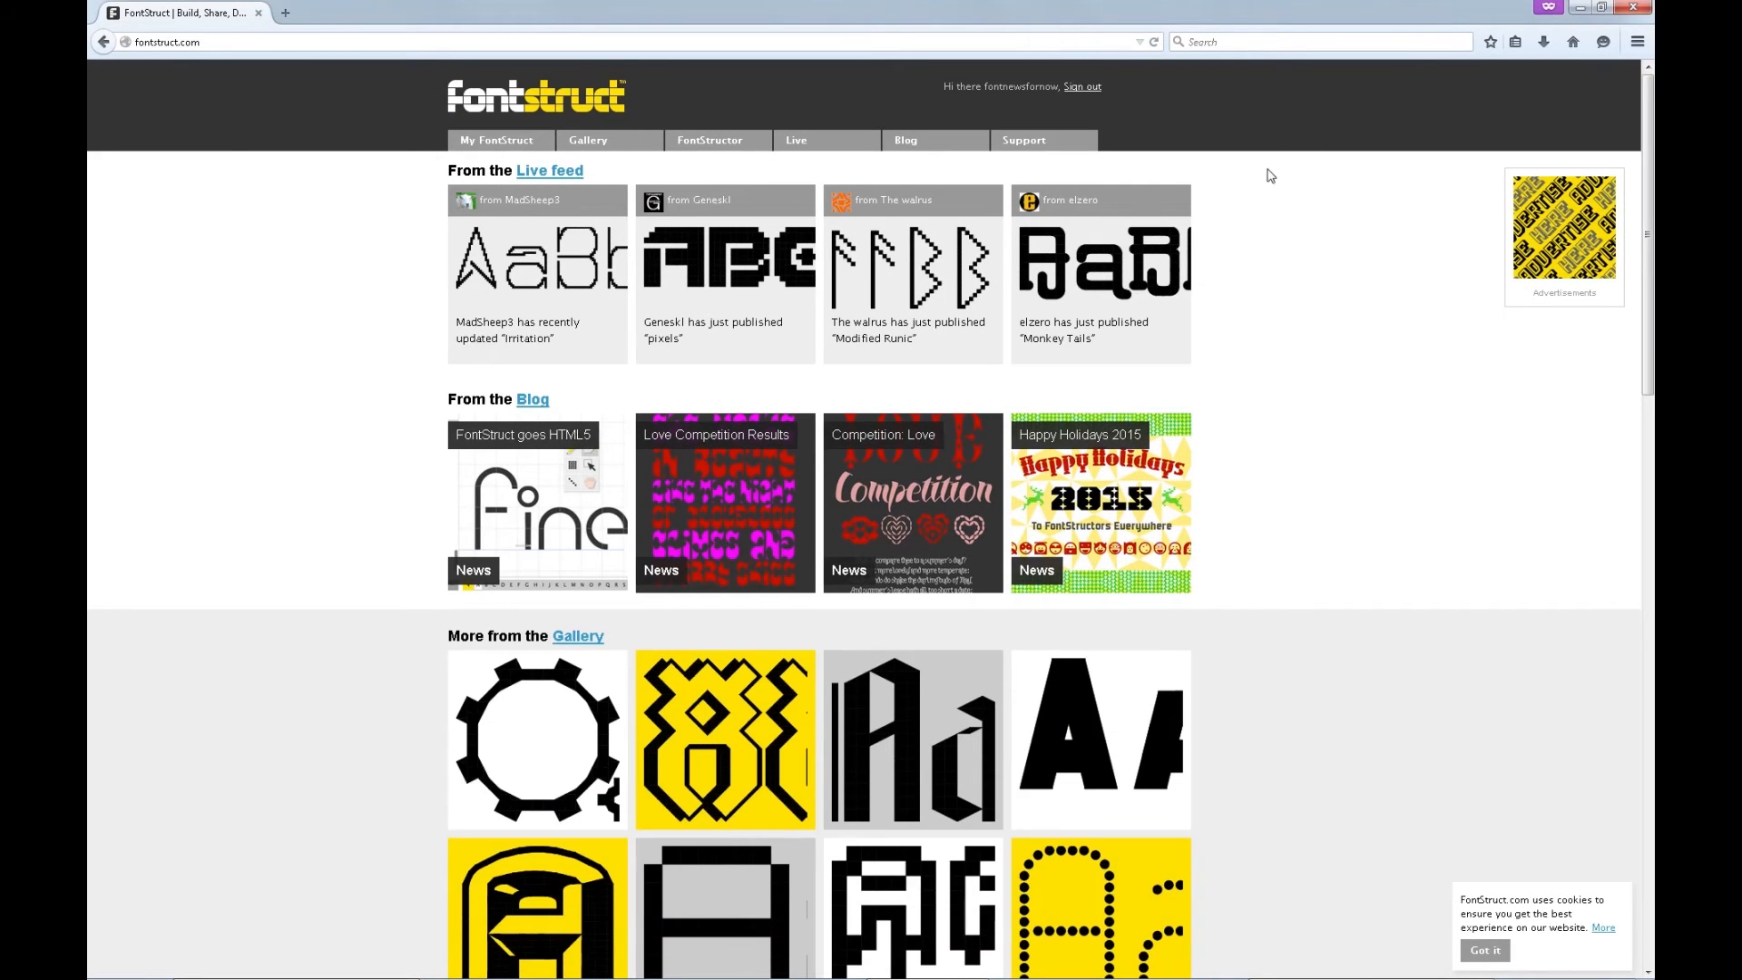
Step: Create a new fontstruction named 'news' from My FontStruct and launch the editor
left_click(497, 140)
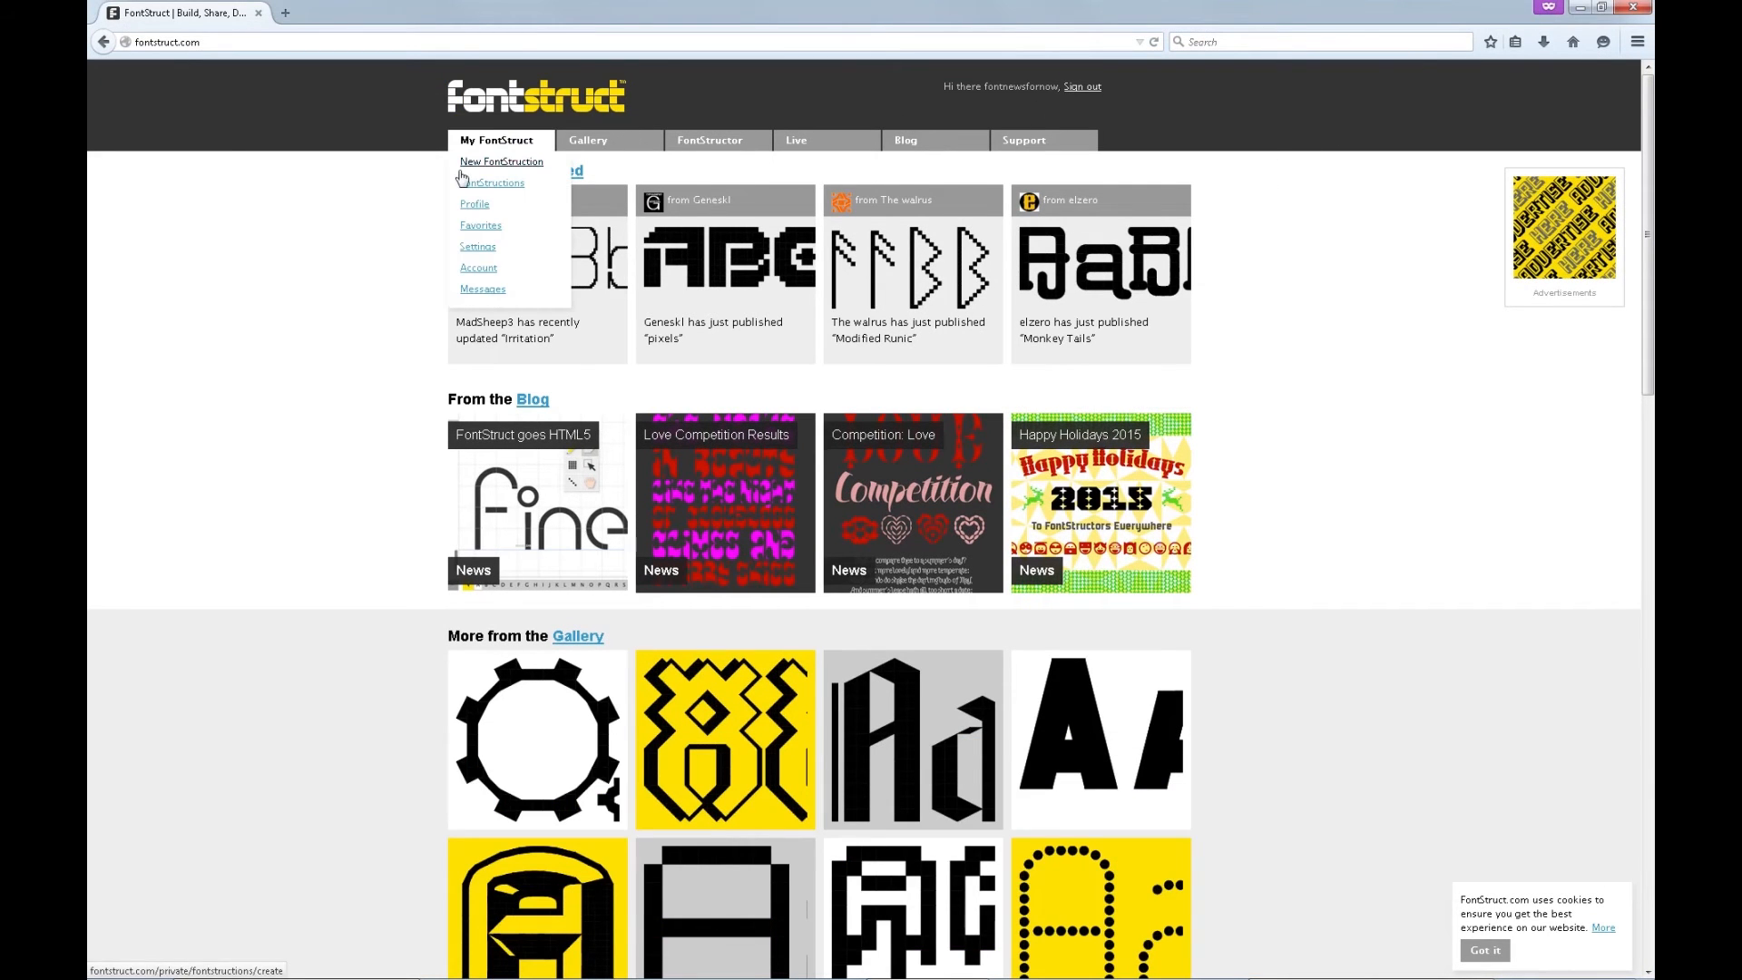
left_click(501, 161)
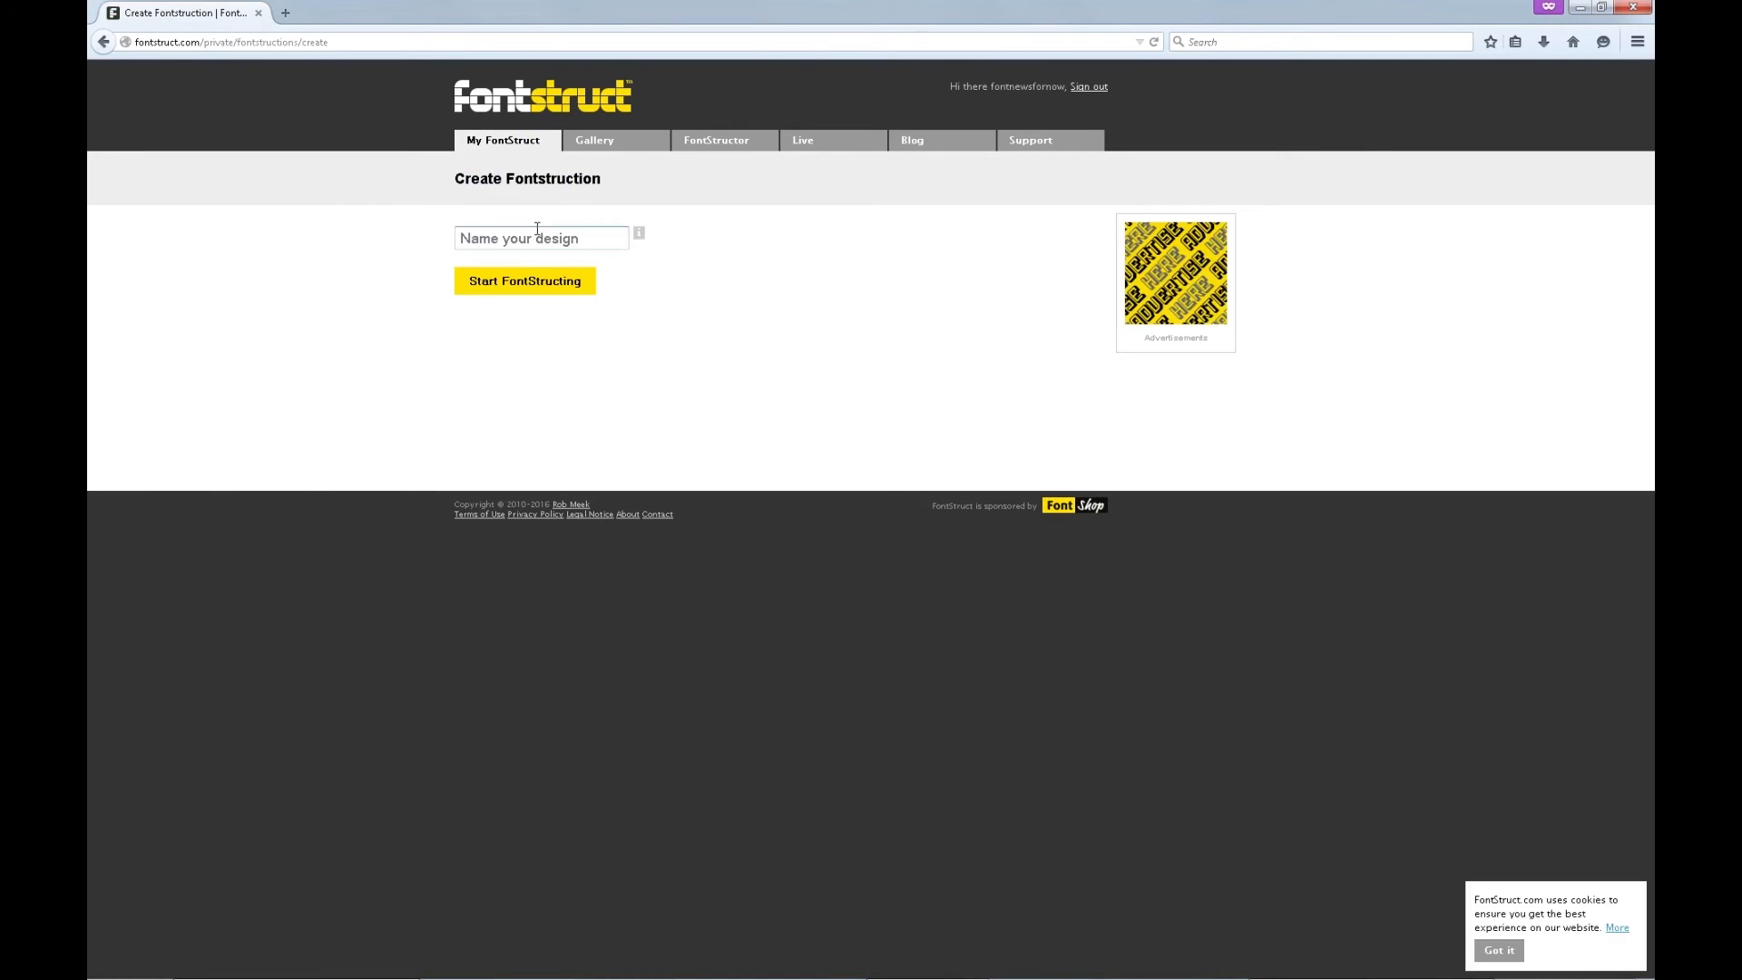
type("news")
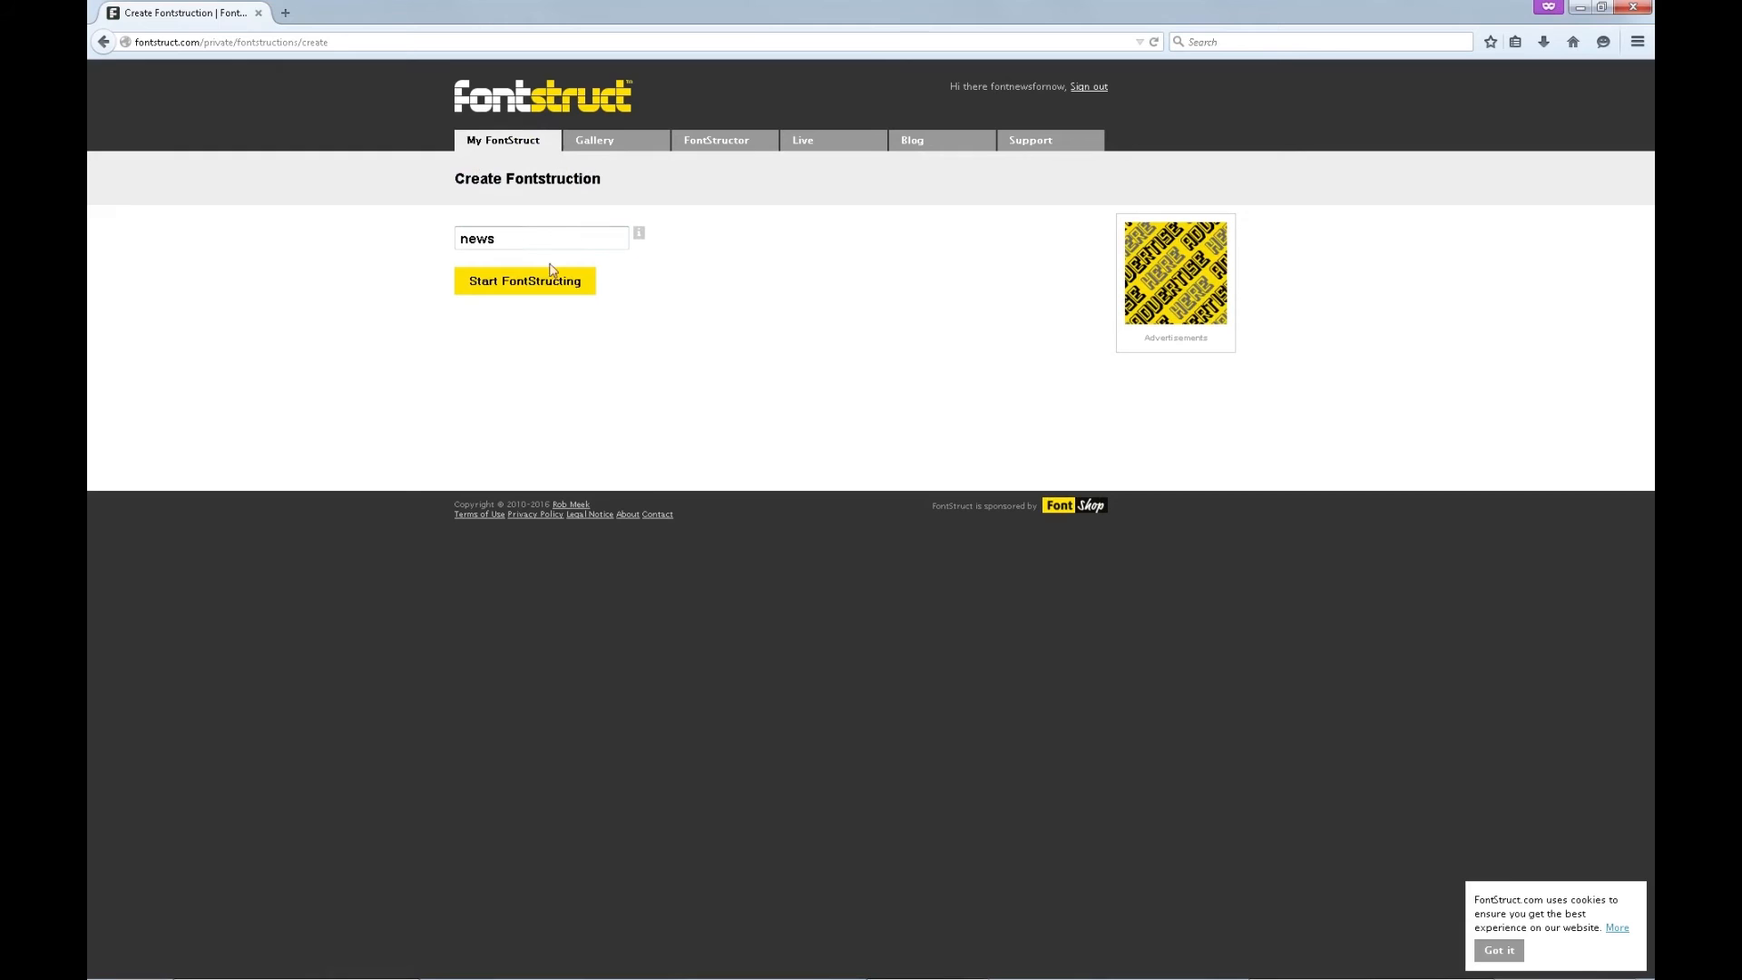
left_click(523, 279)
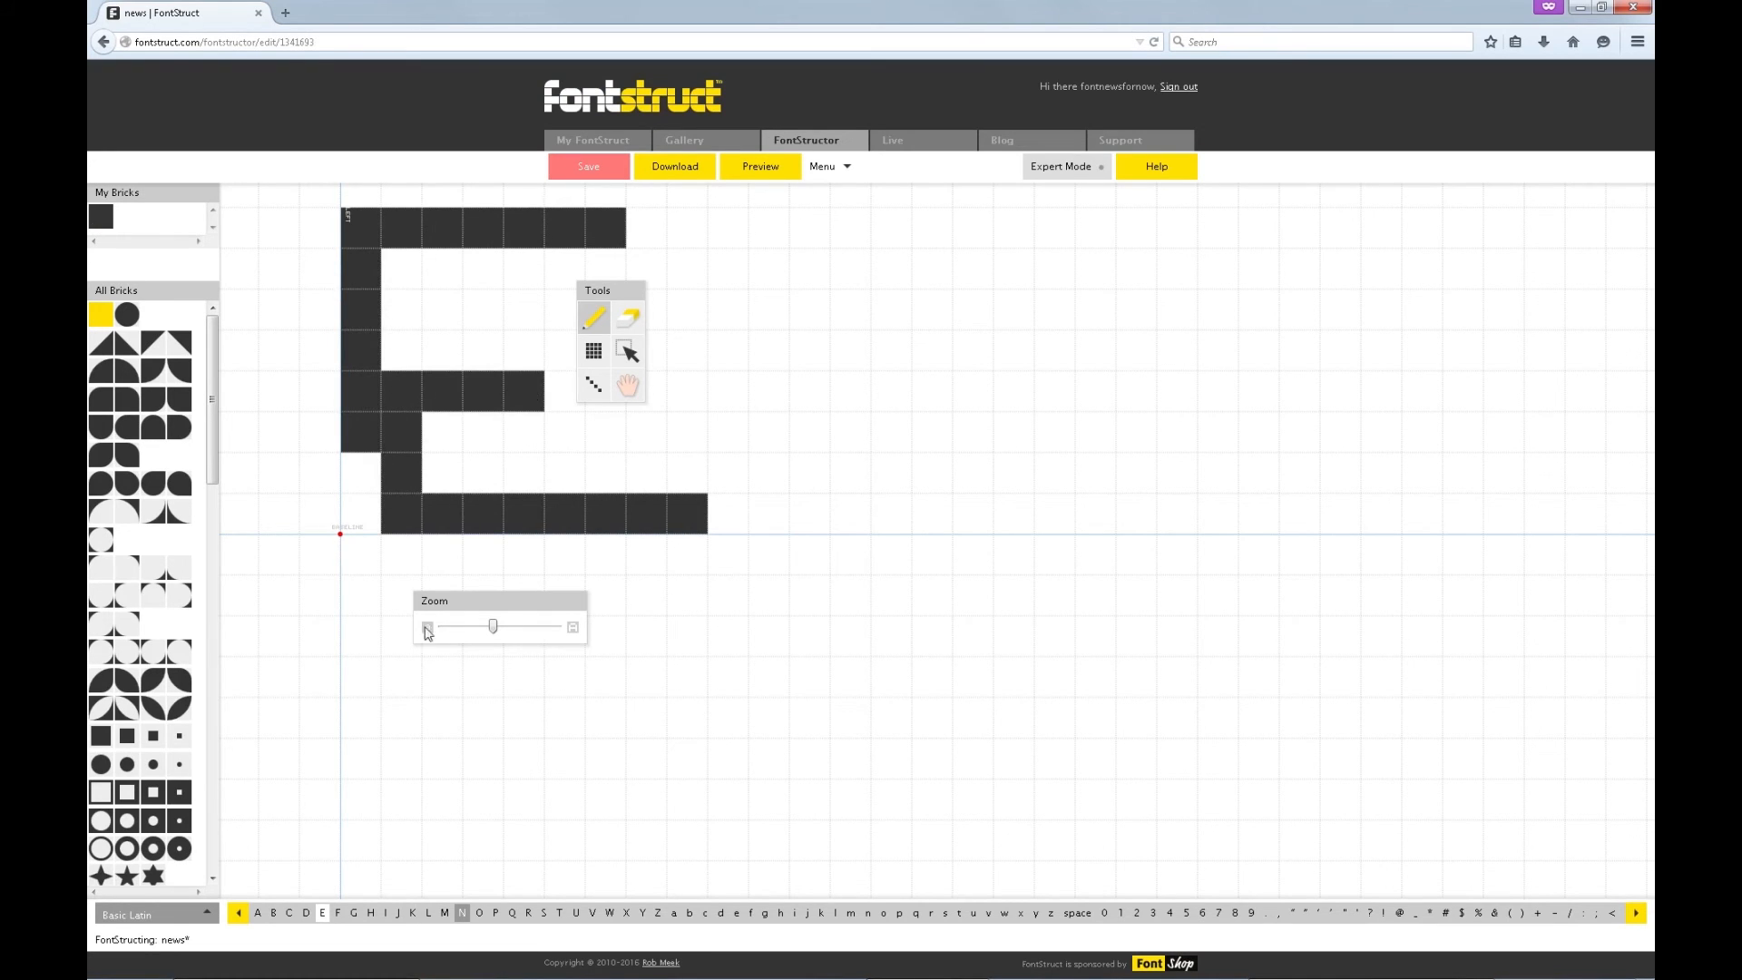
mouse_move(608, 913)
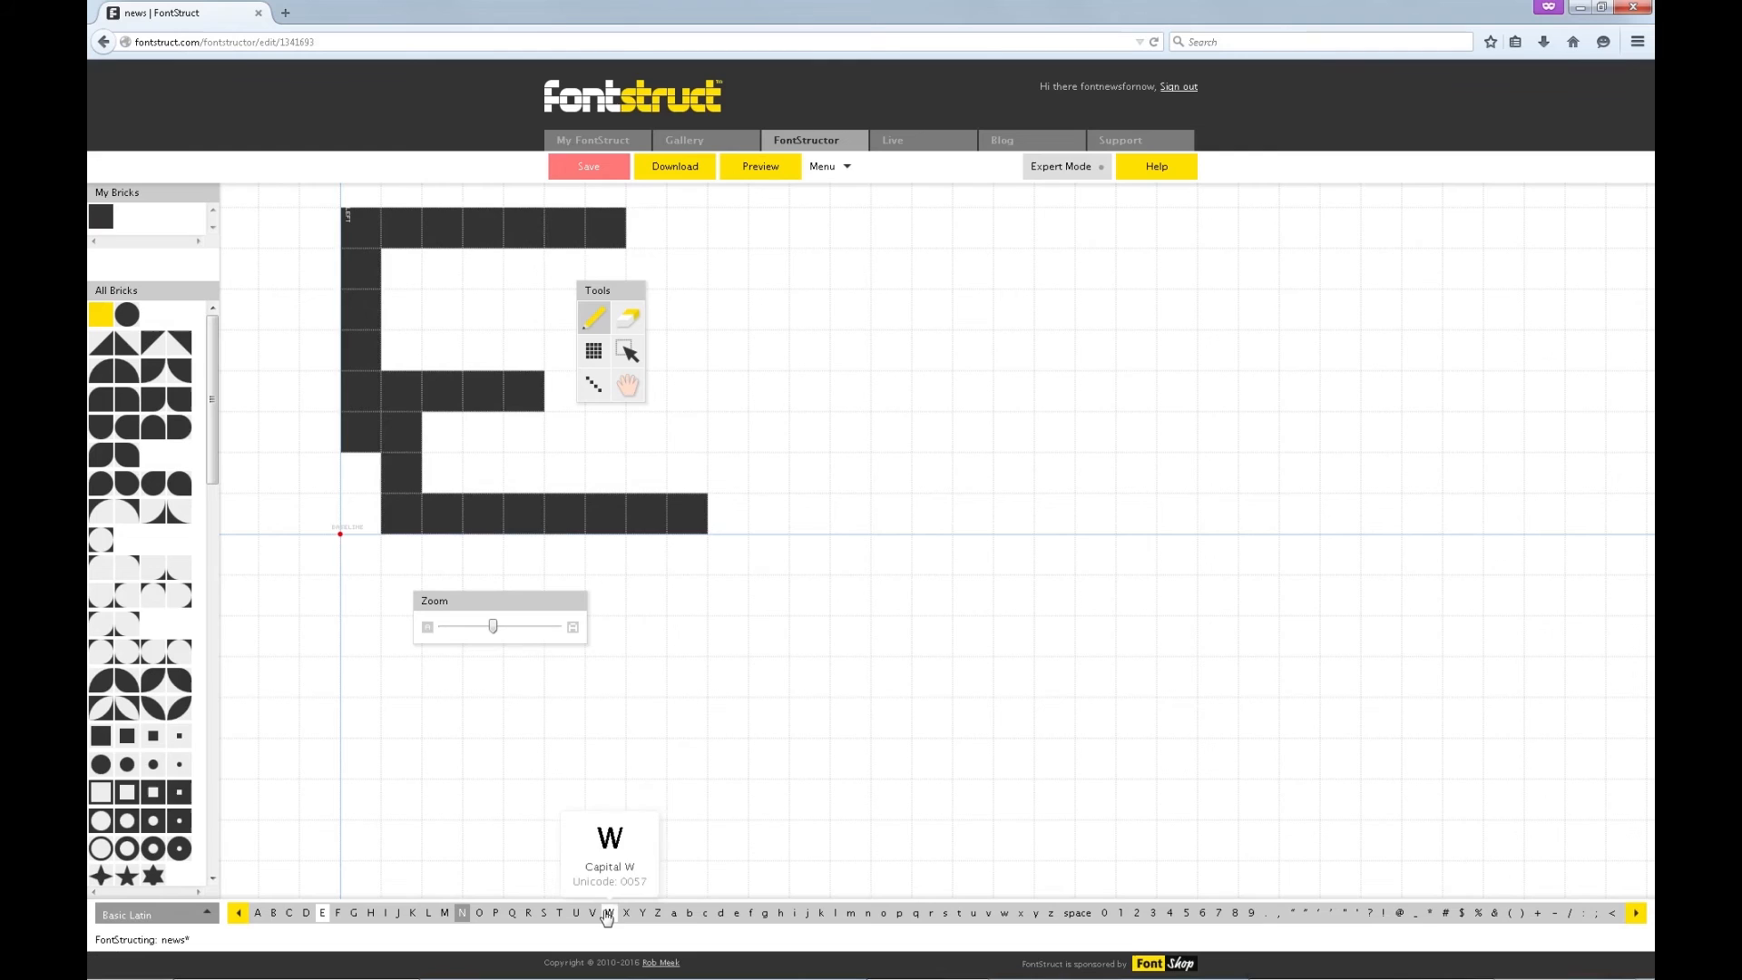
Step: Build the W and S glyphs alongside E and N, then preview all four letters
left_click(609, 913)
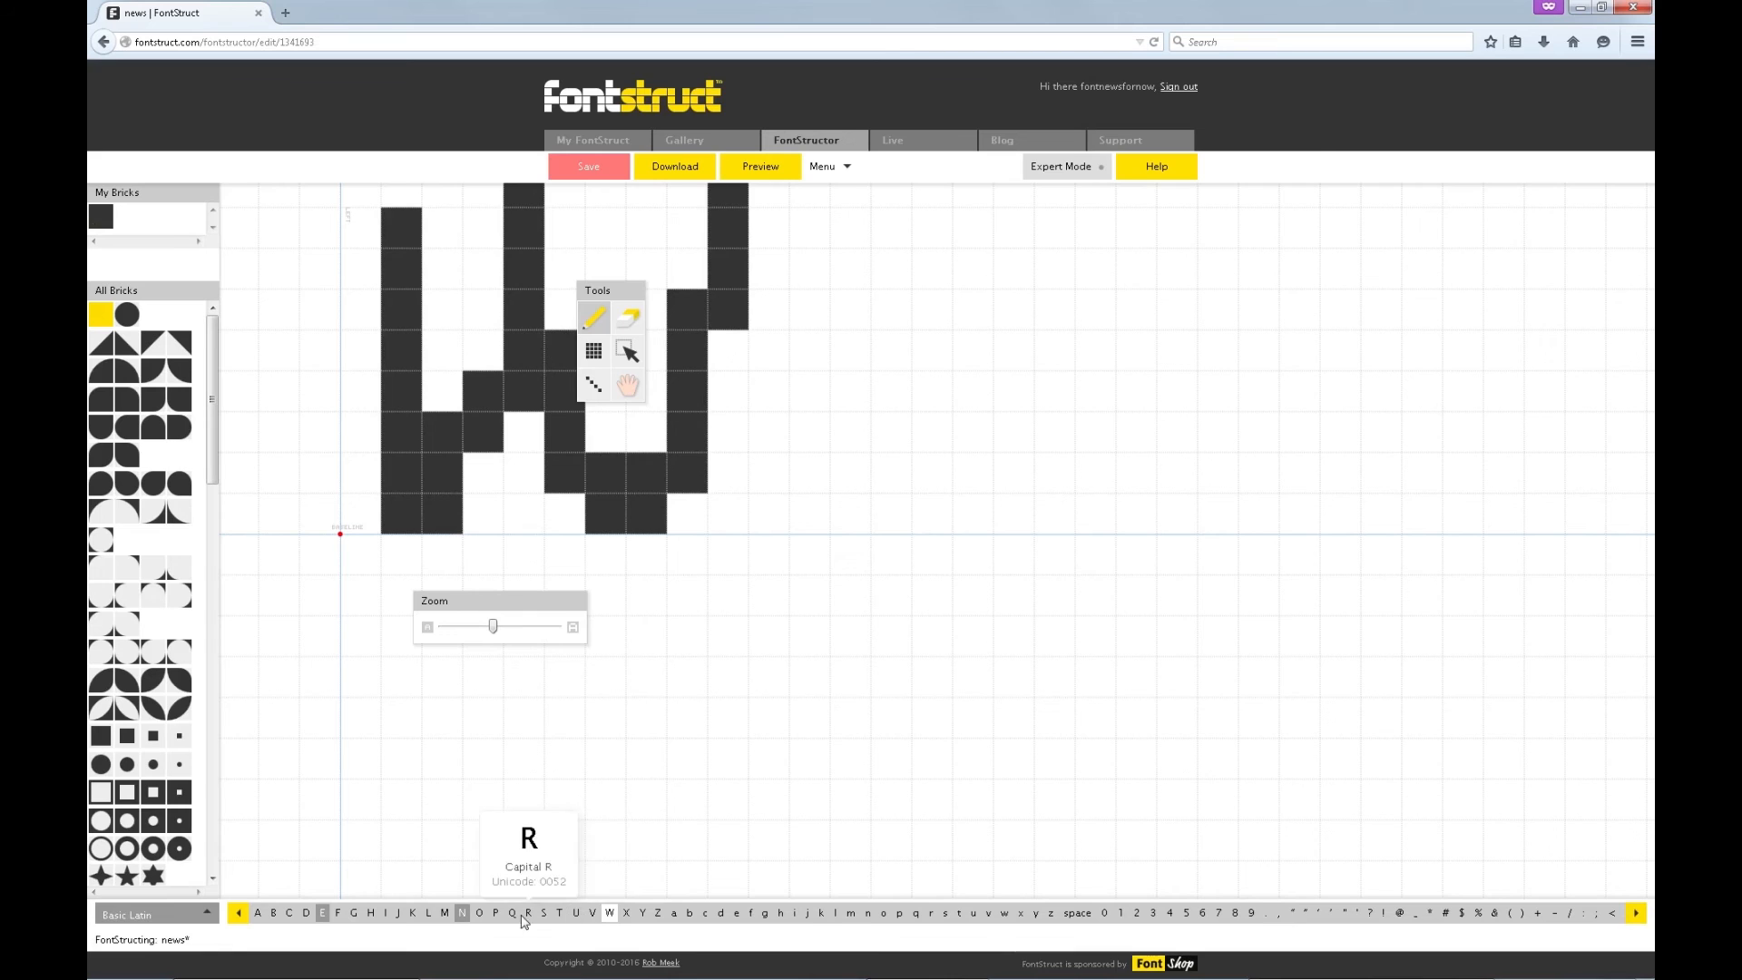
left_click(543, 912)
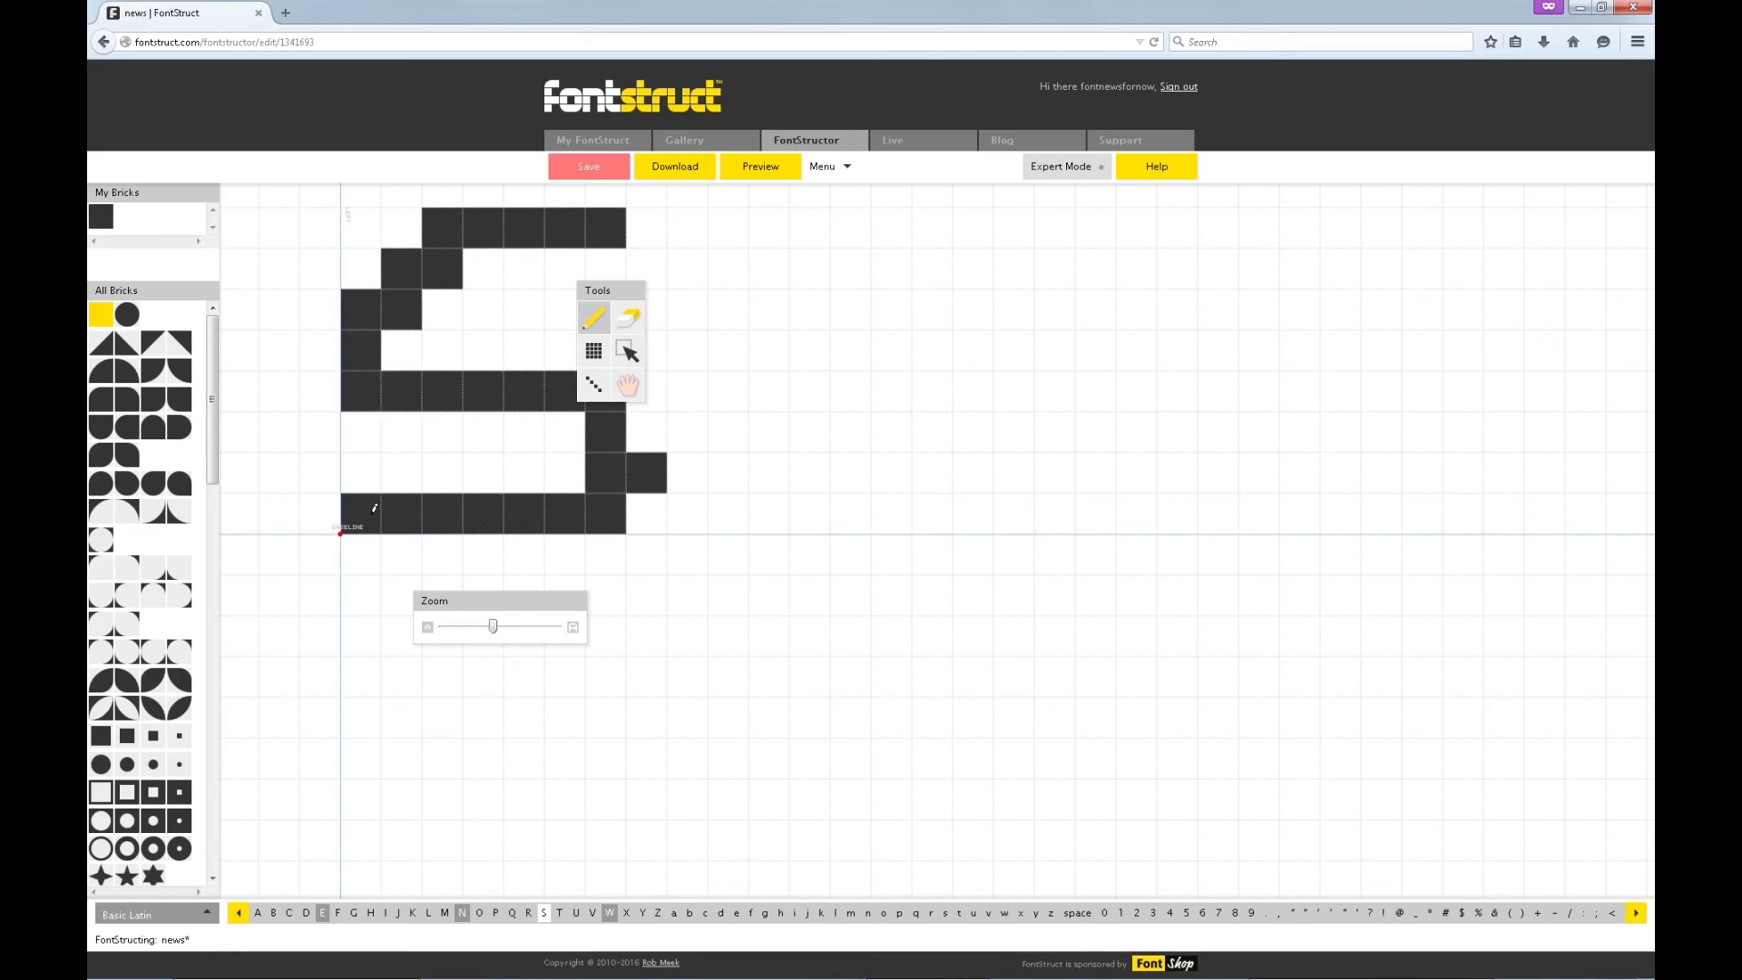
left_click(760, 165)
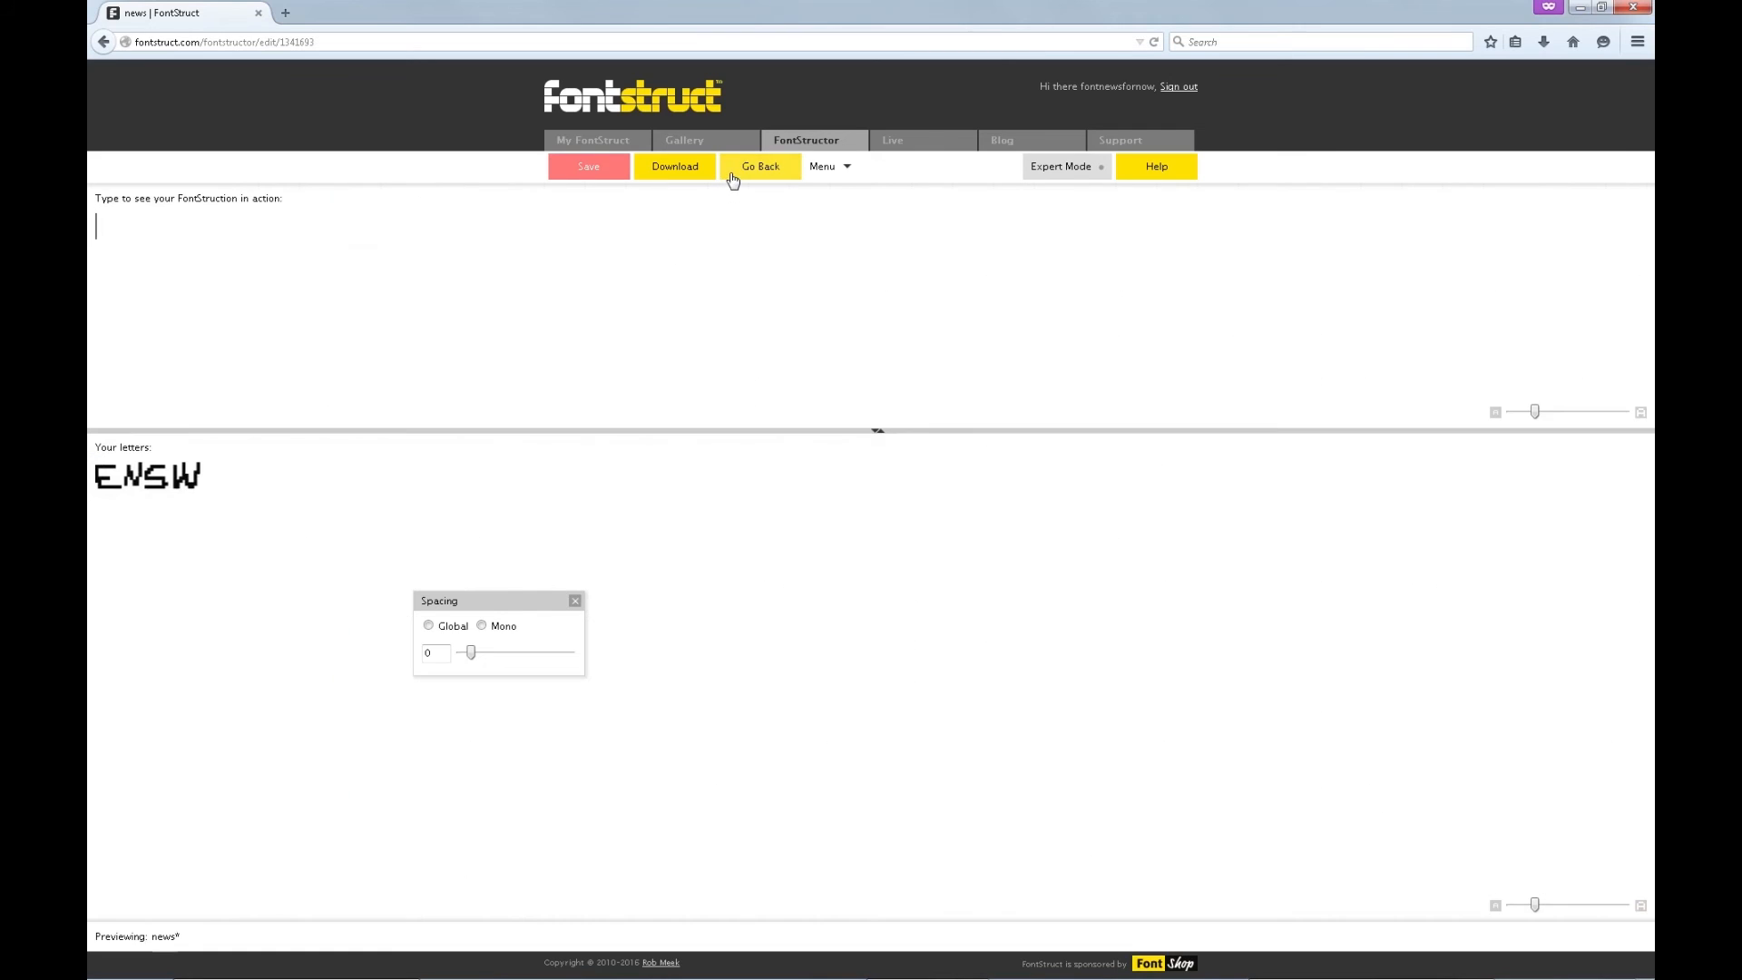
Step: Test-type the word NEWS in the preview, then return to the letter editor
type("NE")
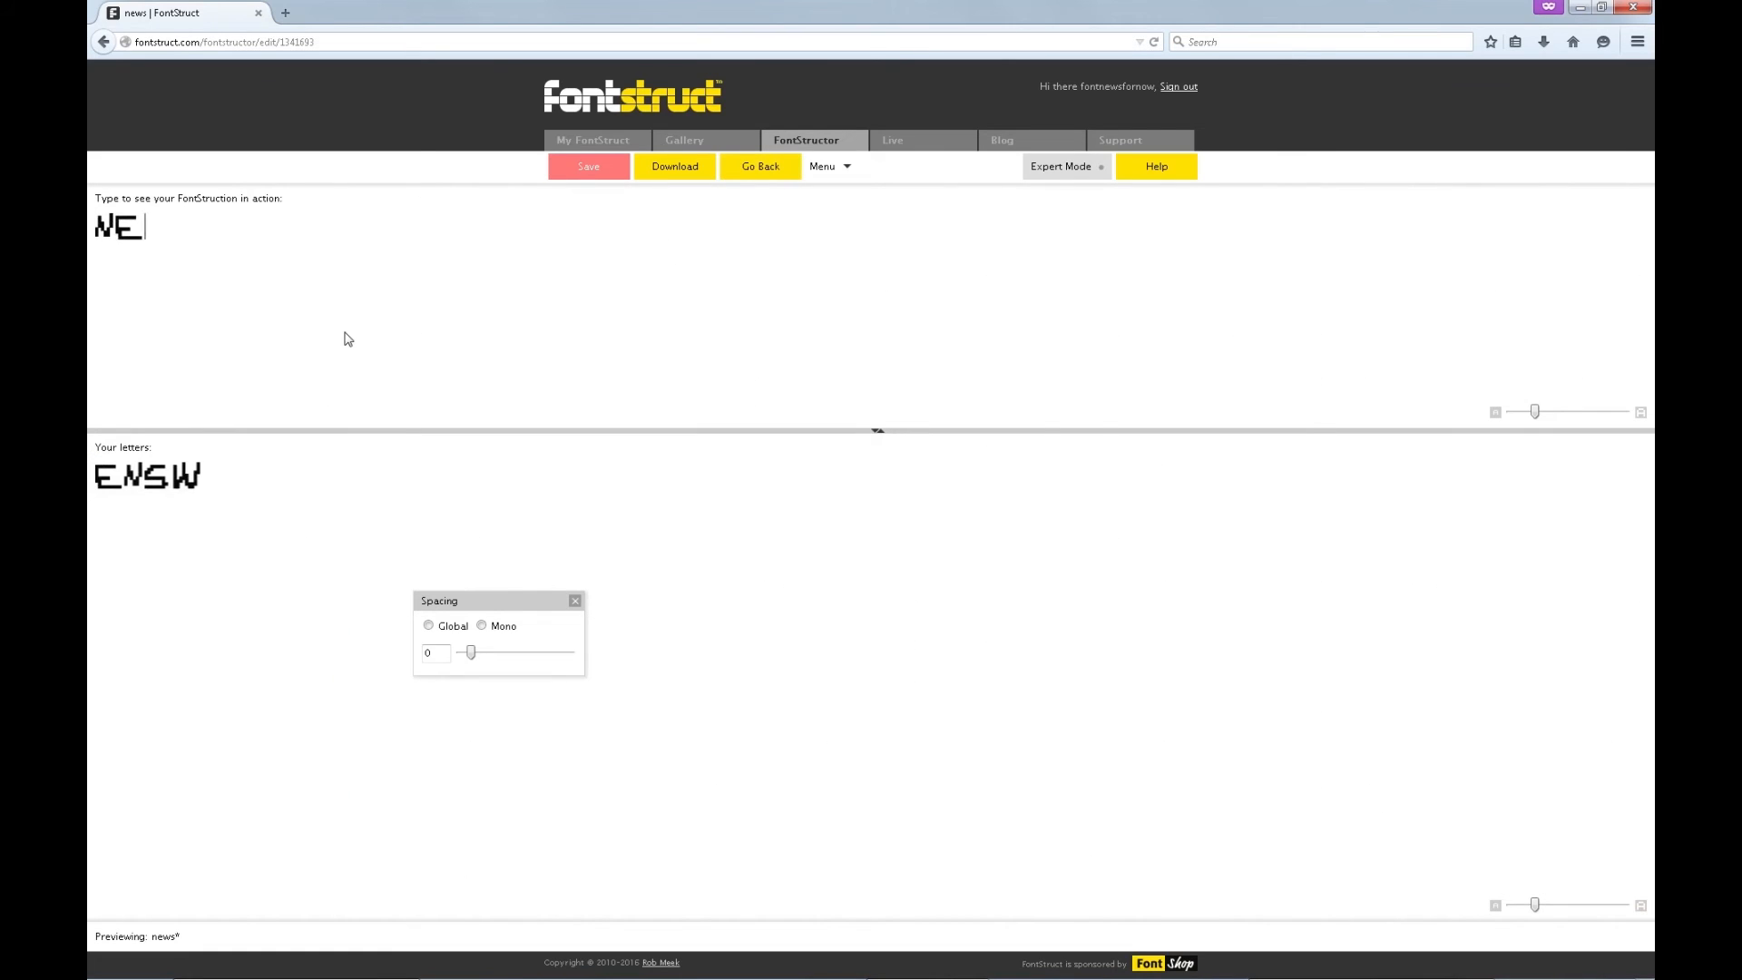
type("WS")
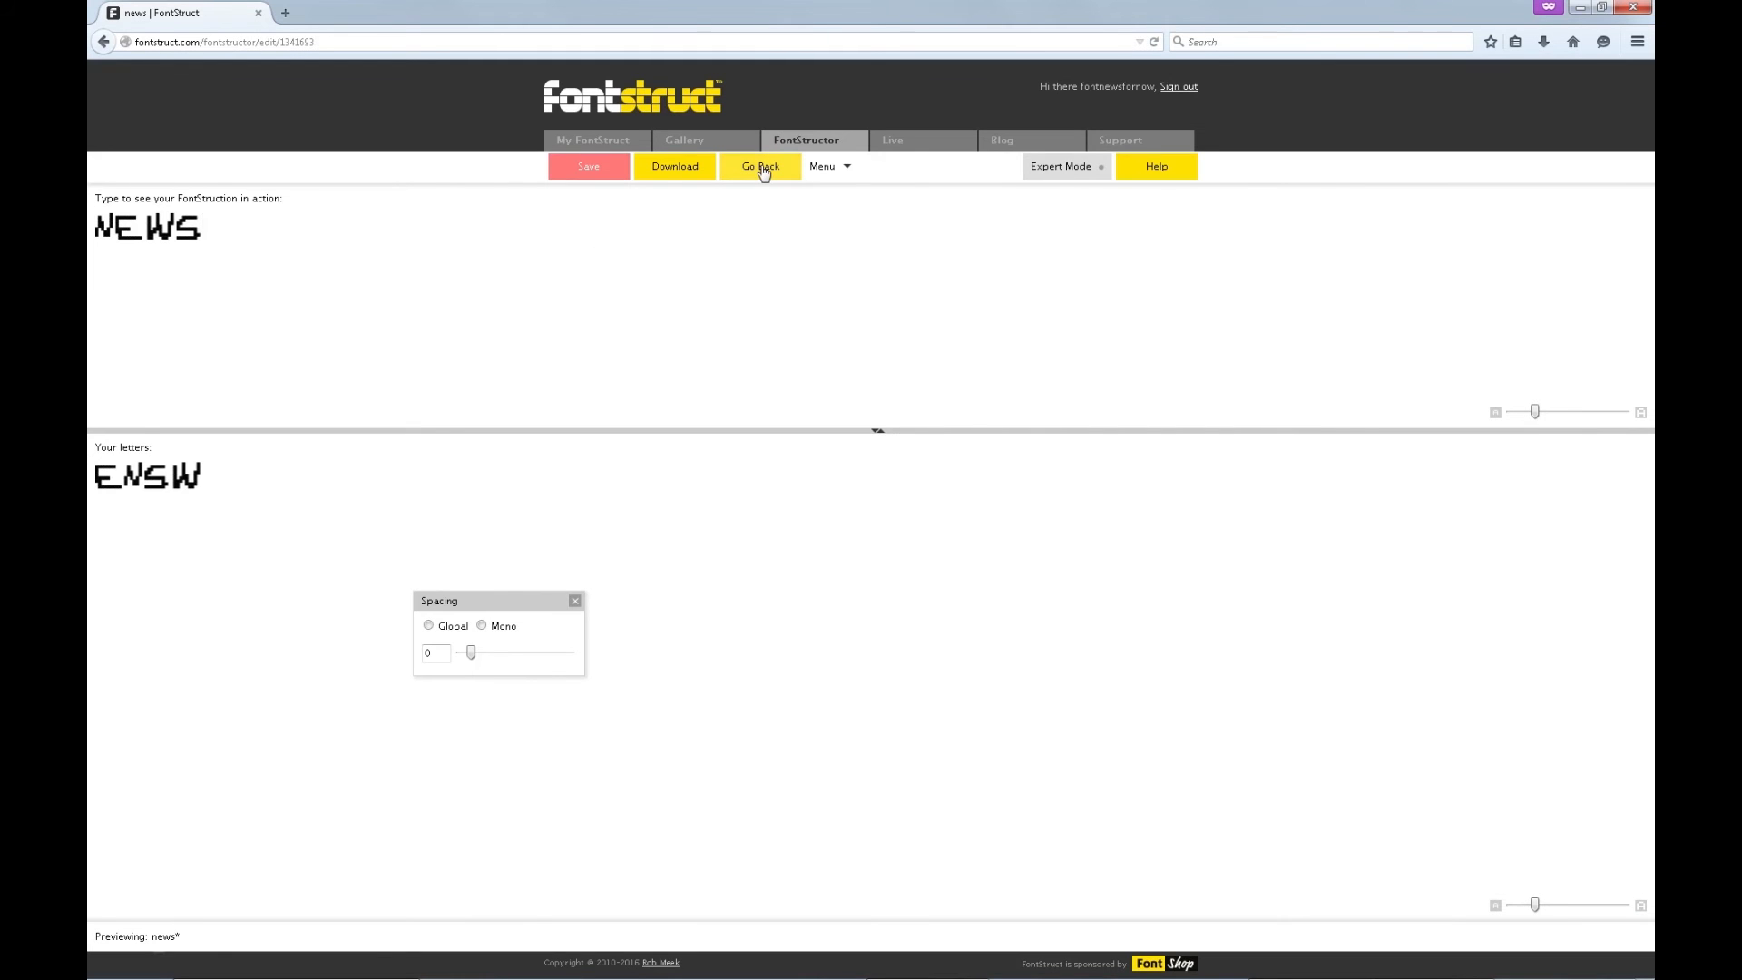
left_click(760, 165)
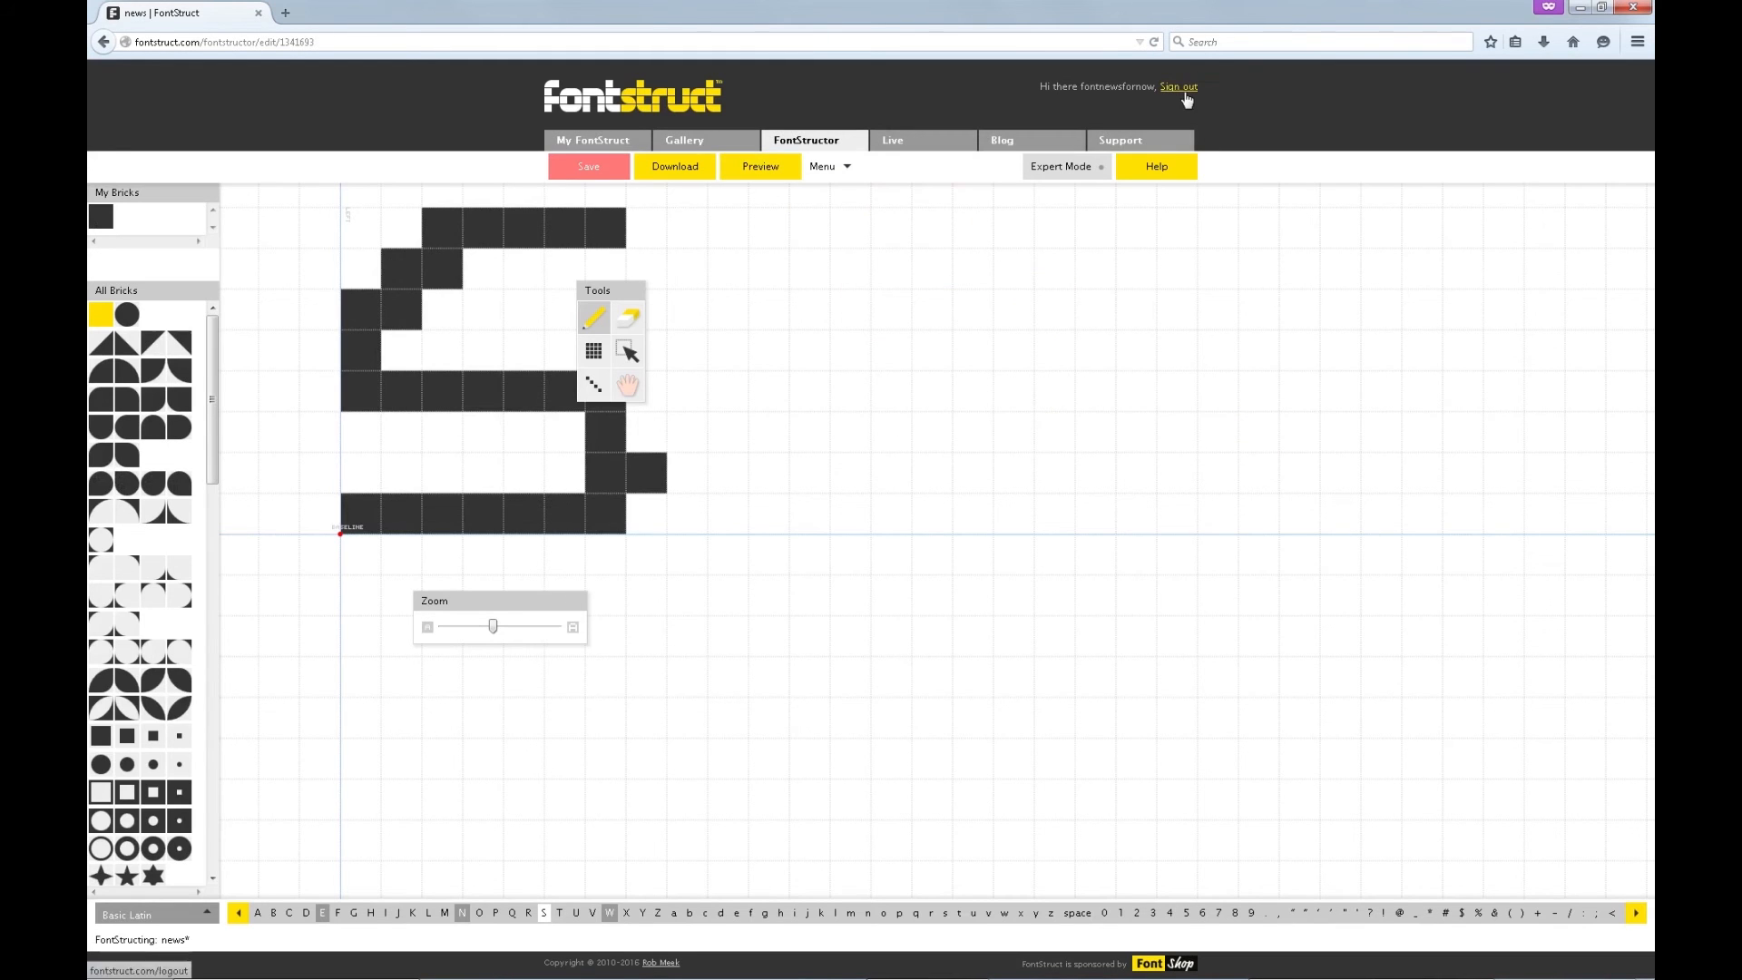
mouse_move(1180, 87)
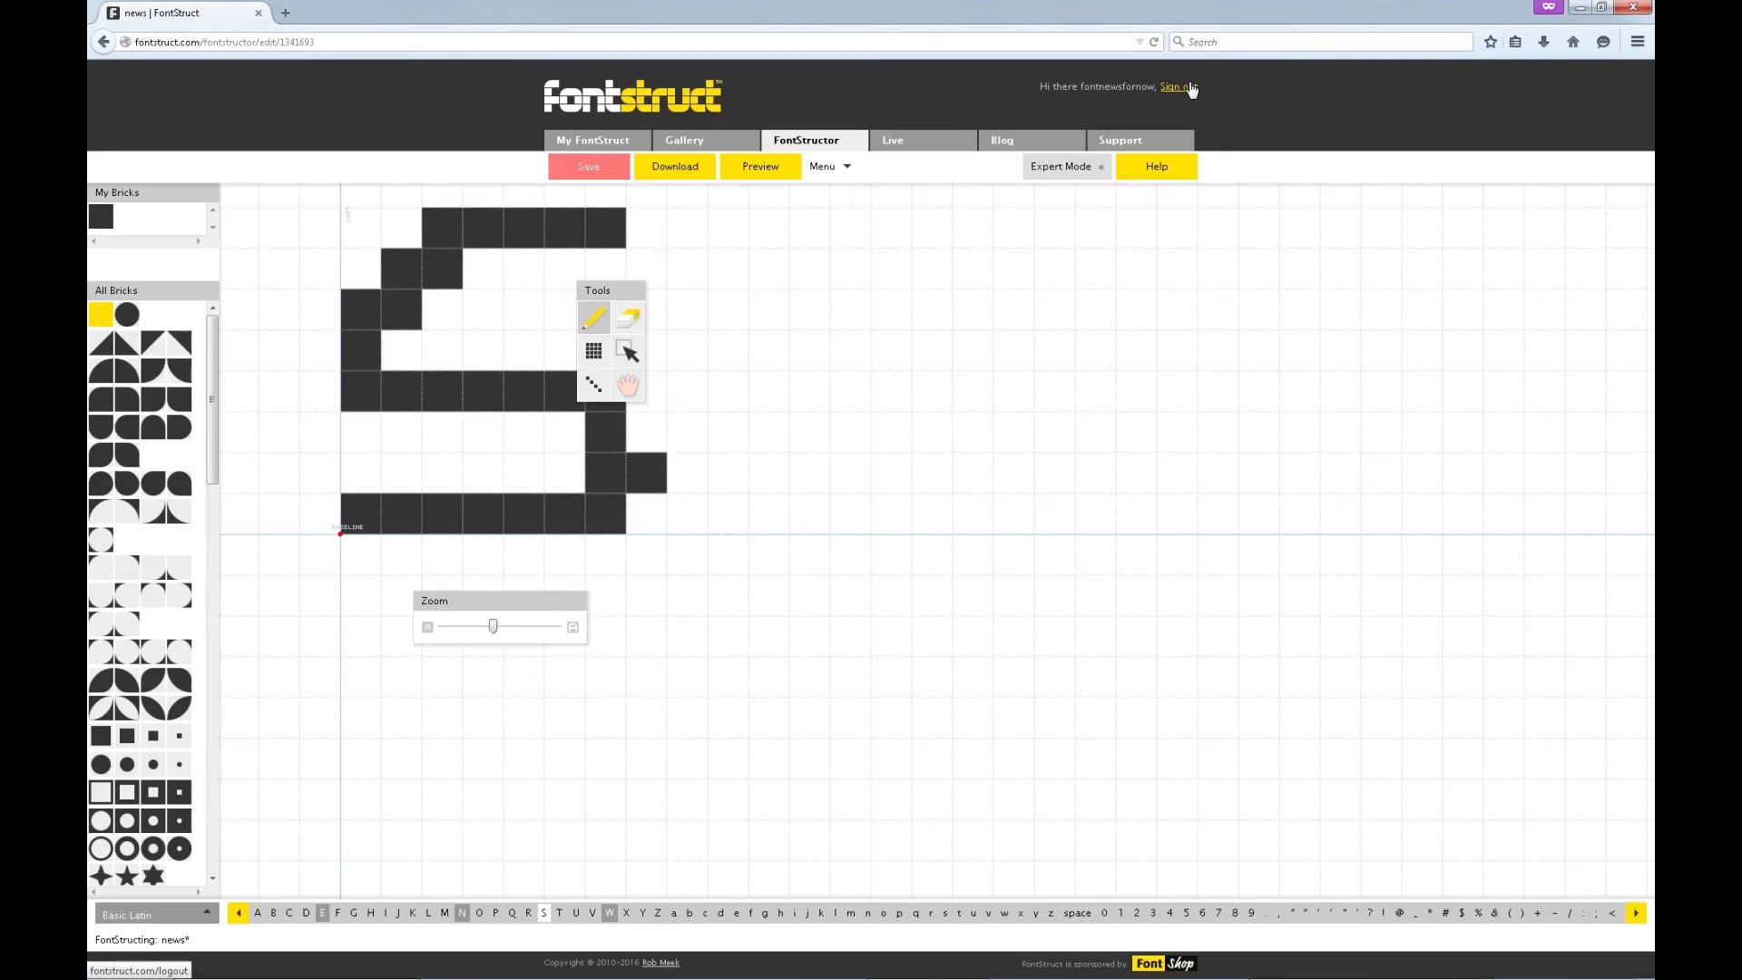
left_click(1176, 87)
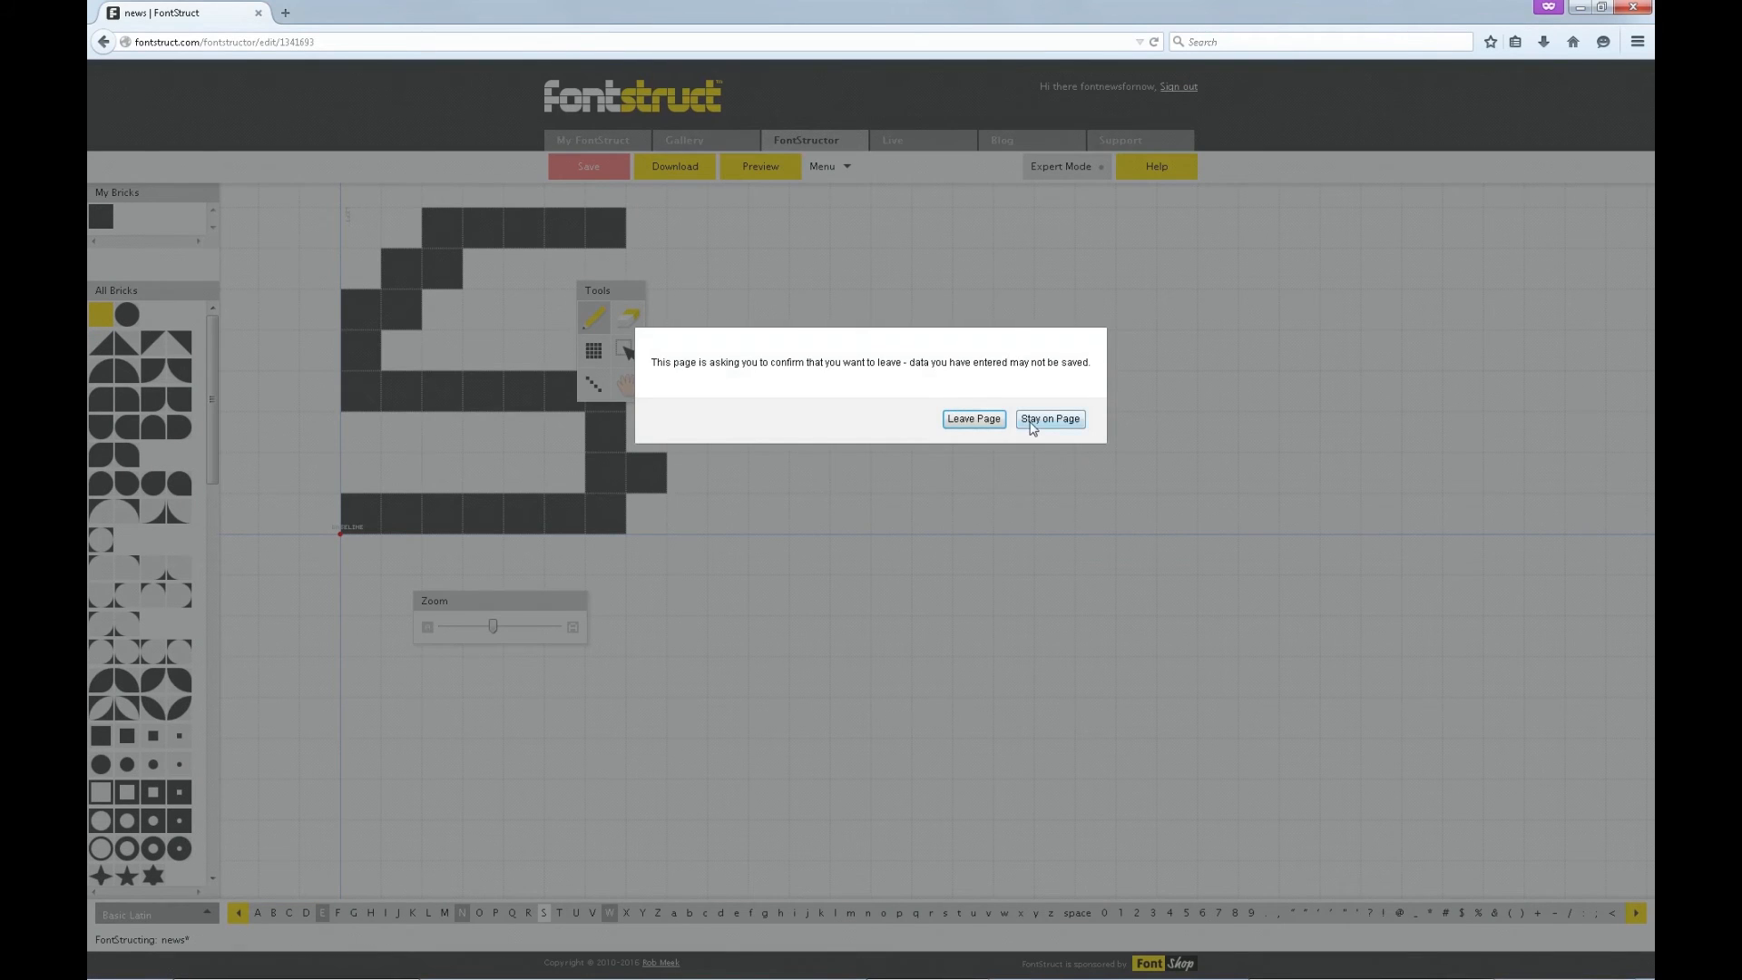
left_click(1047, 419)
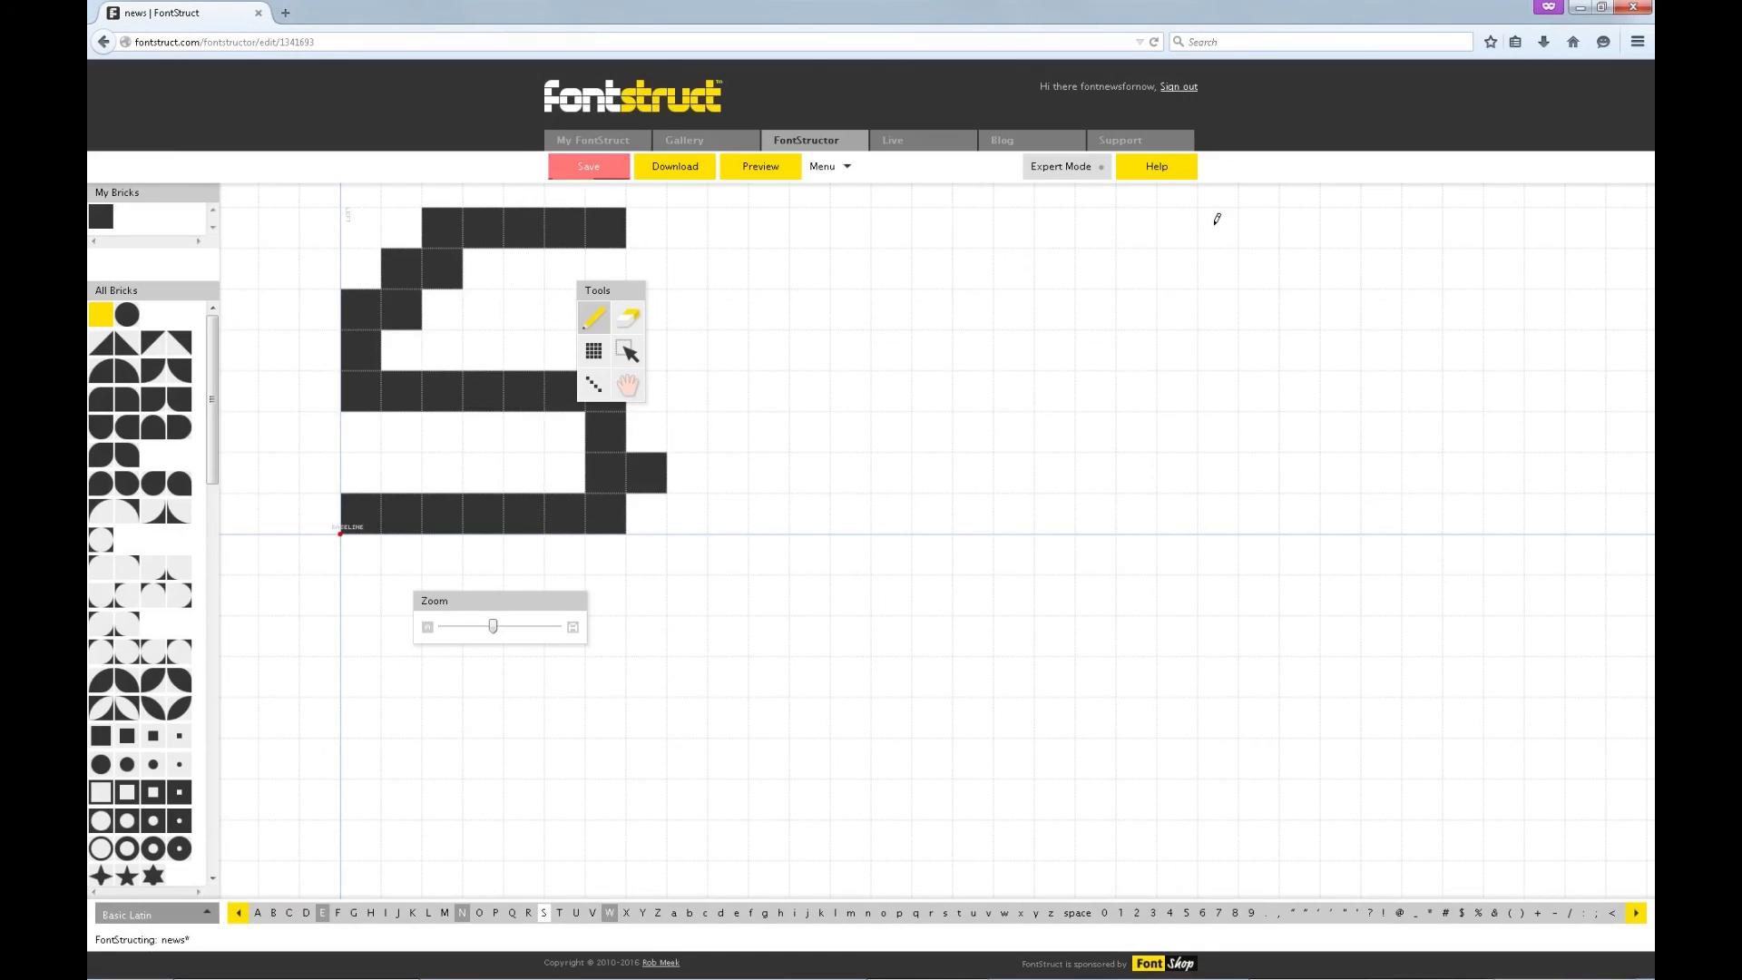
left_click(588, 165)
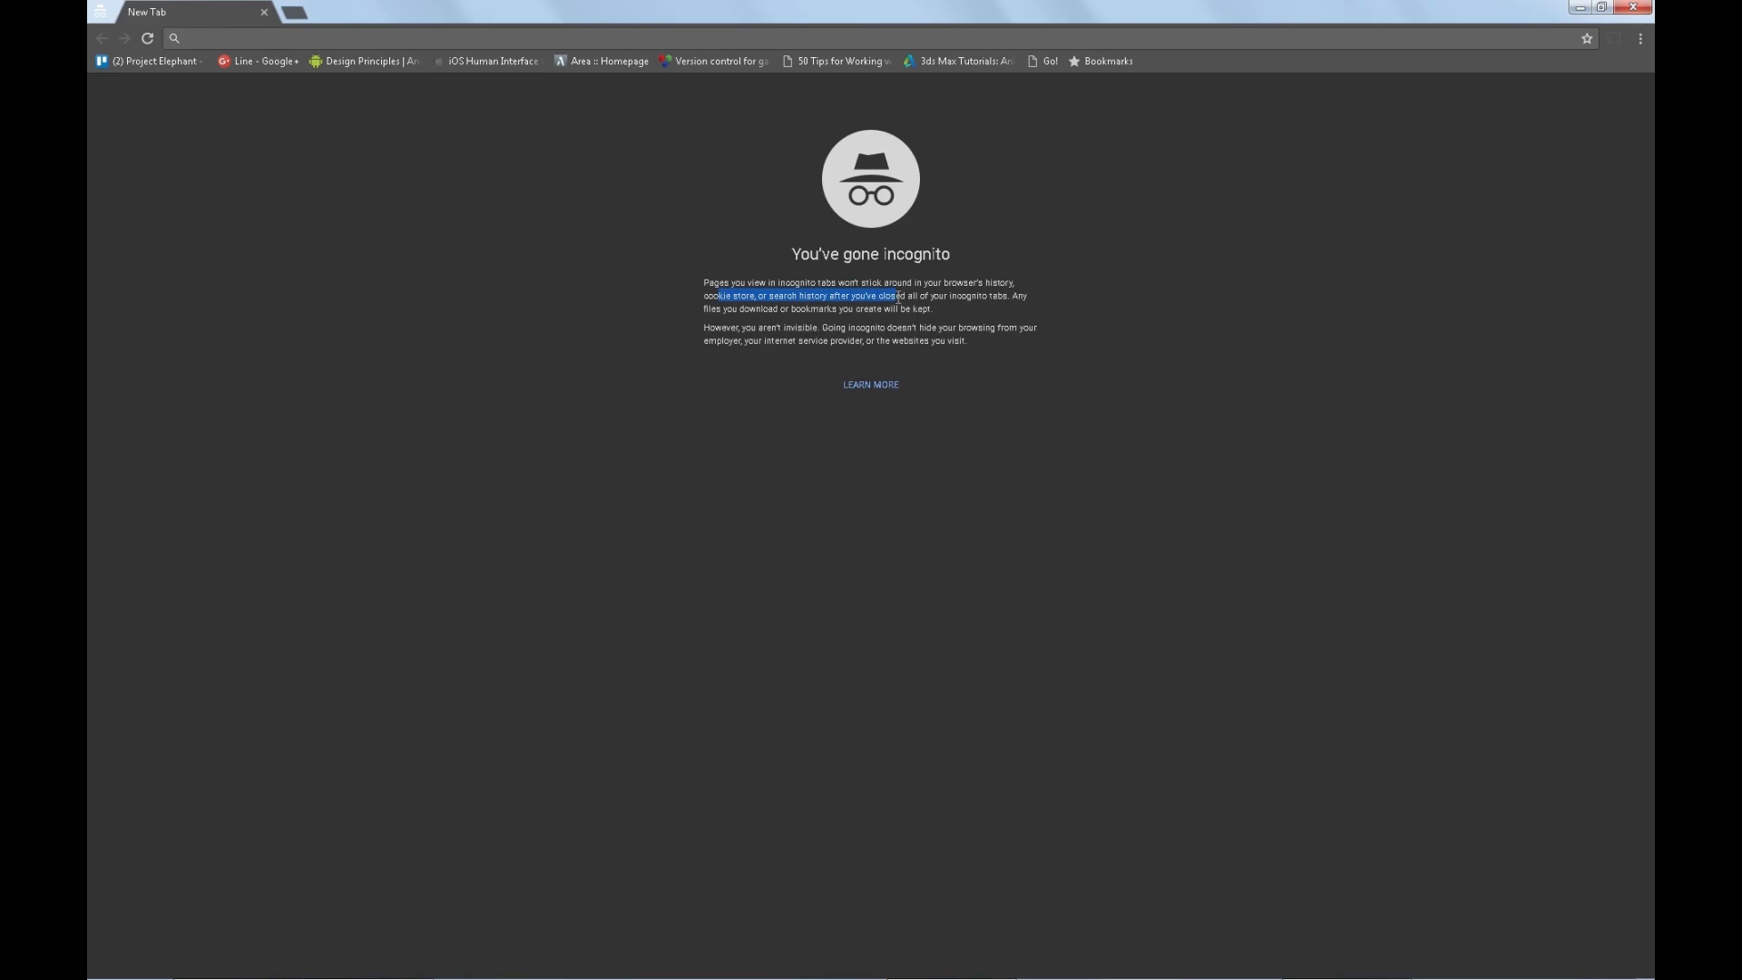
type("www.reddit.com")
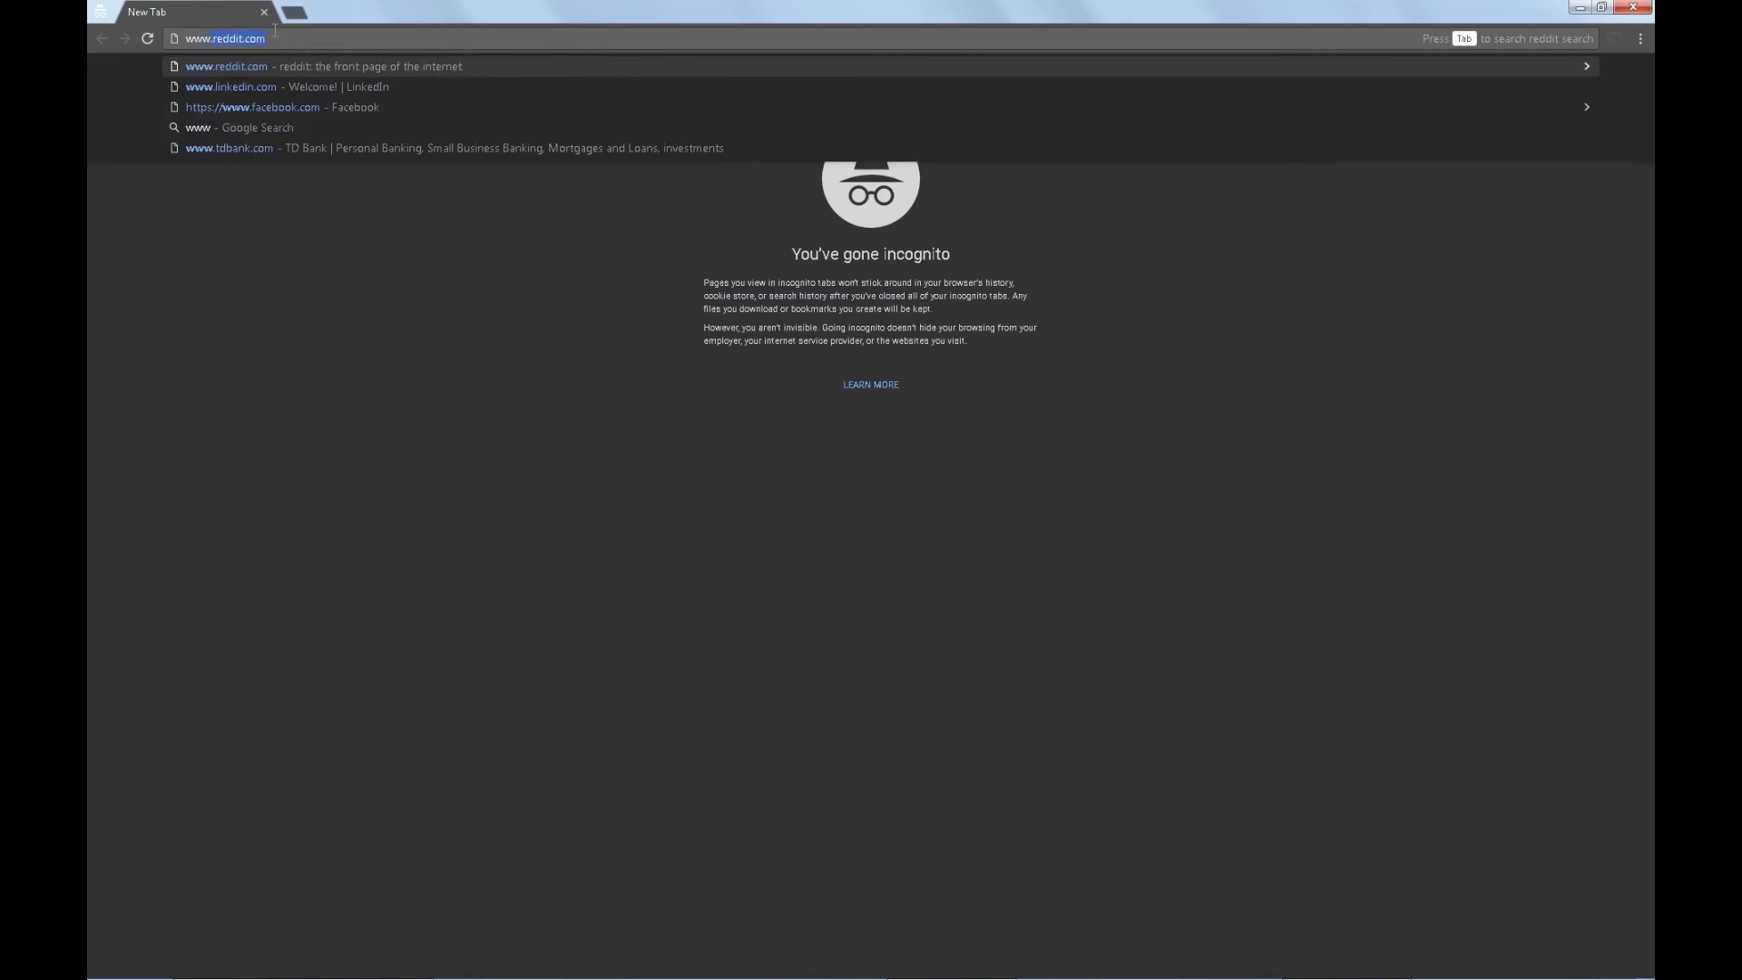
type("www.fontstruct.co")
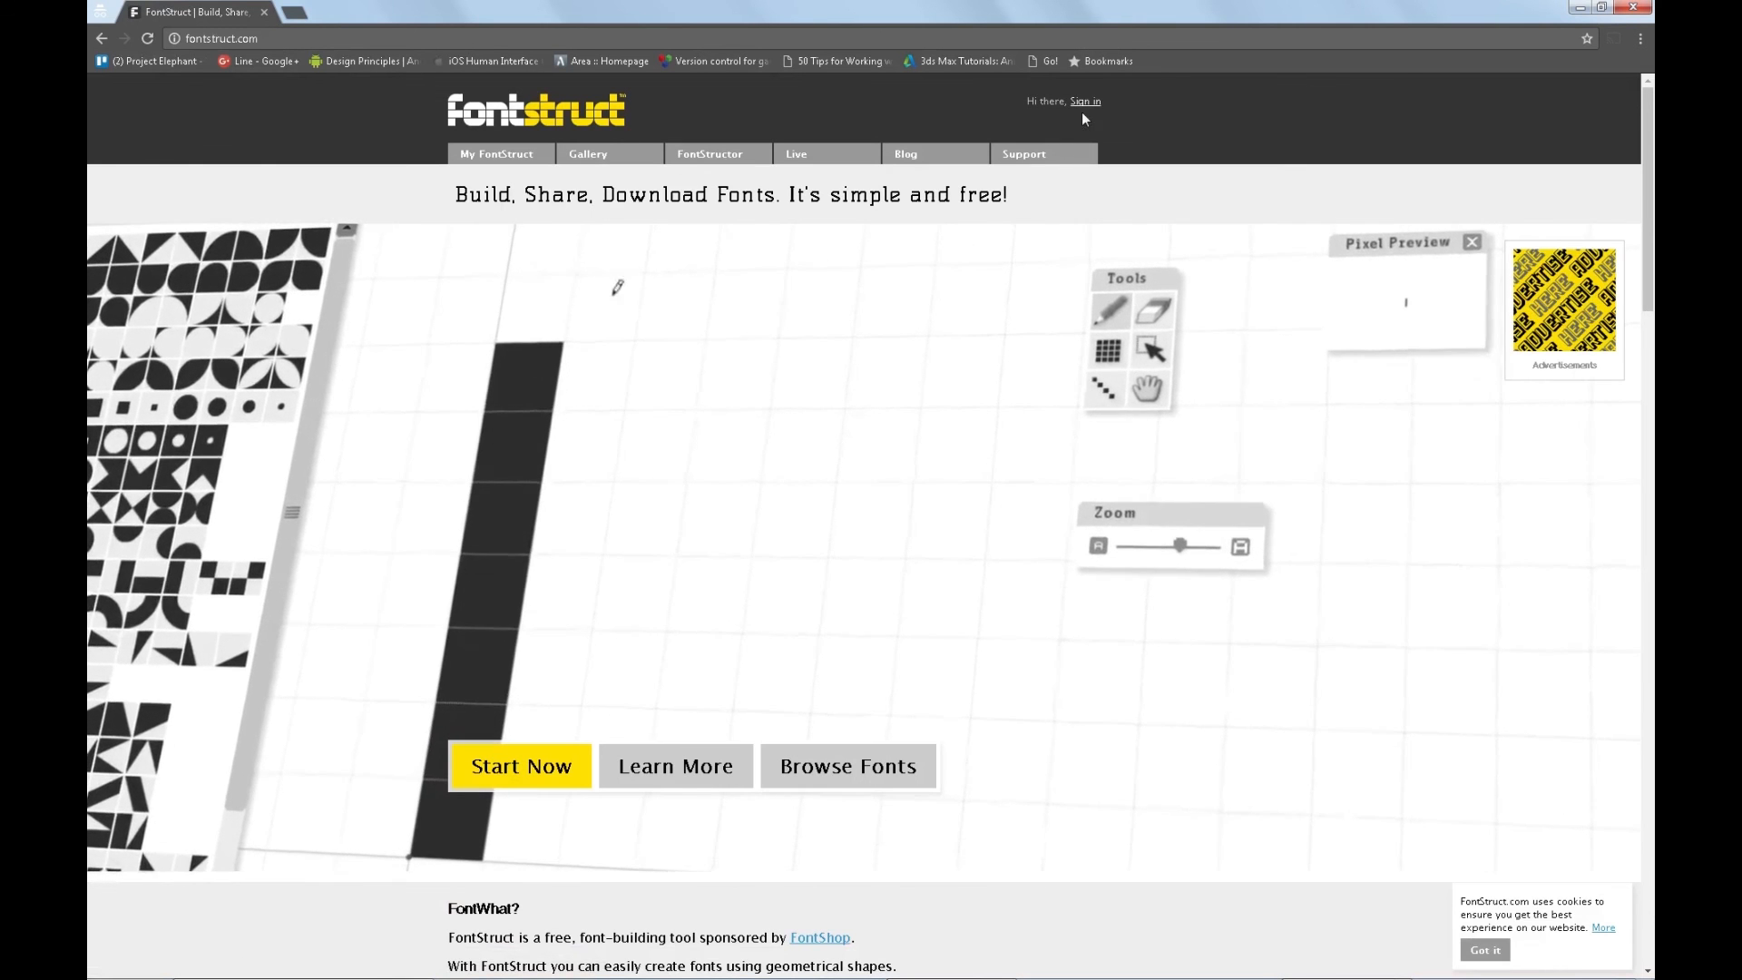
Step: Sign in to FontStruct as fontnewsfornow with the account password
left_click(1086, 101)
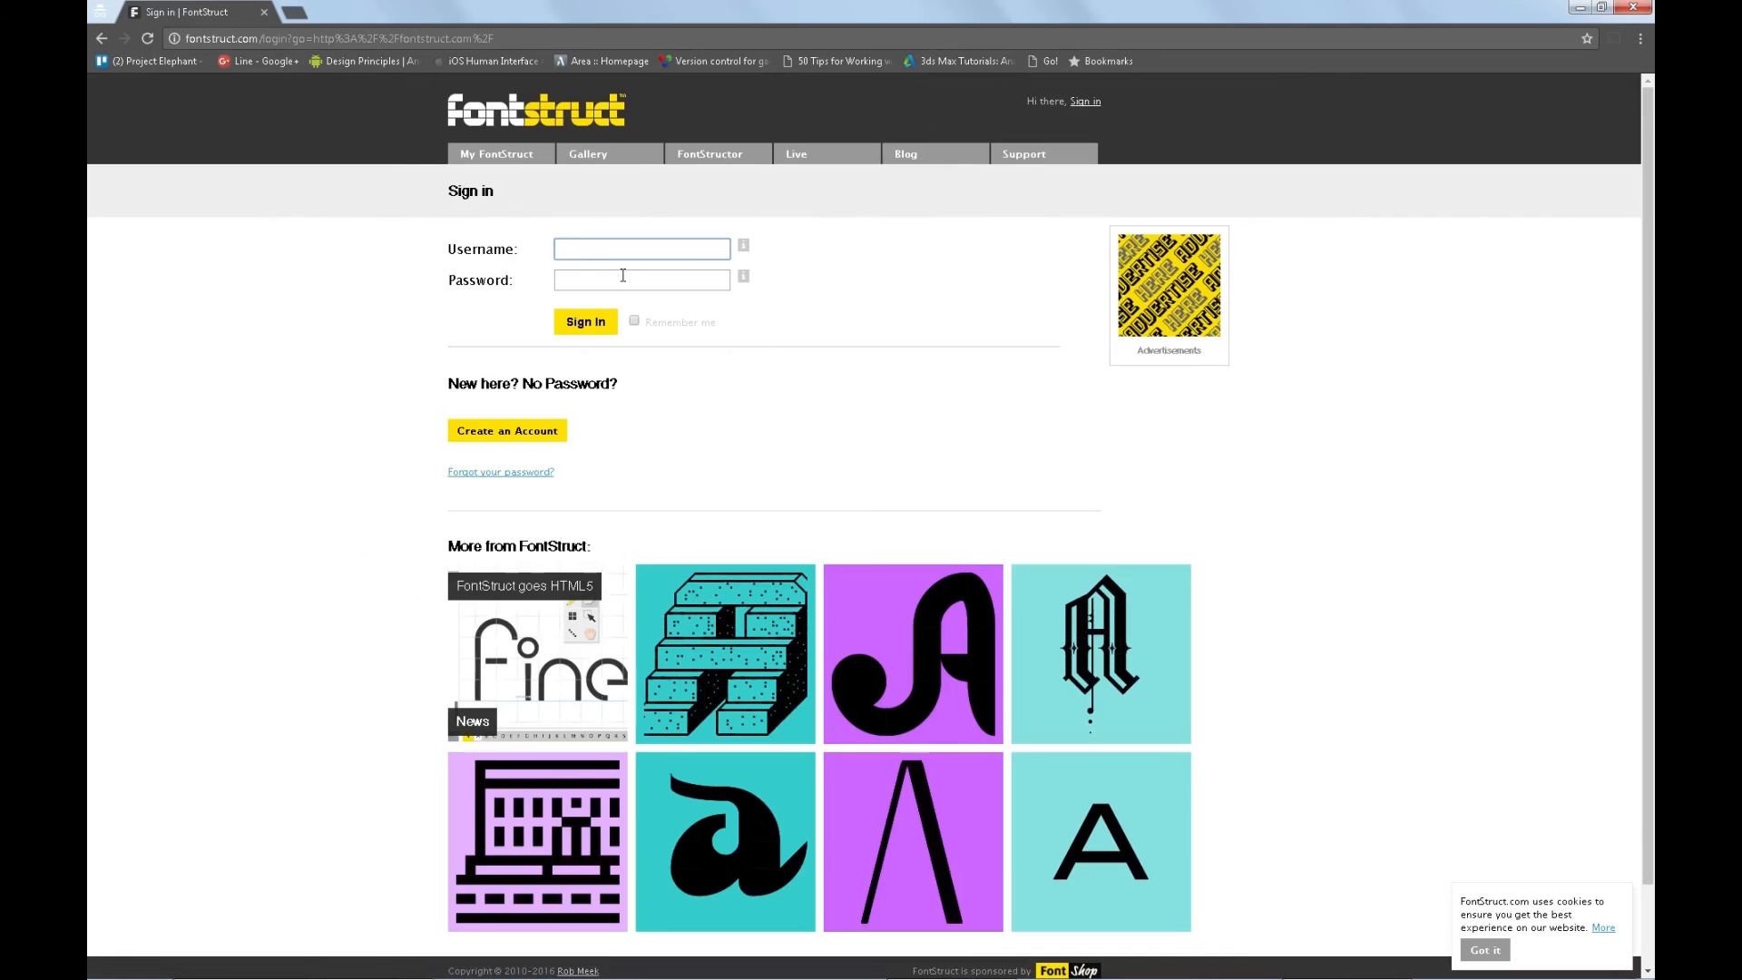
left_click(641, 249)
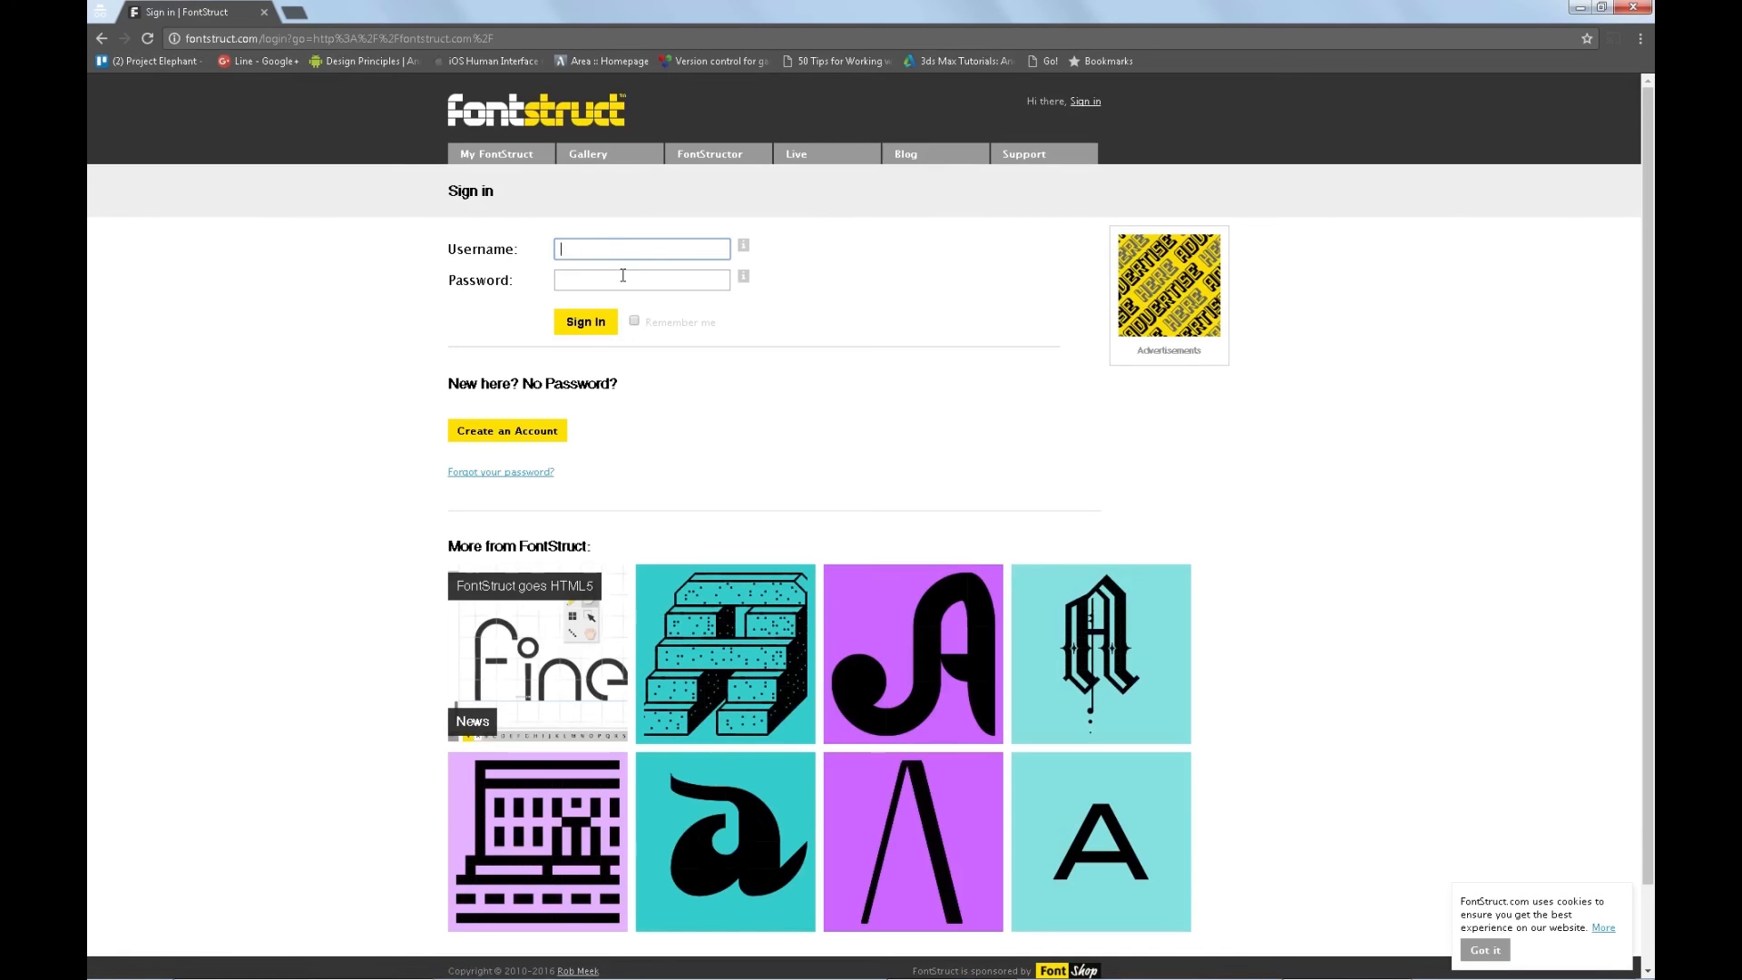
type("fontnewsfornow")
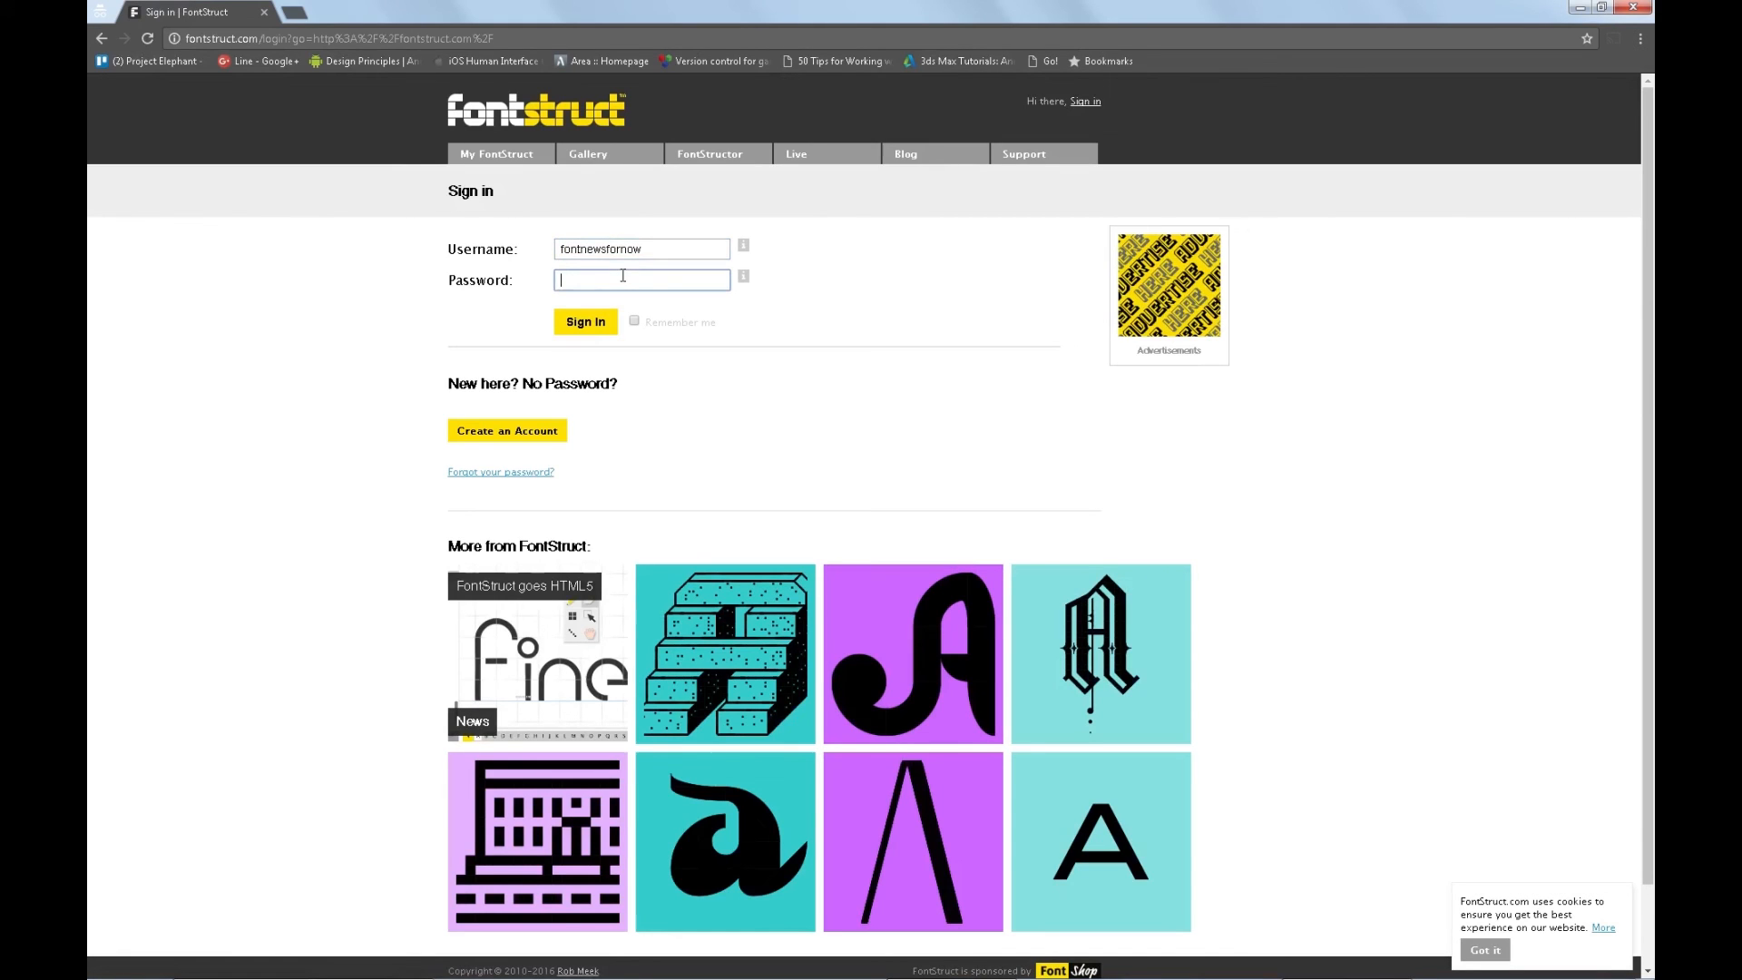
left_click(584, 323)
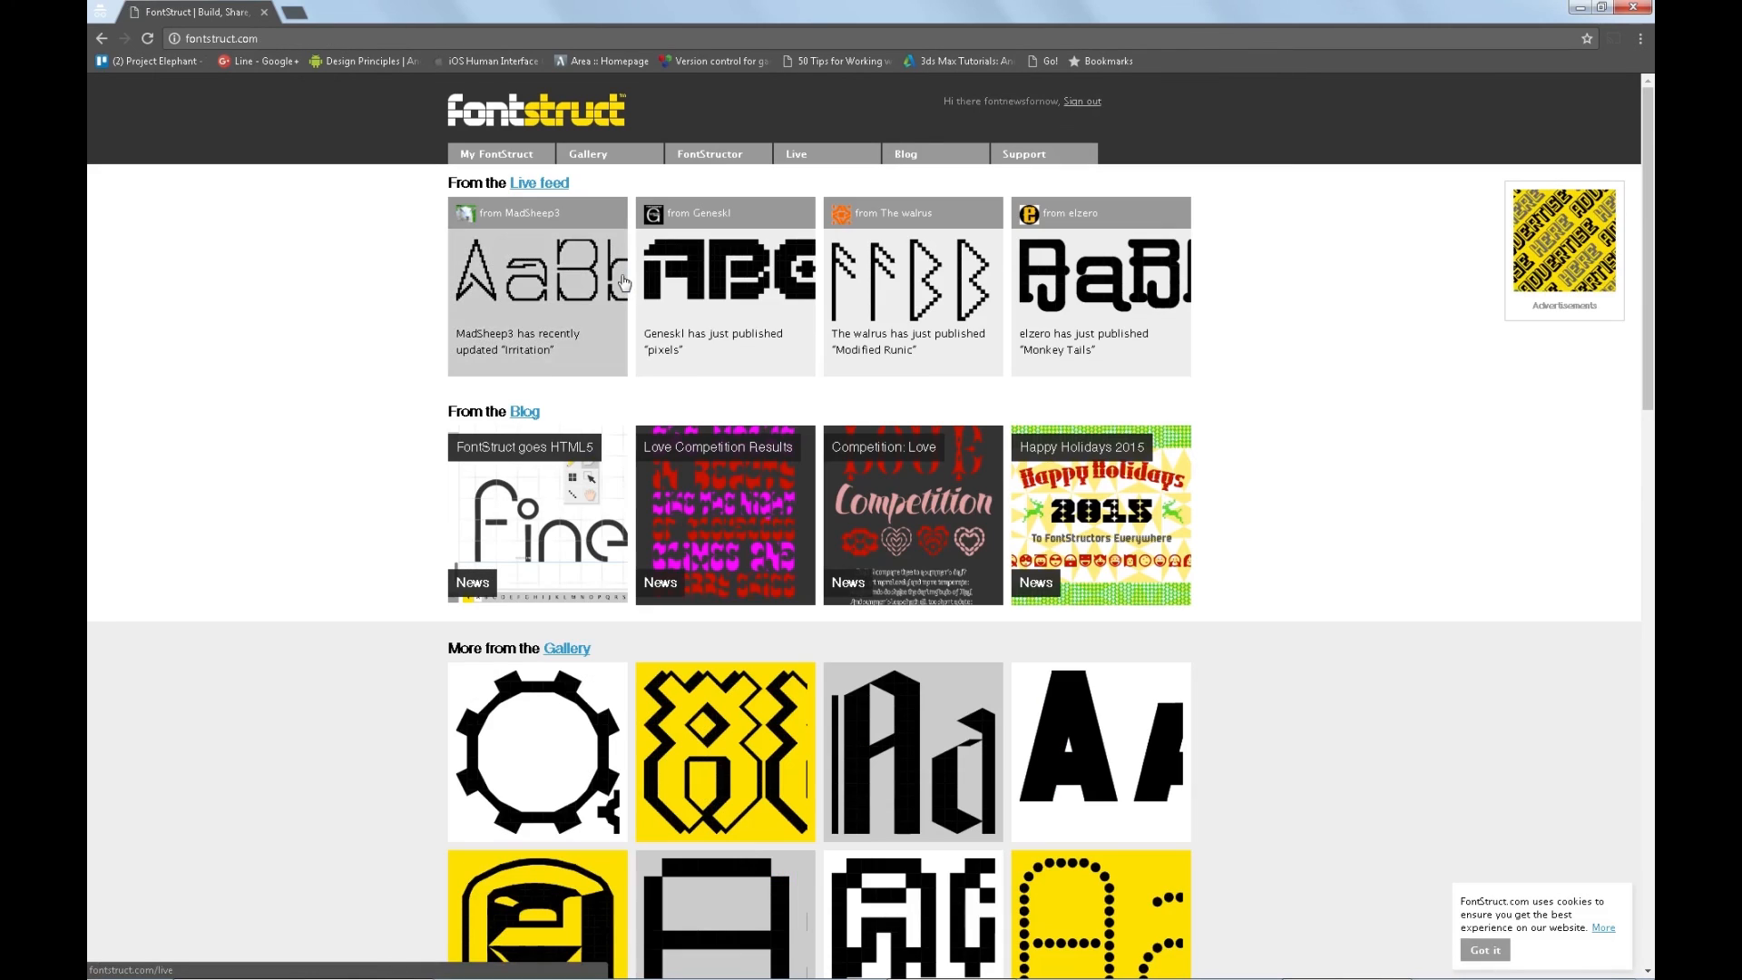
Step: Choose FontStructions from the My FontStruct menu
left_click(497, 154)
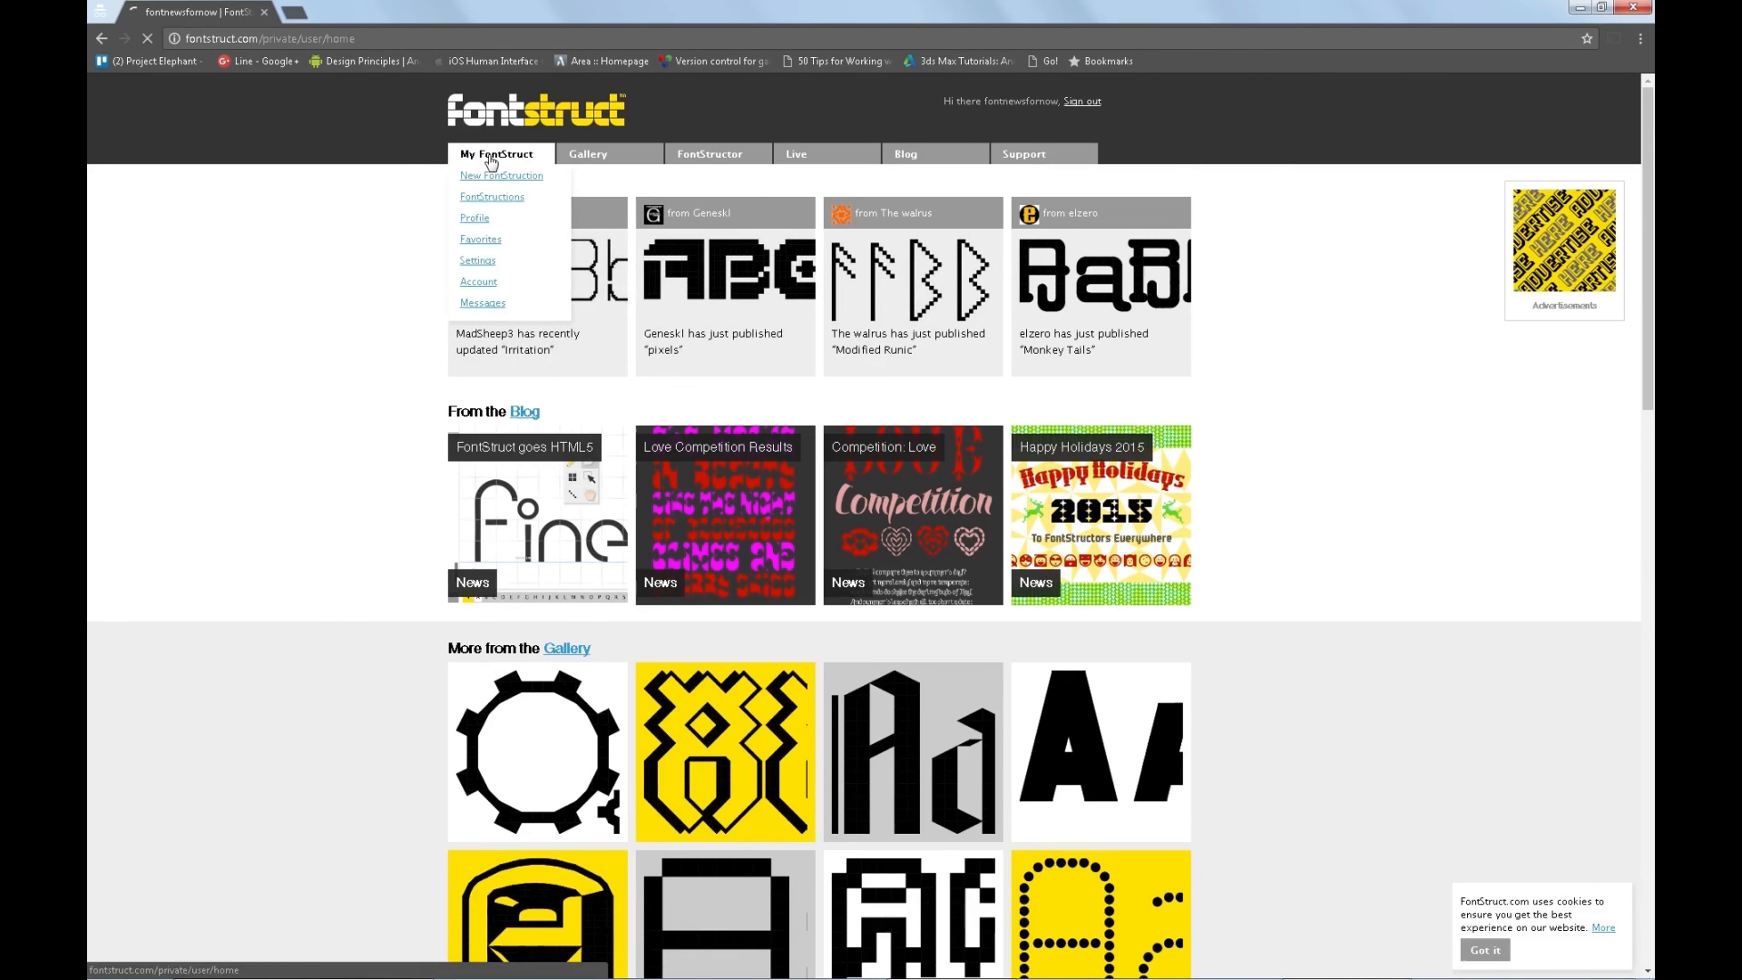
left_click(492, 176)
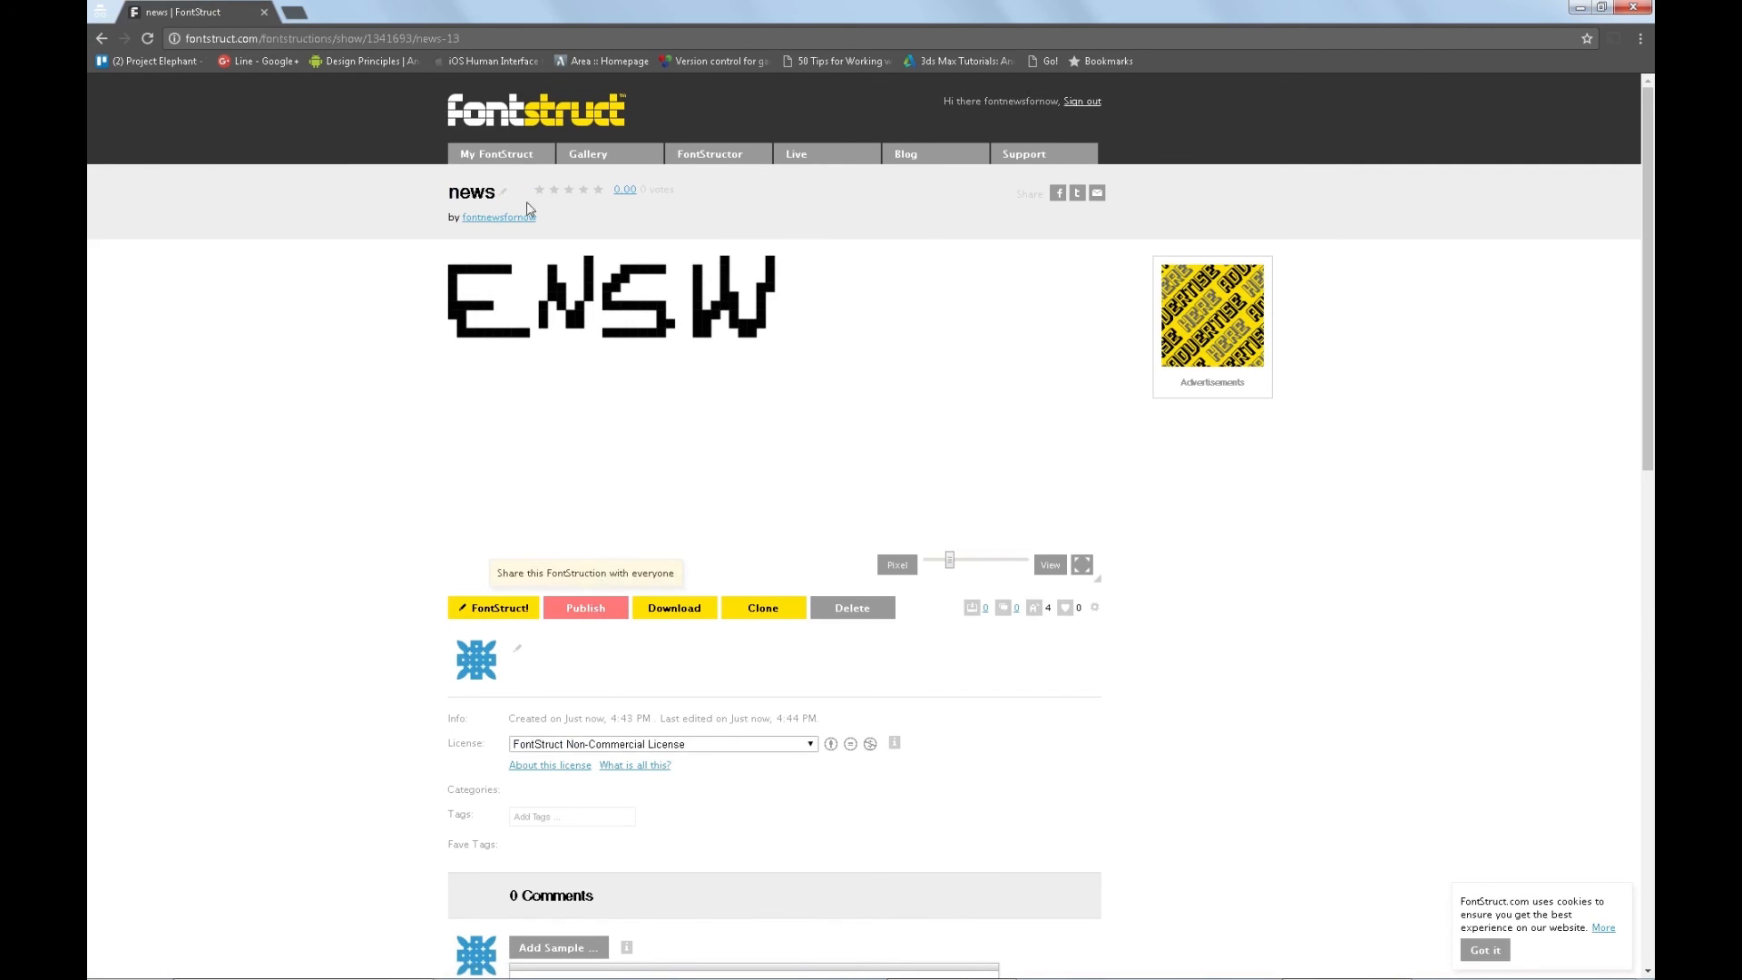
Step: Scroll down the saved 'news' fontstruction page showing letters E, N, S and W
scroll("down", 3)
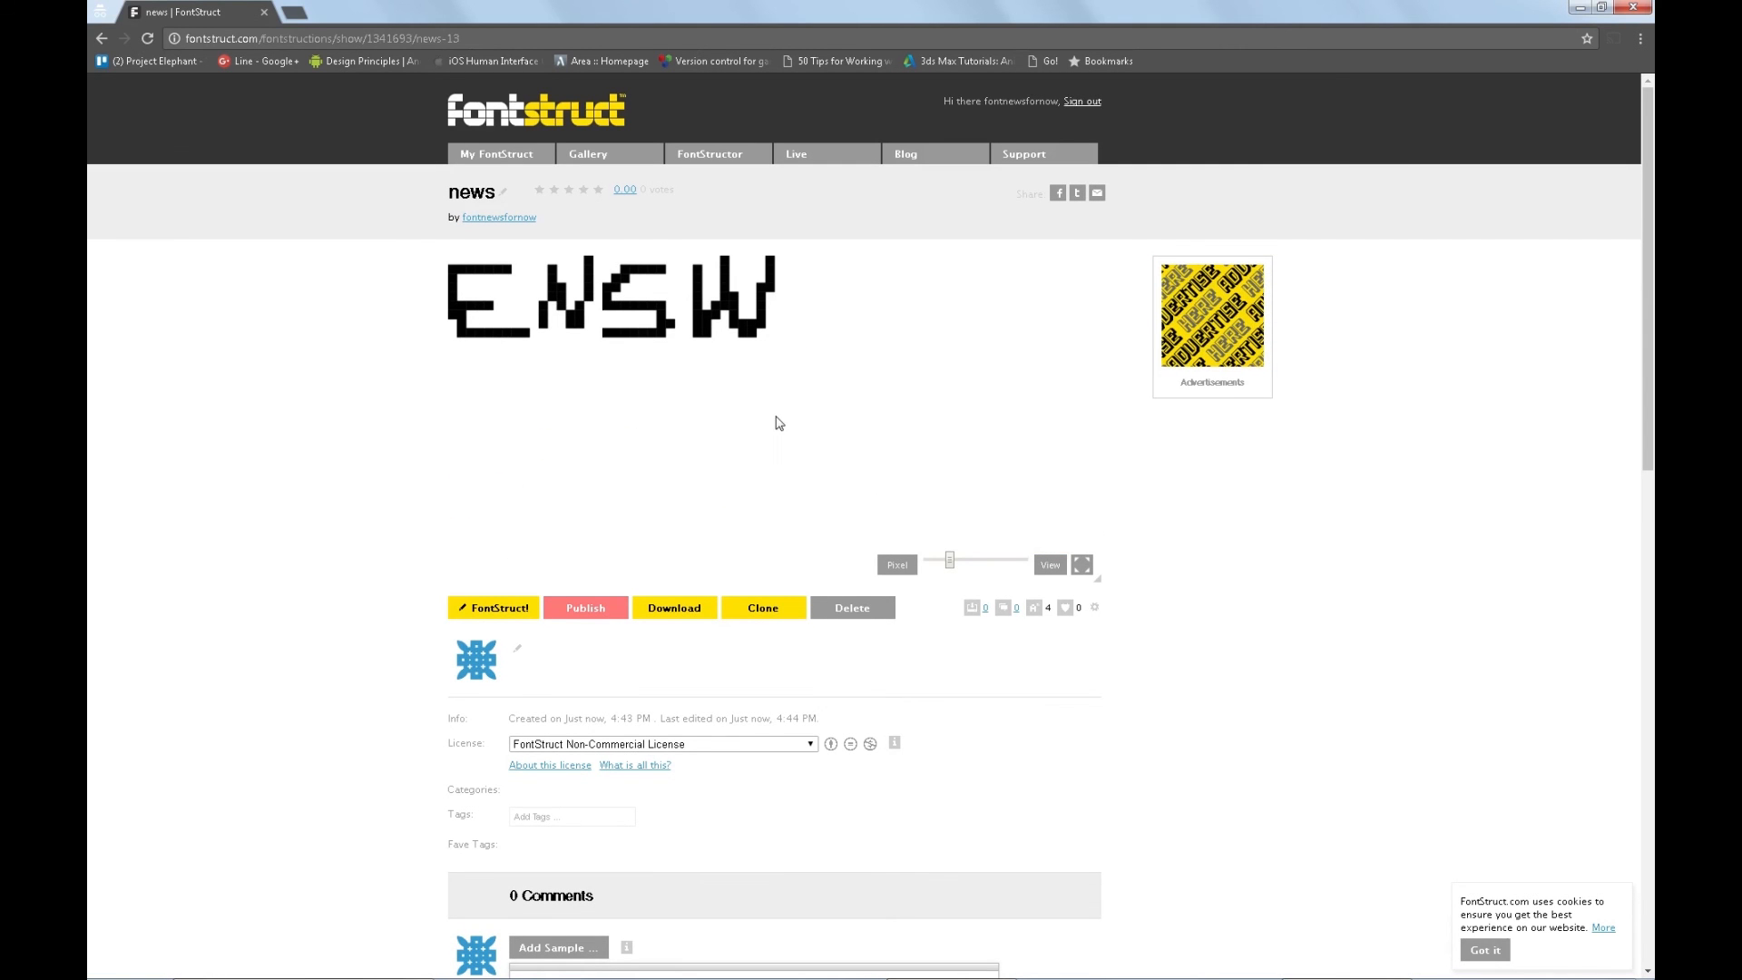
mouse_move(1240, 507)
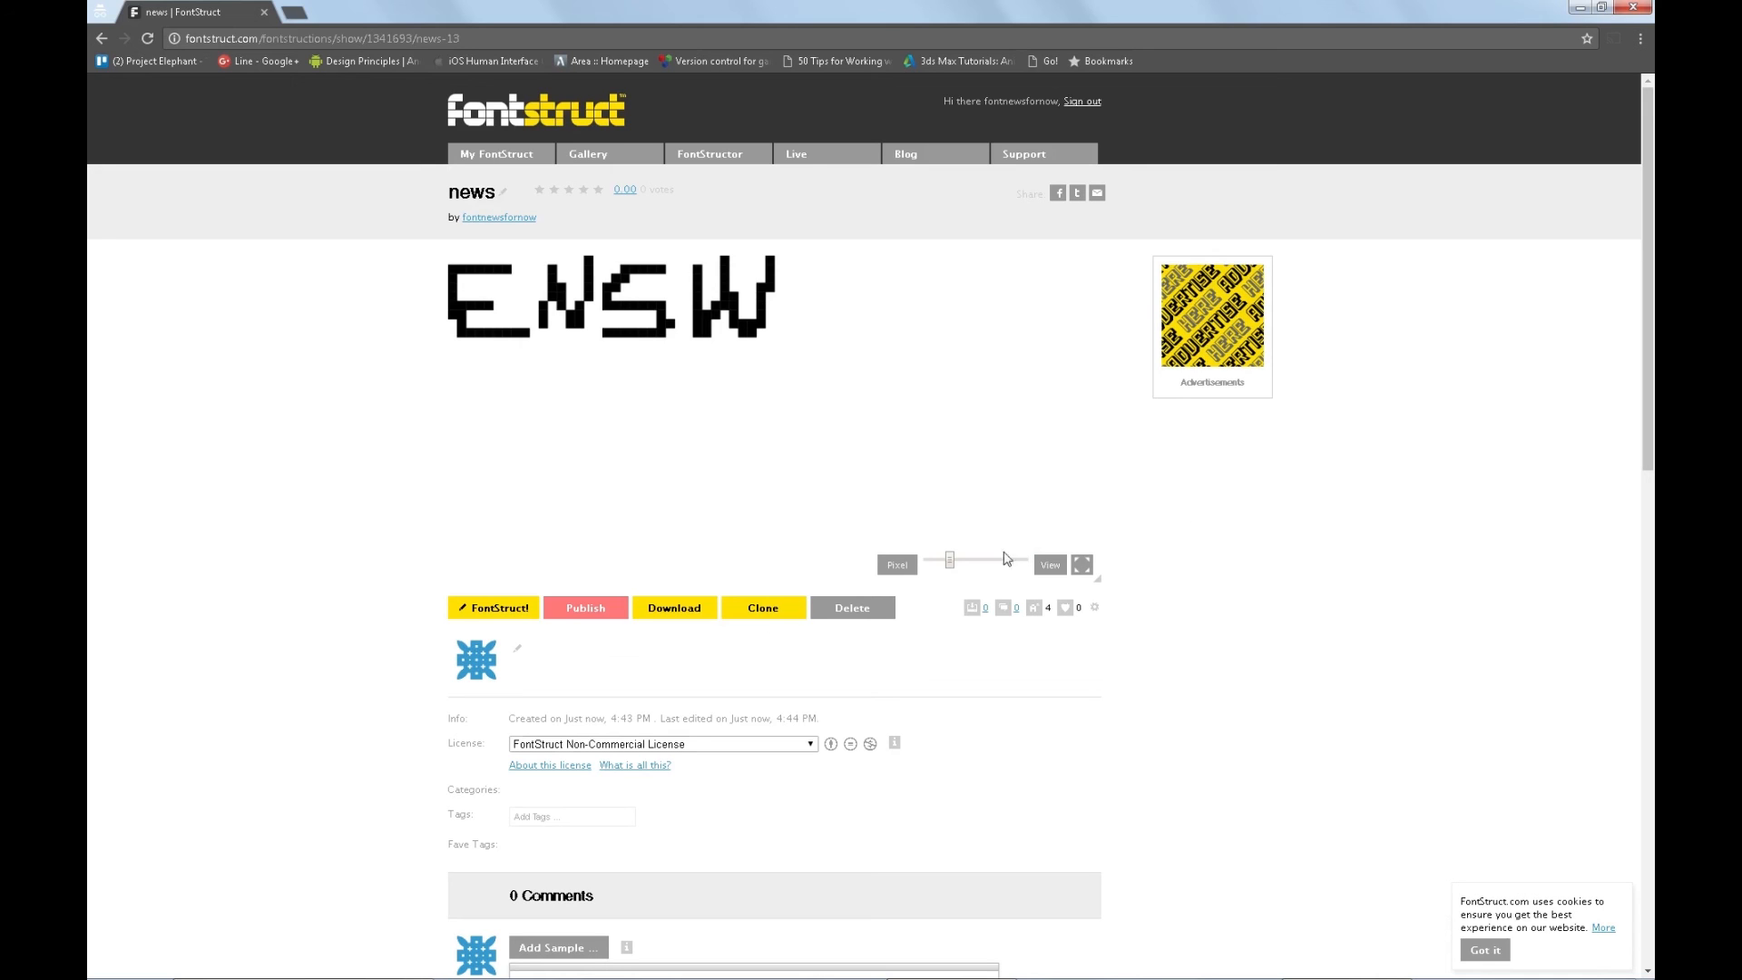
mouse_move(1258, 715)
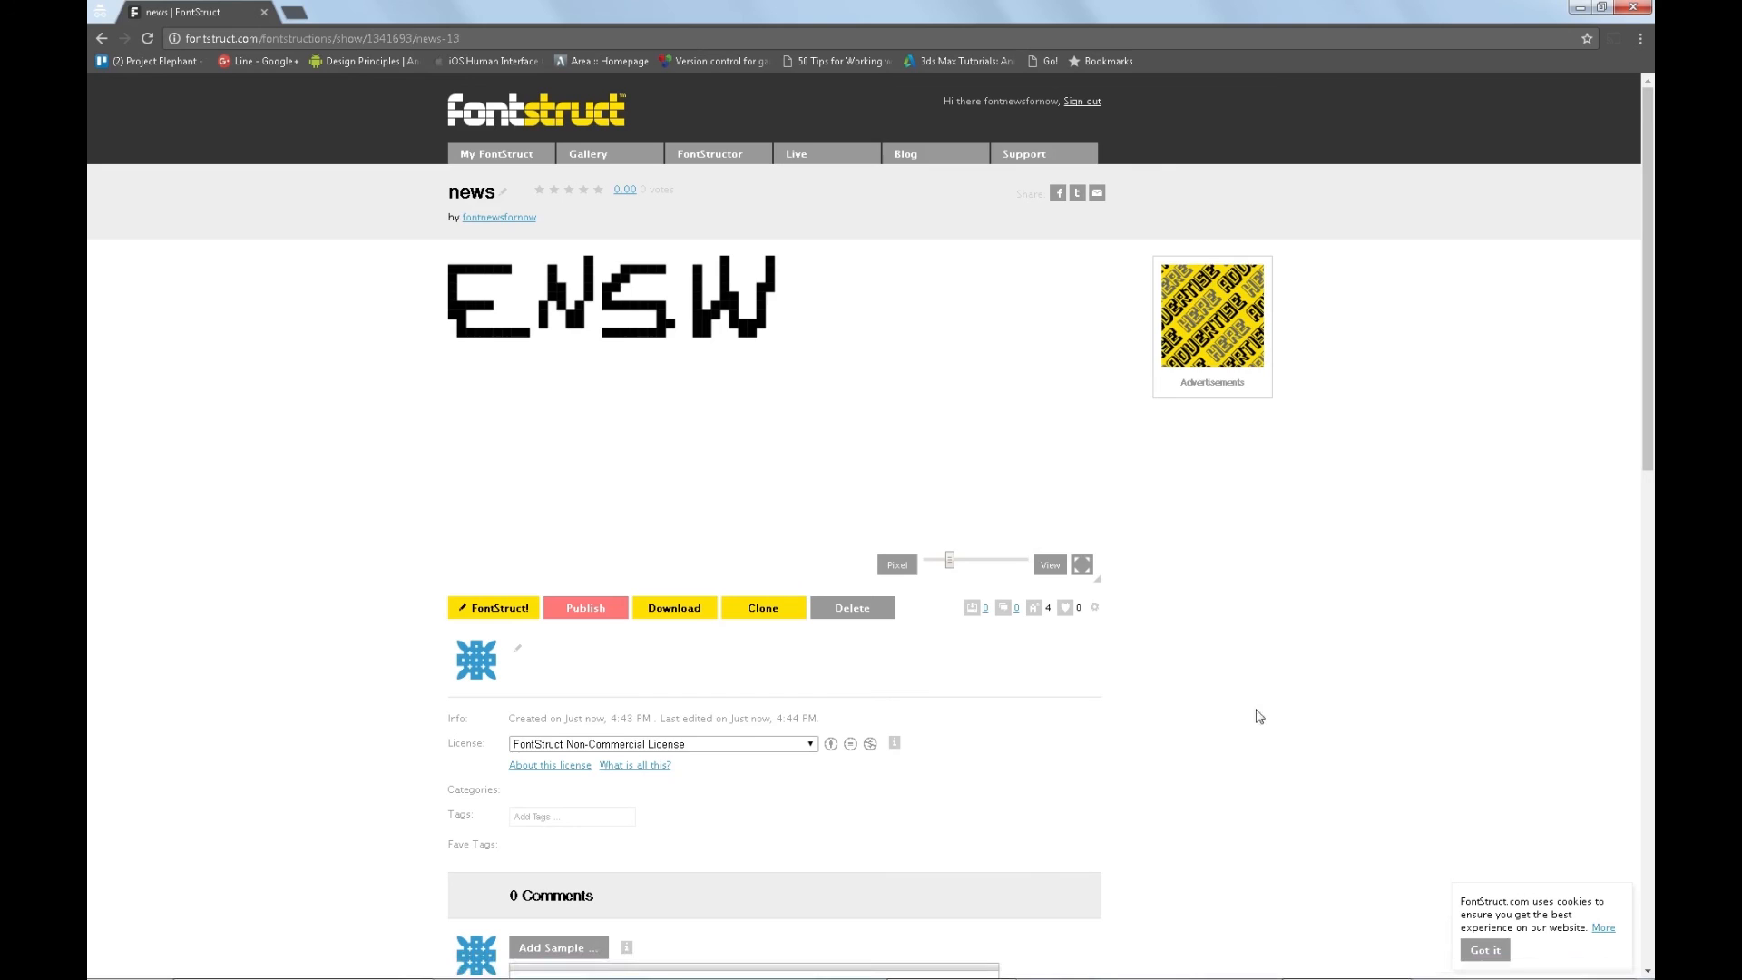